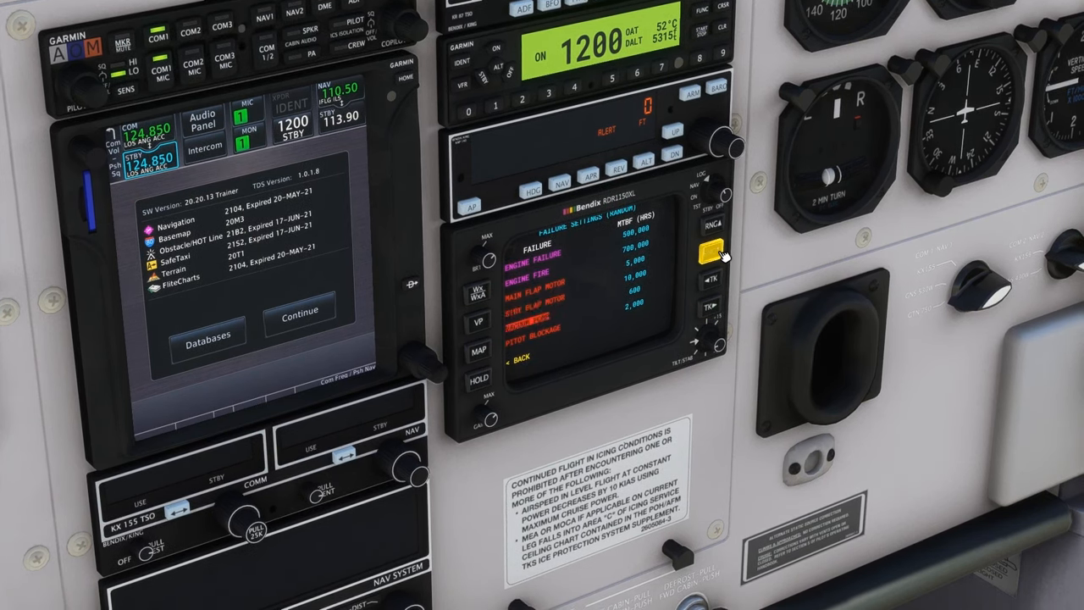
Step: Page the Bendix RDR1150XL radar from the engine failure list to the ELEC BUS failure list
click(707, 253)
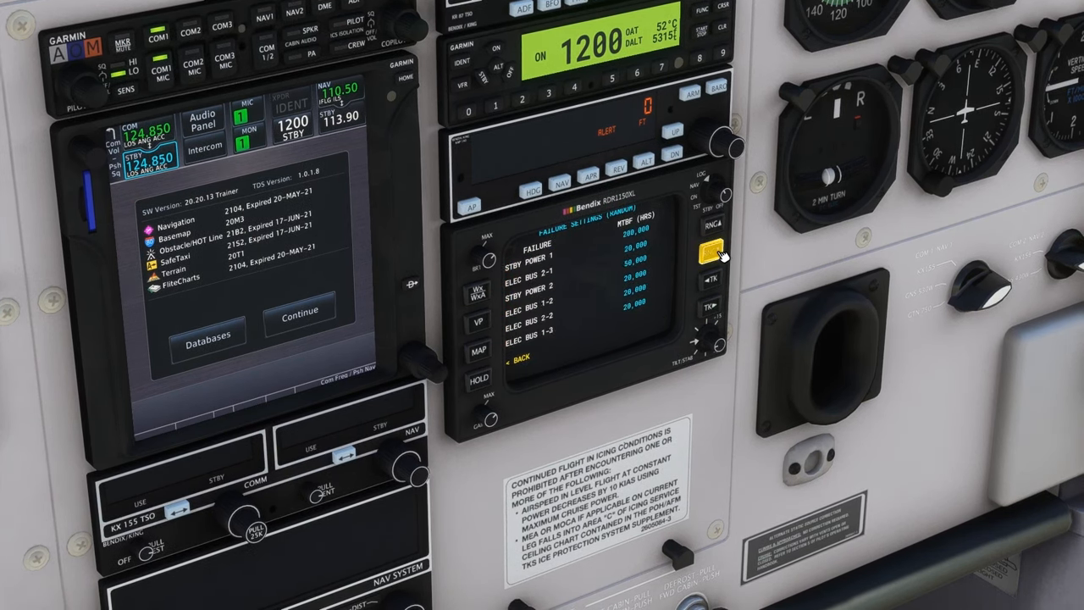
click(707, 255)
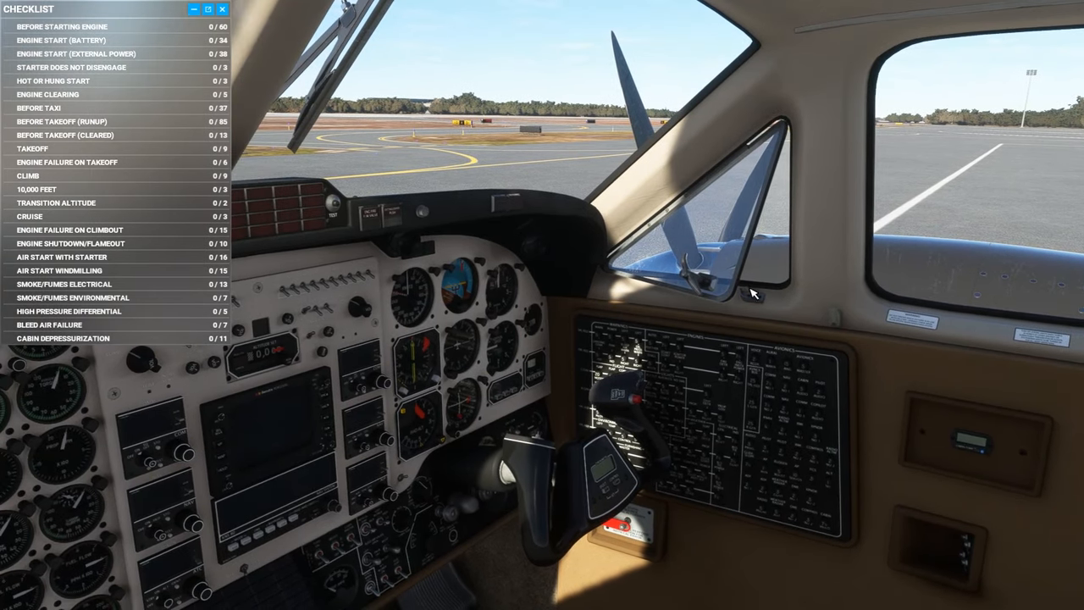
mouse_move(750, 287)
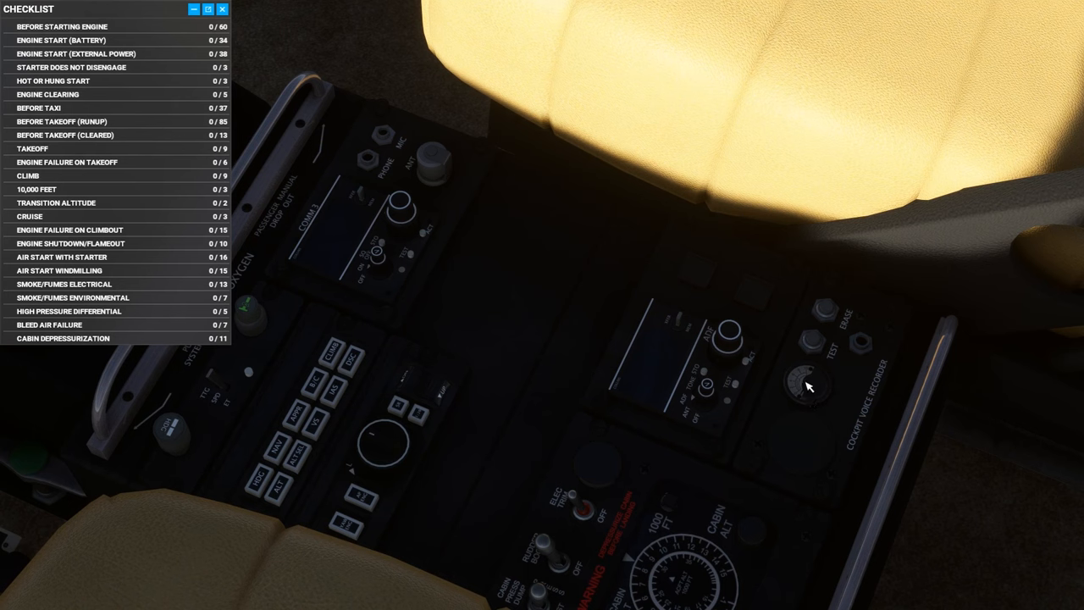
mouse_move(803, 390)
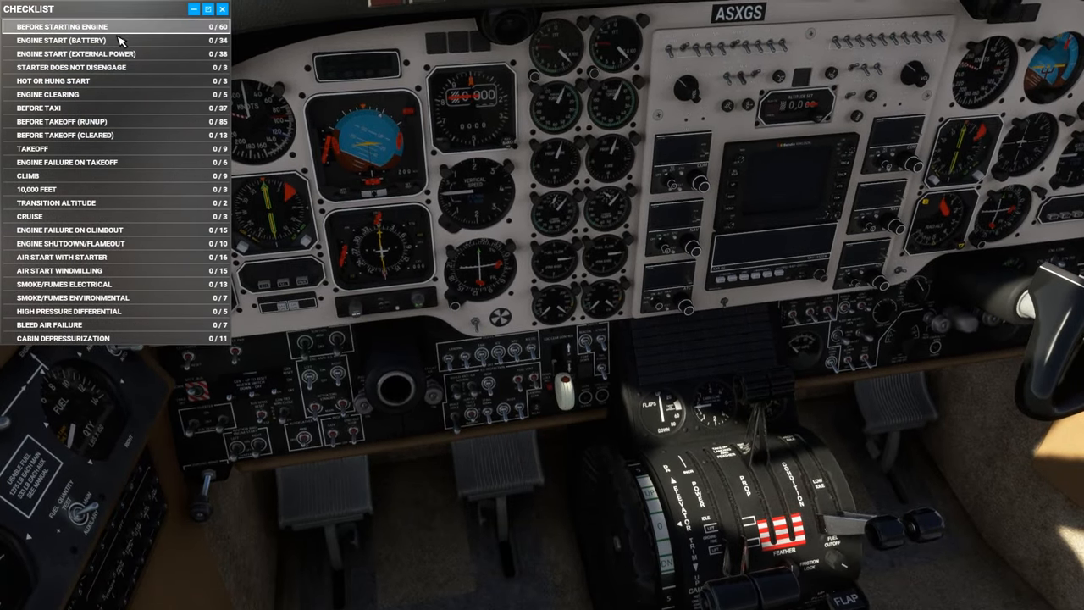
Step: Open Before Starting Engine, check the fuel panel switches, and advance to Engine Start (Battery)
click(60, 26)
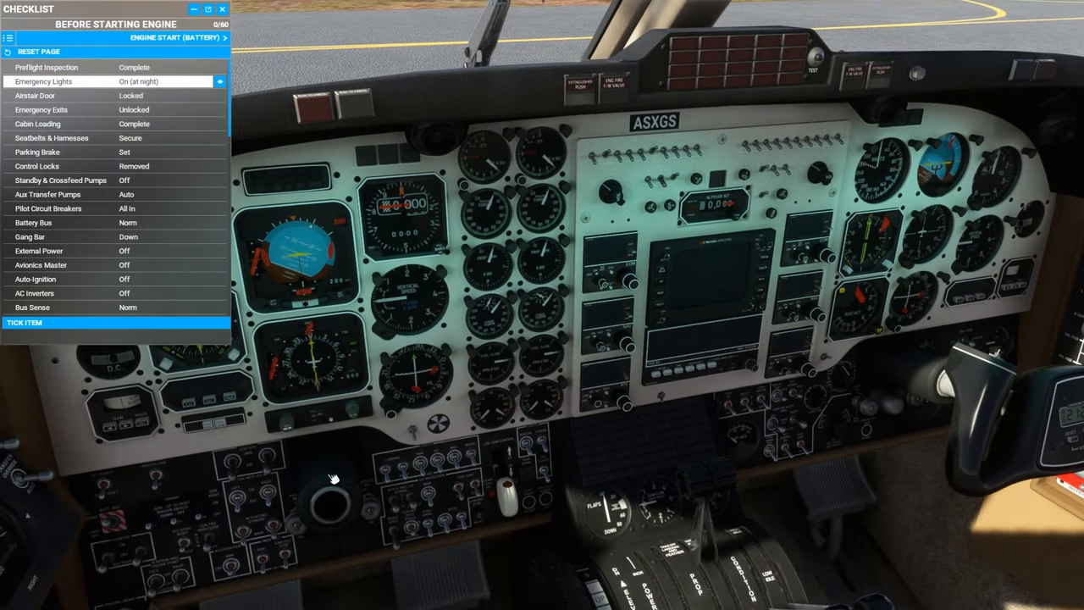
mouse_move(576, 321)
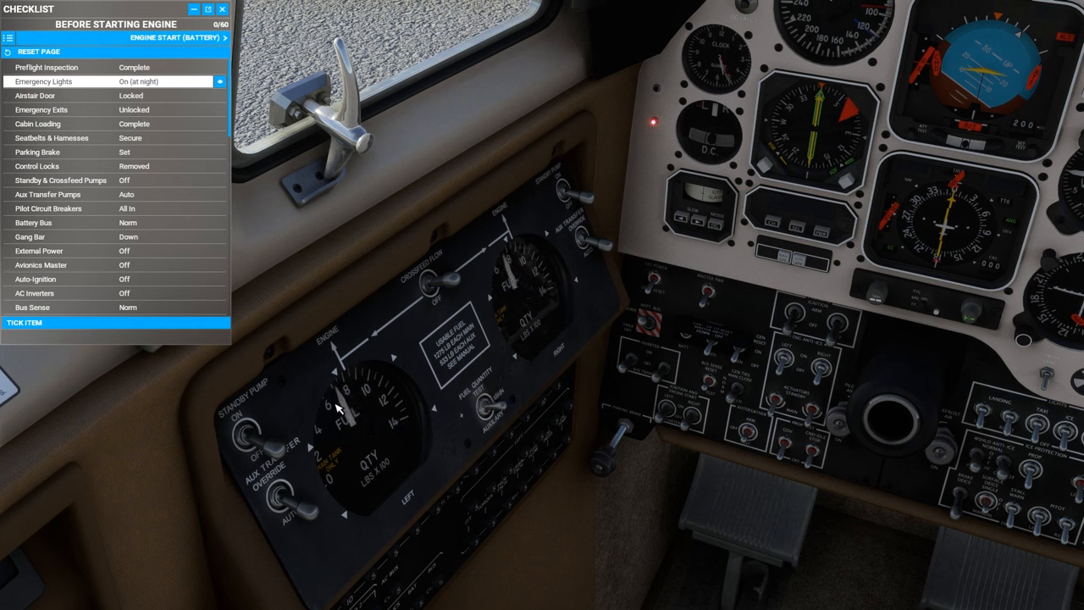
click(489, 400)
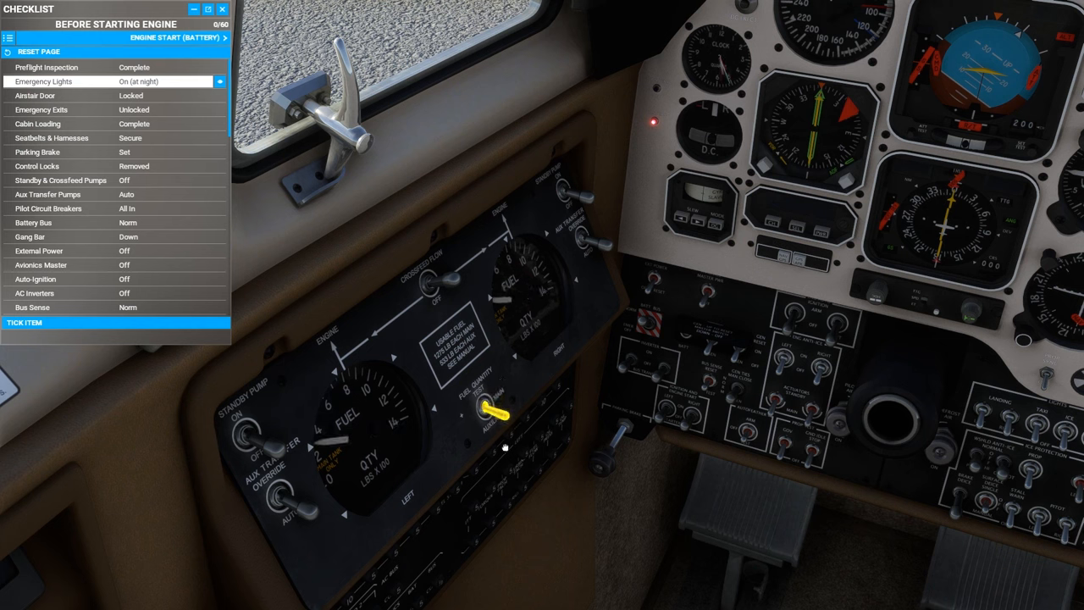
click(492, 415)
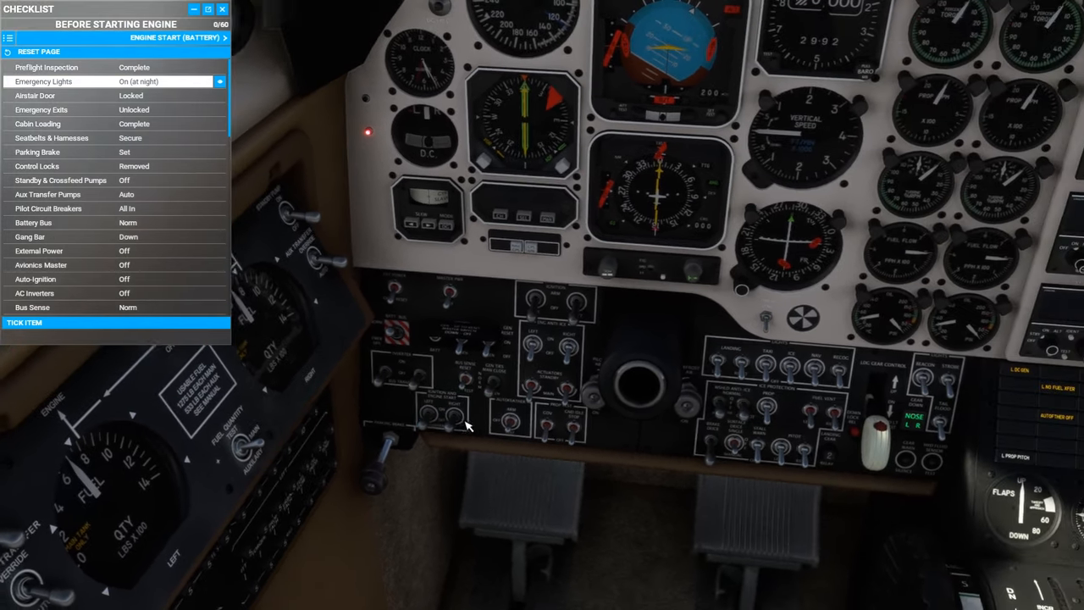
click(178, 37)
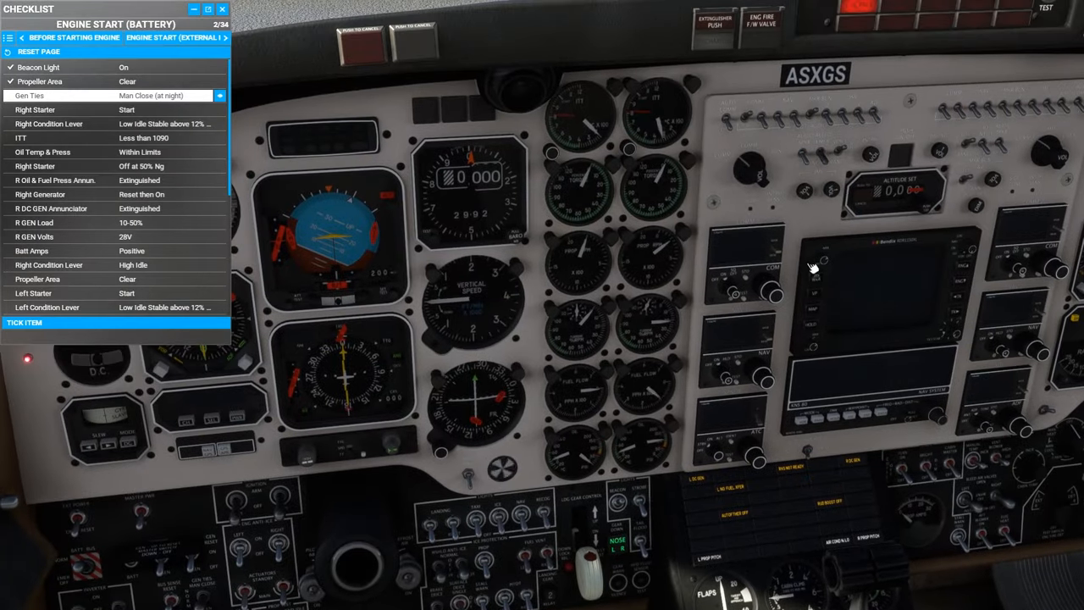
mouse_move(644, 101)
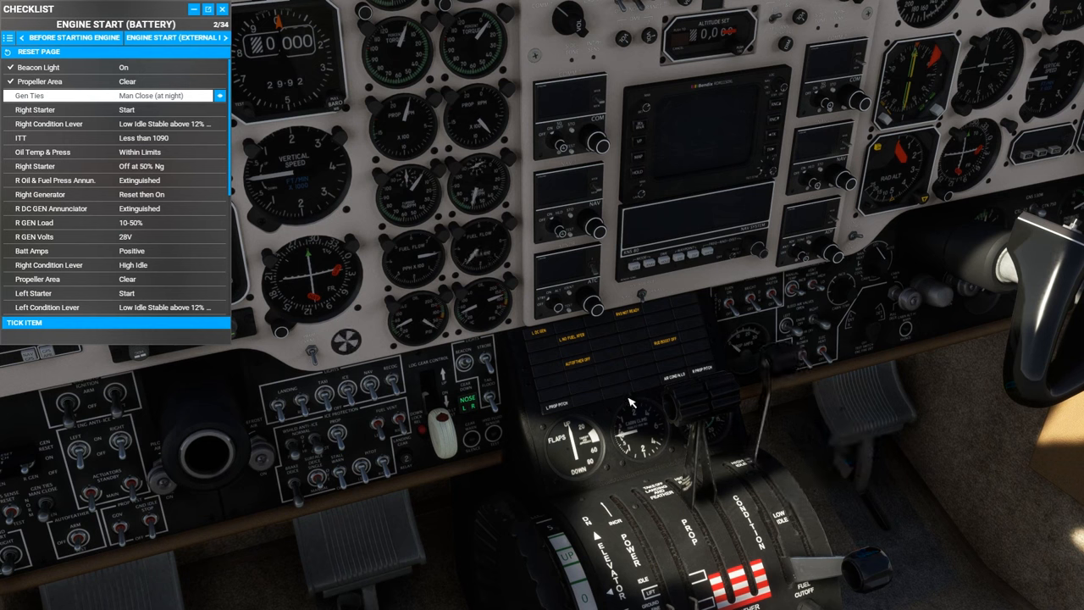
mouse_move(652, 387)
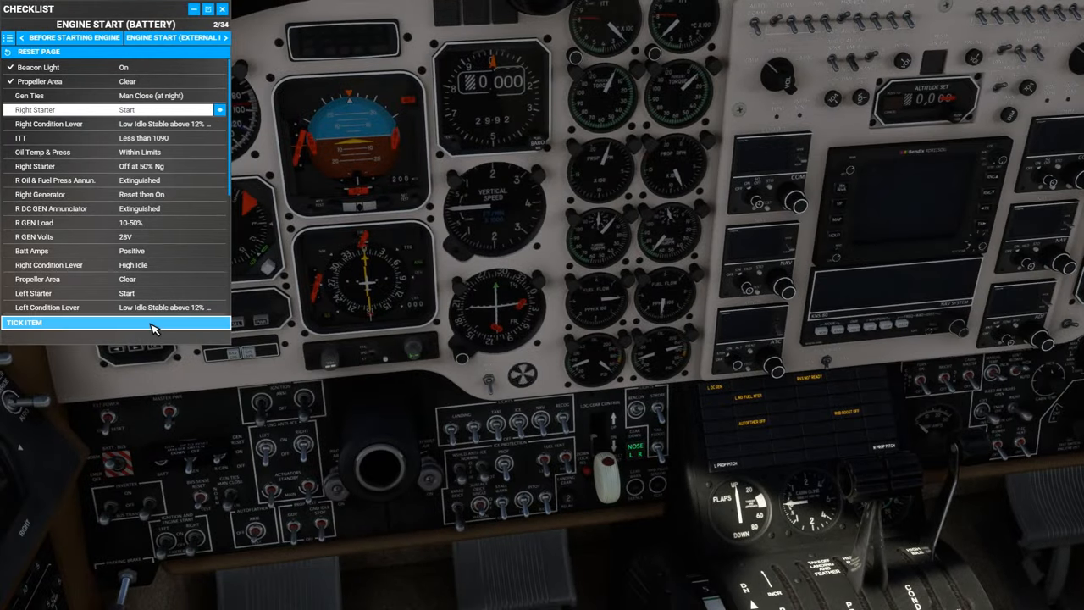
Step: Tick Engine Start (Battery) items, including R GEN Volts and Left Starter, reaching 27 of 34
click(116, 323)
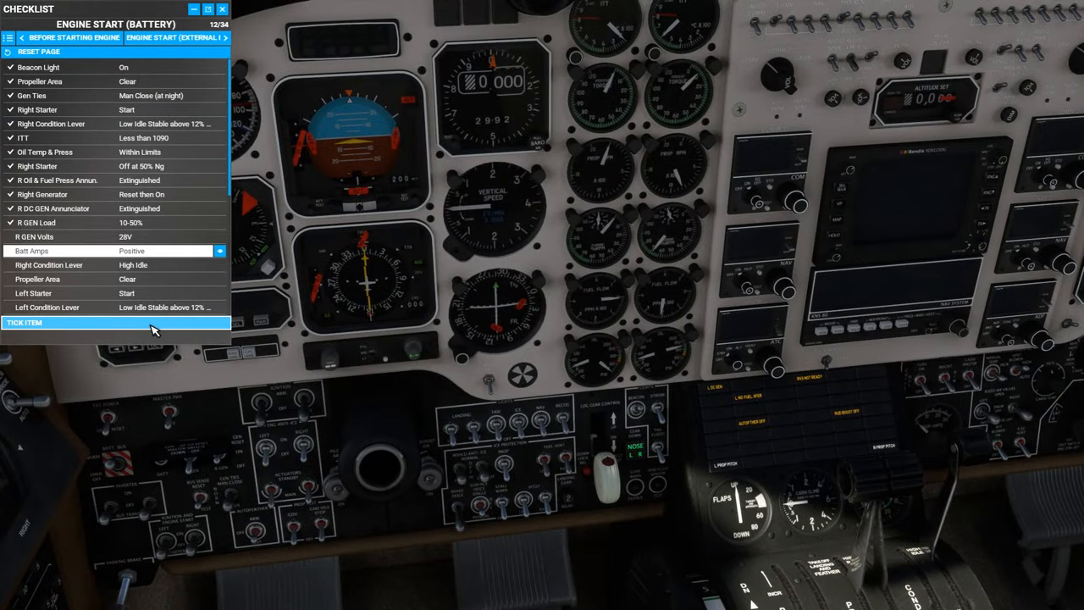
click(114, 323)
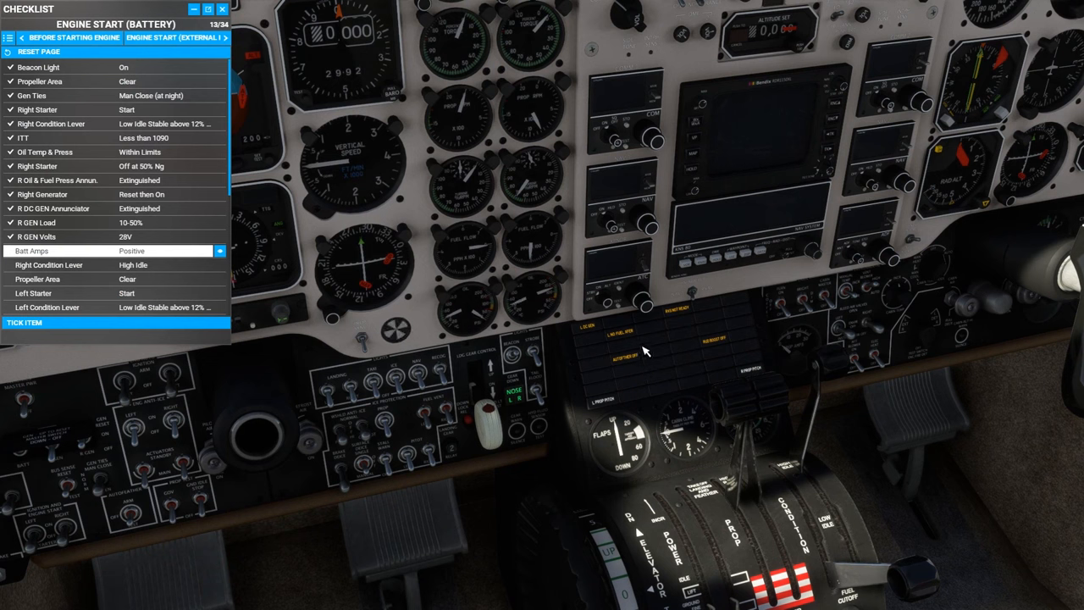
mouse_move(668, 367)
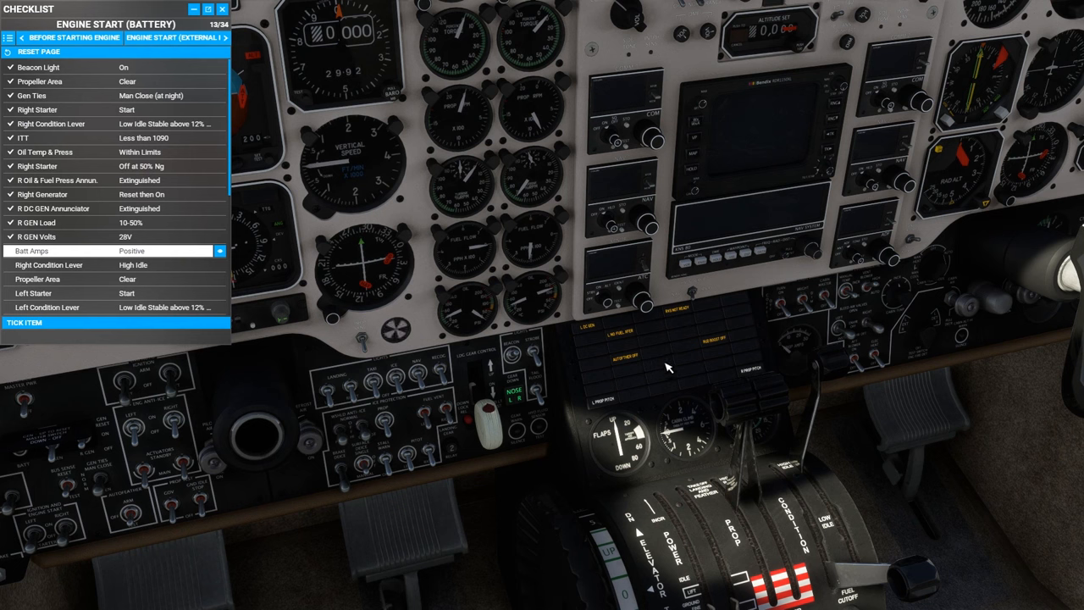
mouse_move(187, 328)
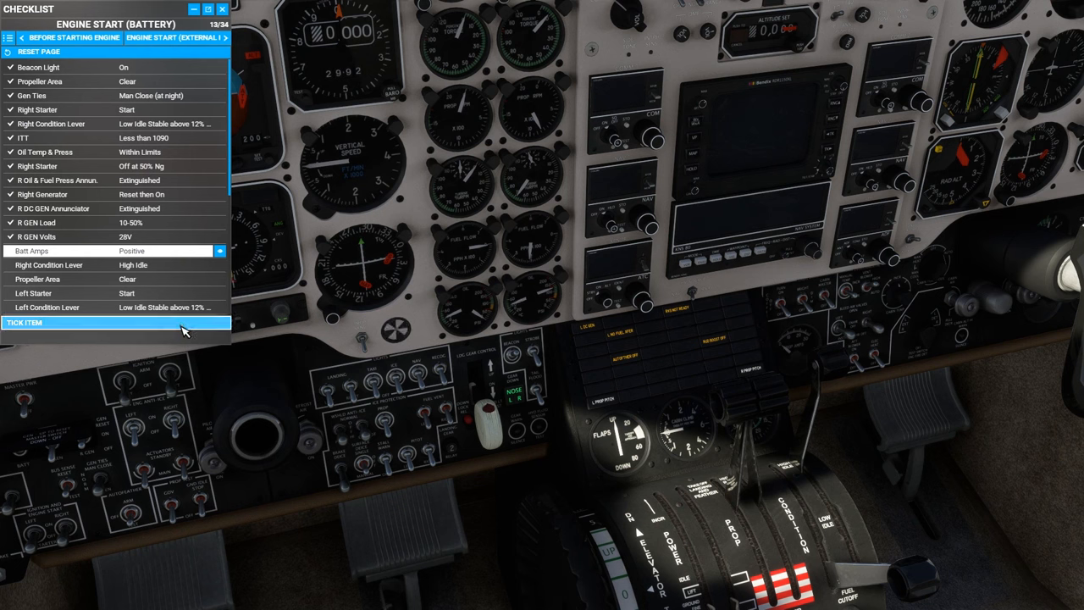
click(115, 322)
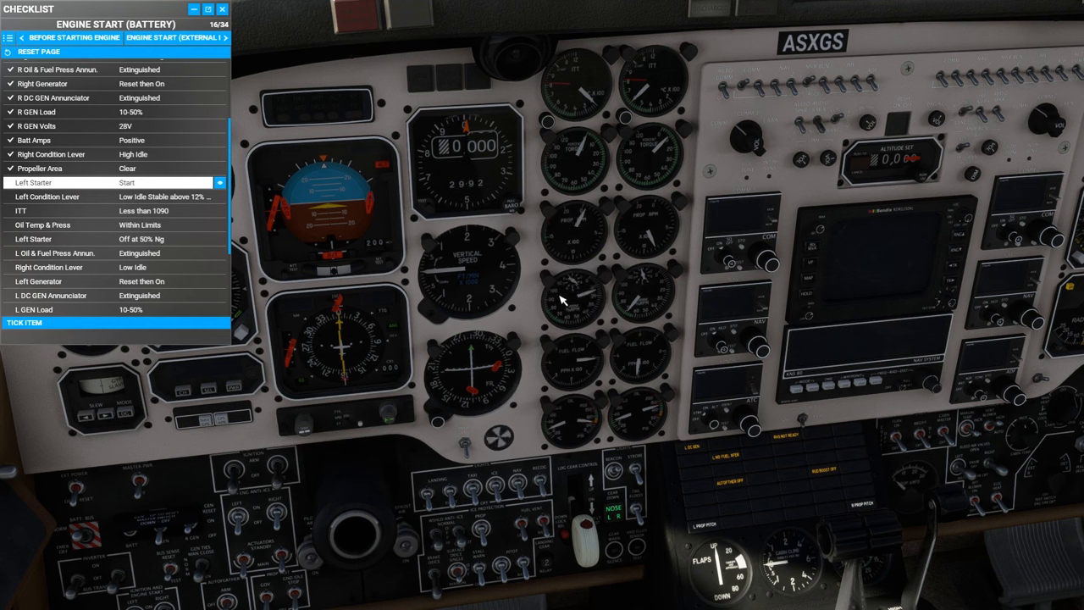
mouse_move(597, 309)
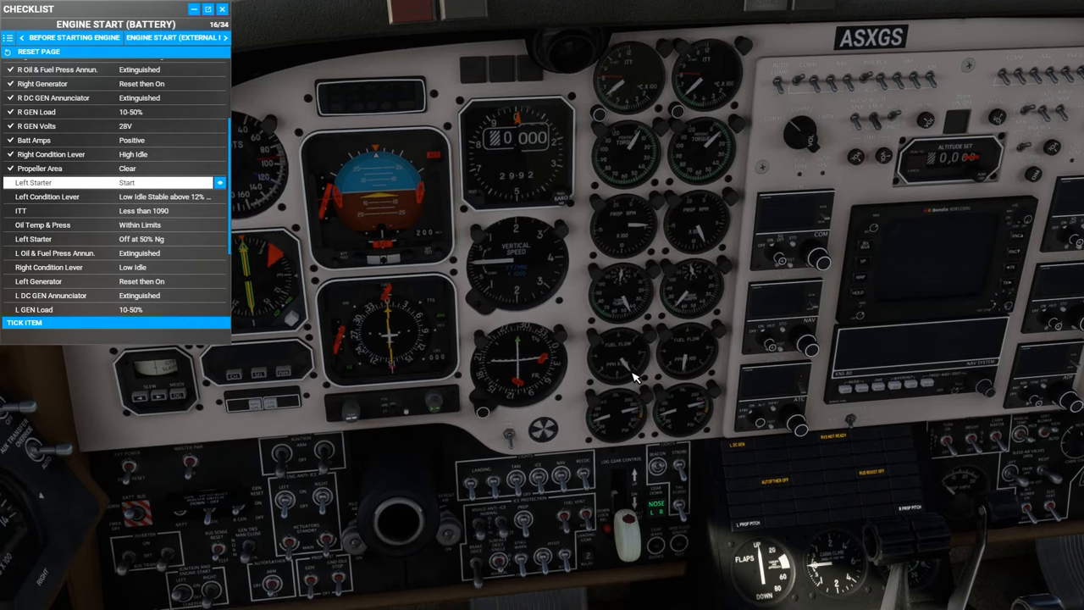
mouse_move(652, 392)
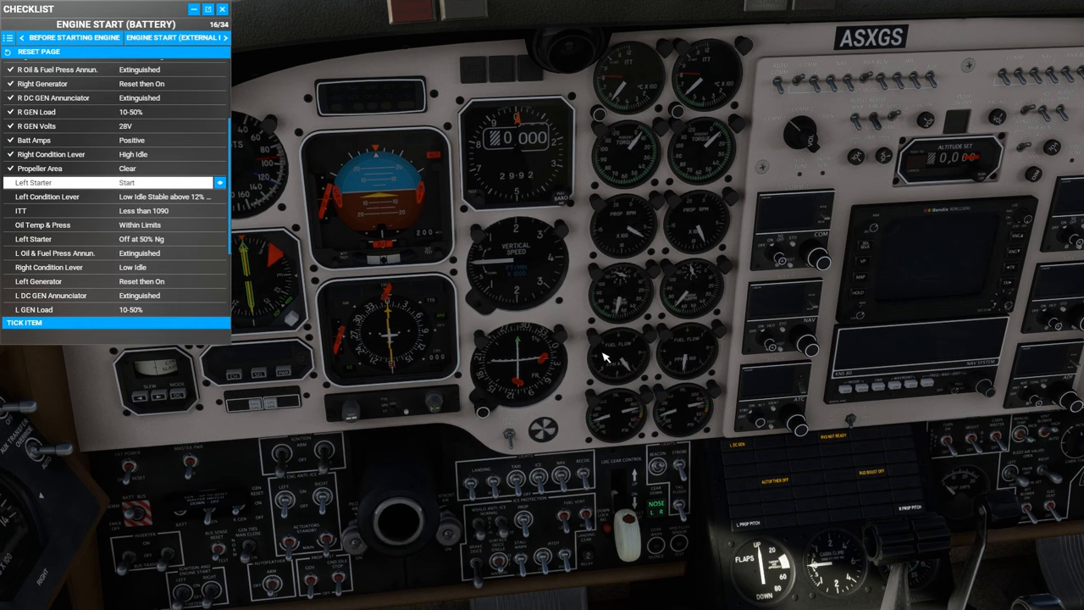
mouse_move(640, 428)
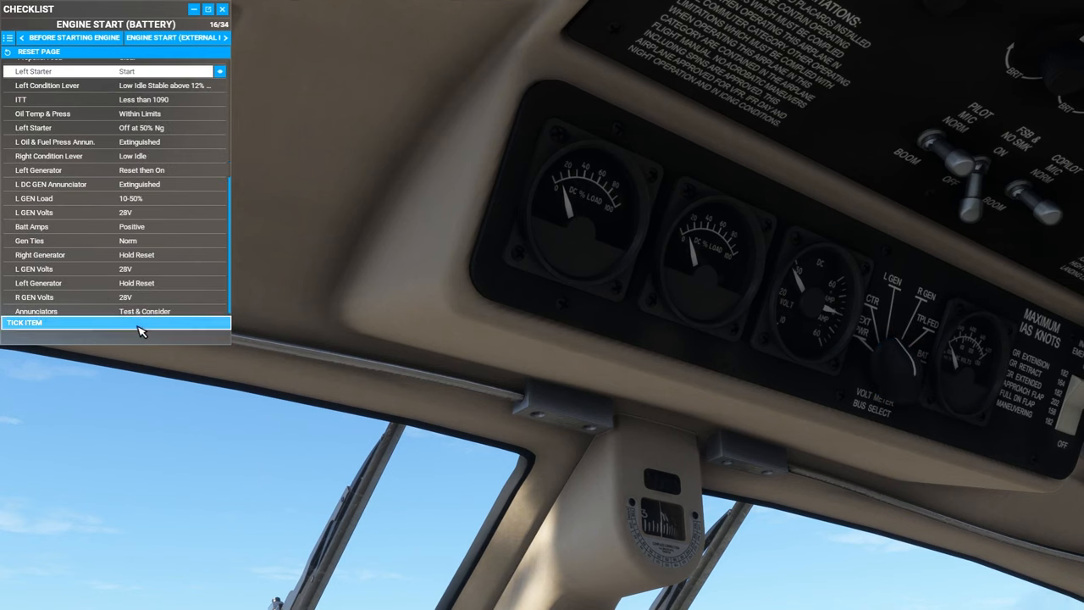
click(116, 322)
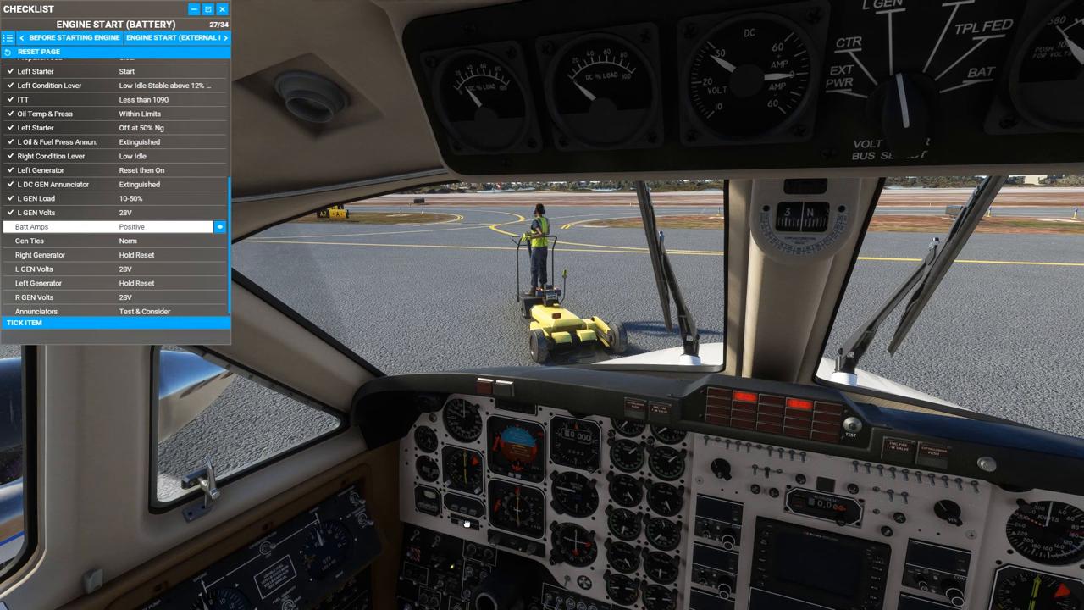
mouse_move(873, 235)
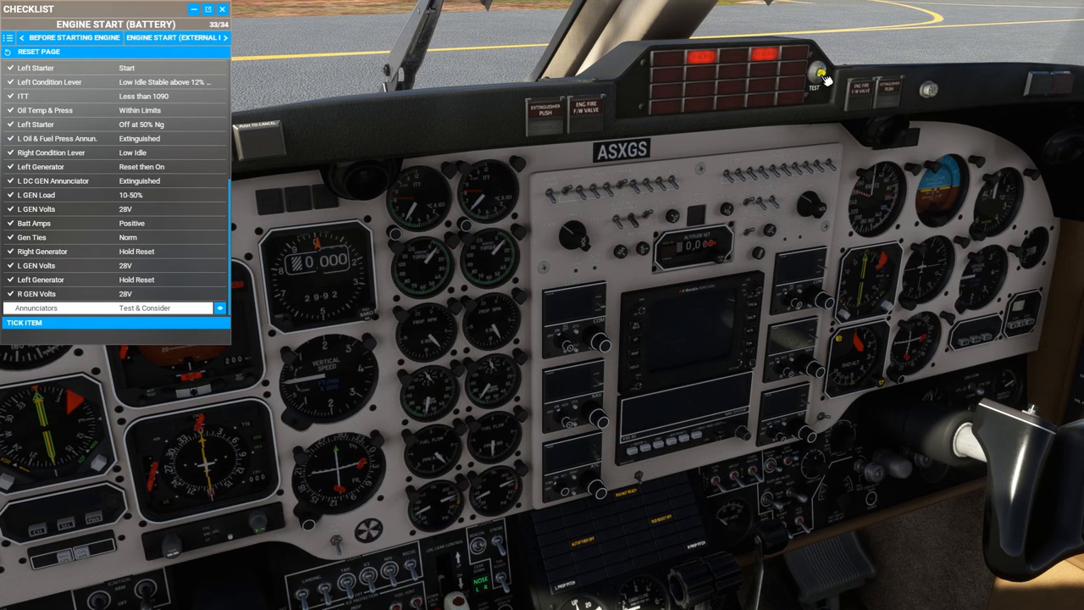
Step: Tick Annunciators, then cycle the engine fire detector test and the extinguisher push annunciator
click(819, 73)
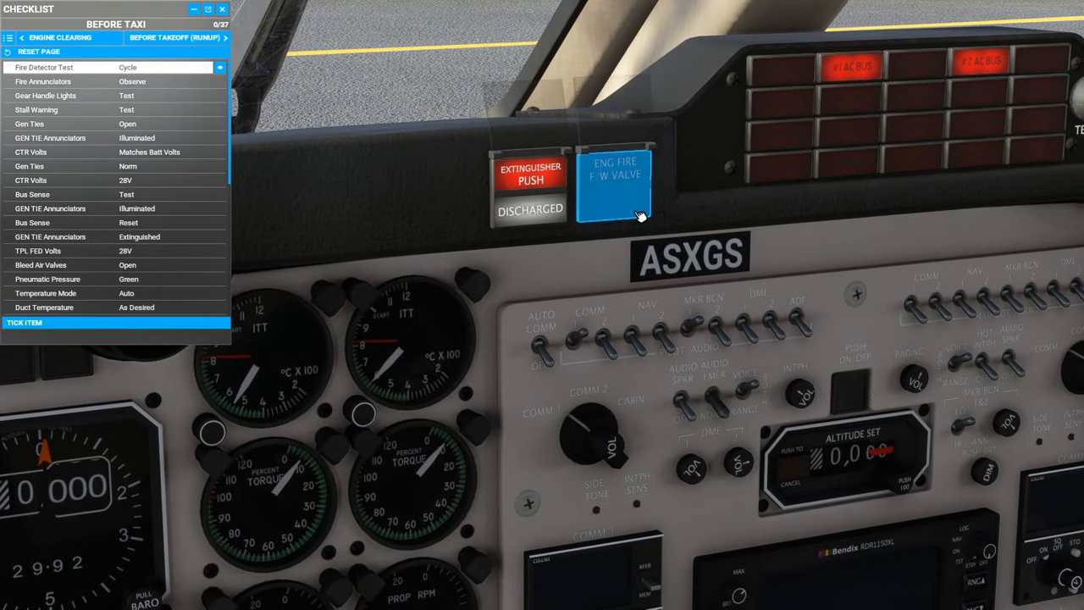
click(616, 183)
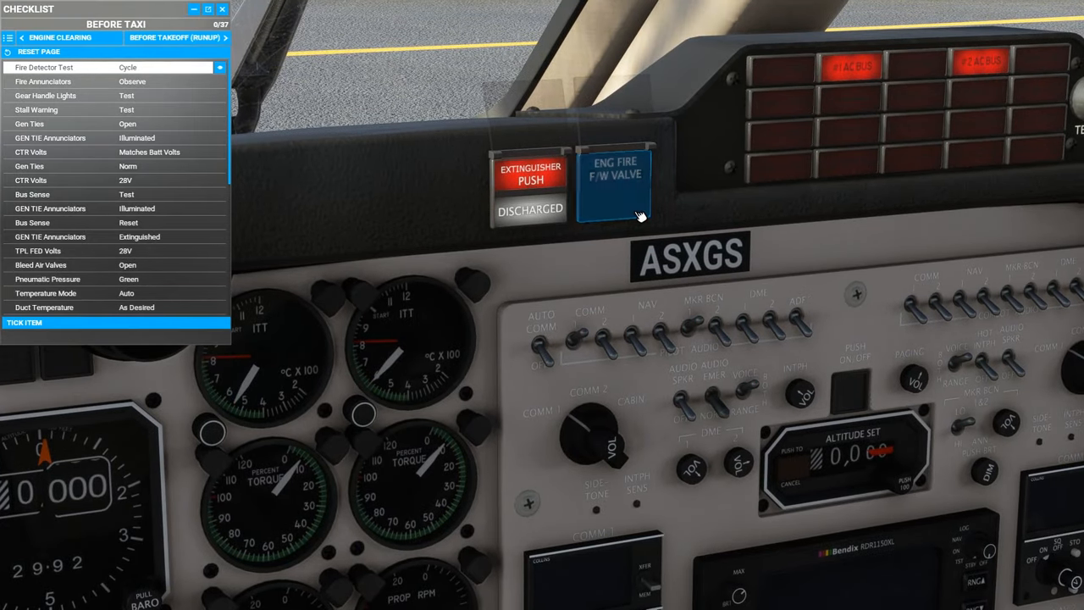
click(616, 180)
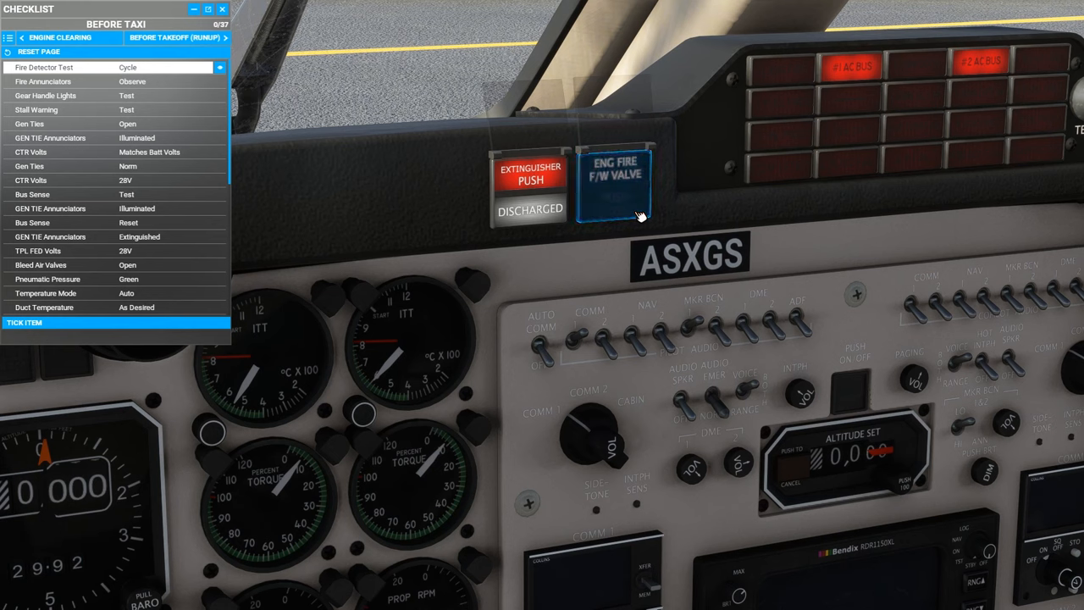
click(618, 178)
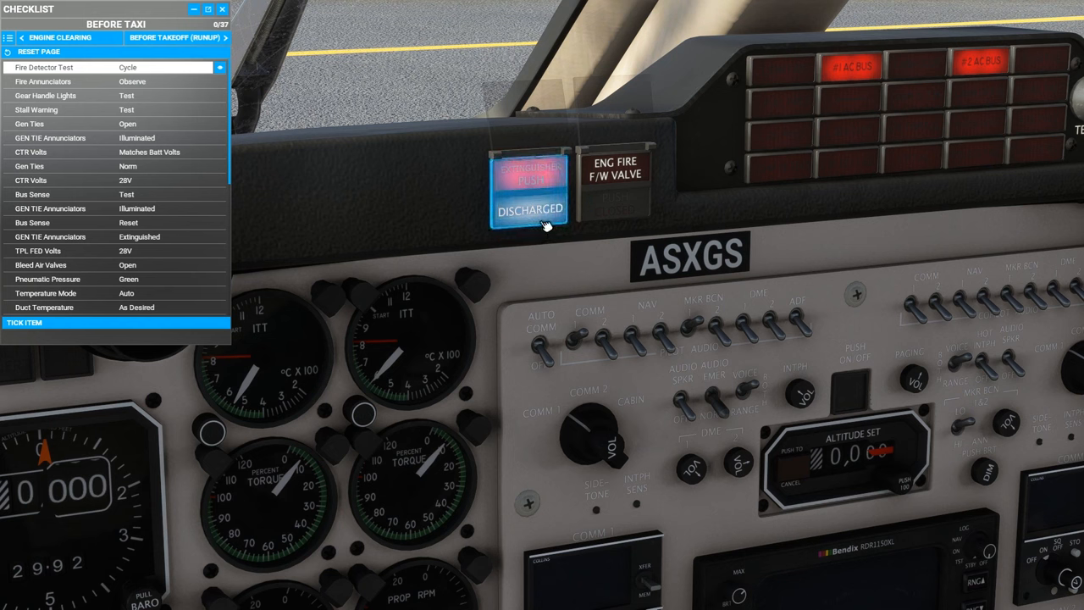
click(530, 191)
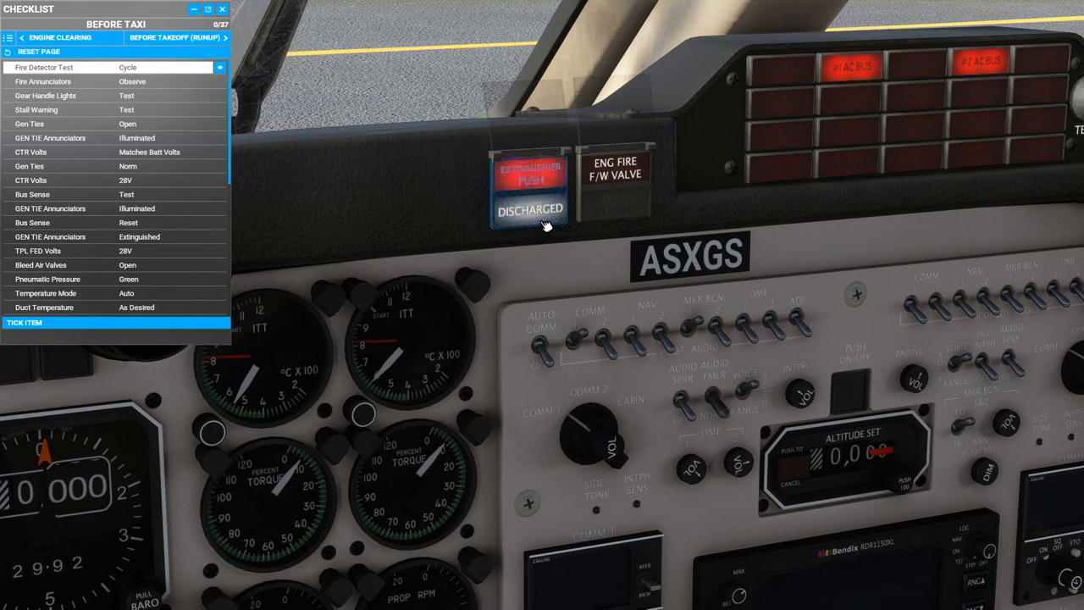
click(529, 178)
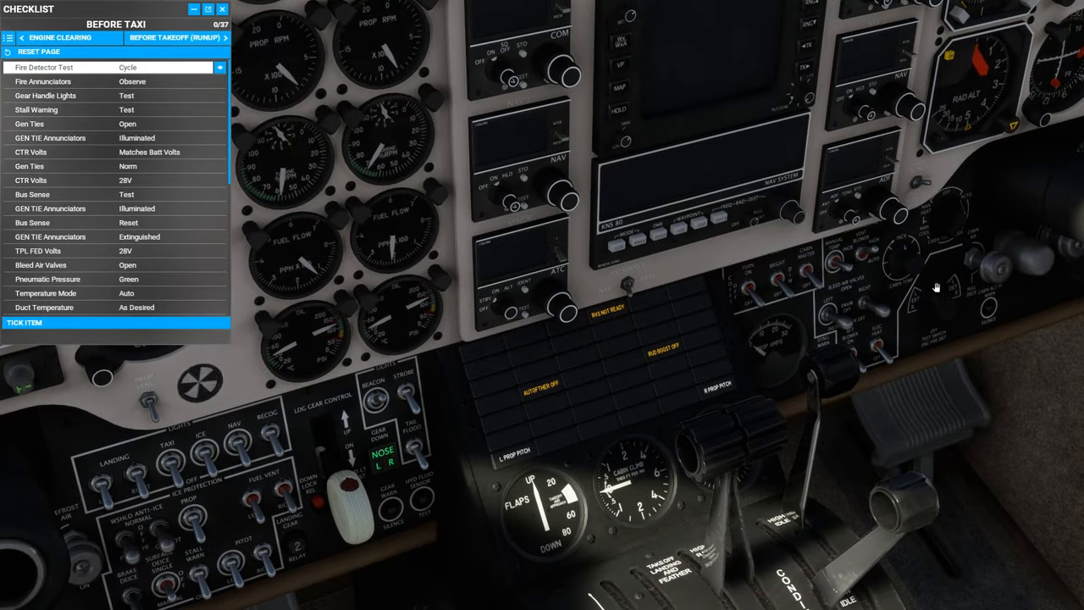
Step: Turn the fire detector test knob and tick the fire detector and annunciator items
click(942, 307)
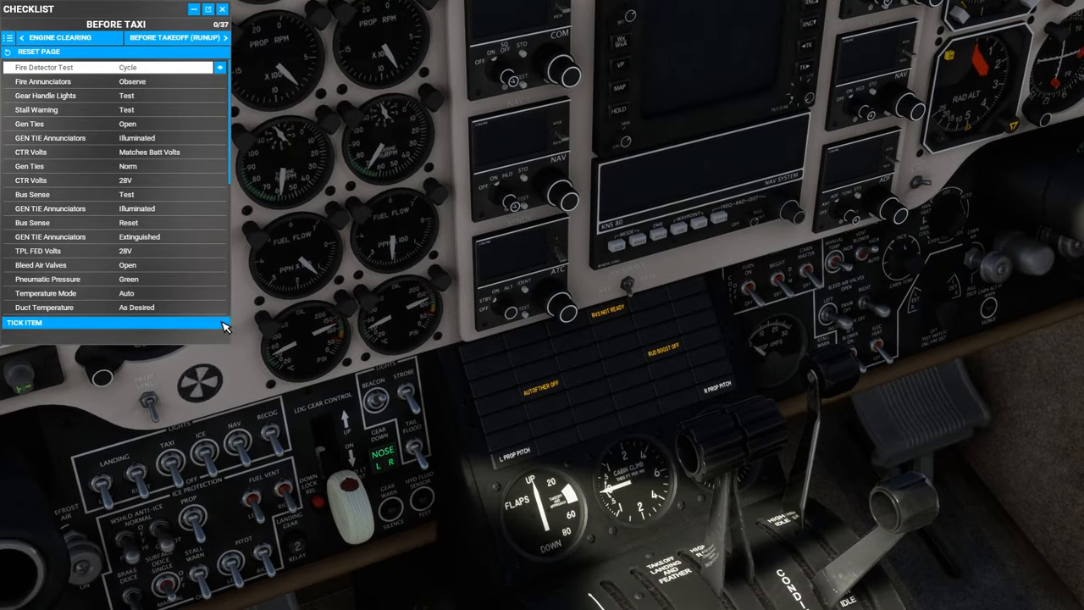
click(116, 323)
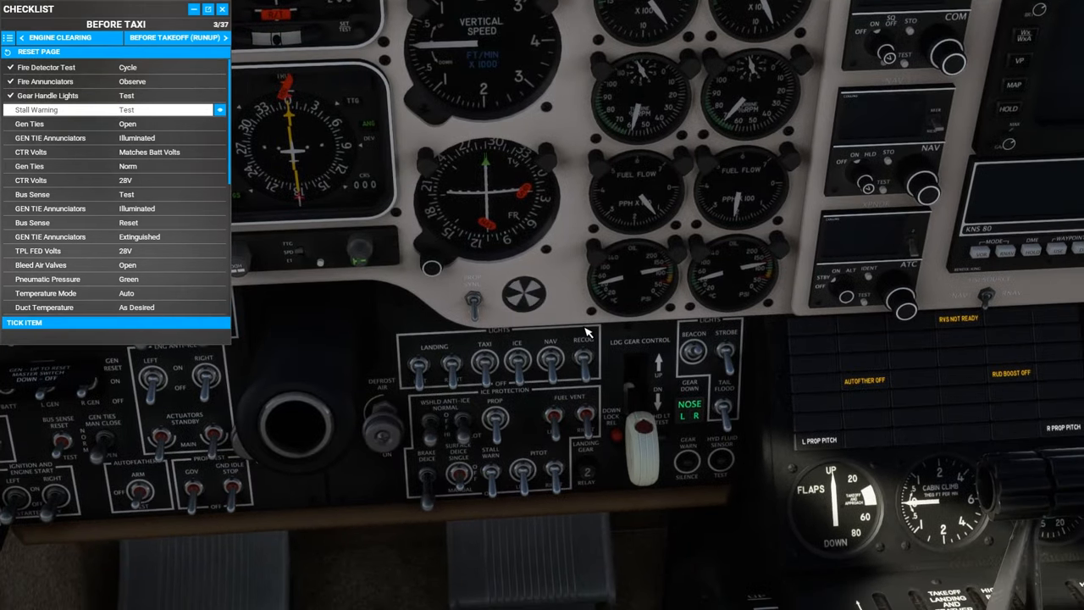
click(642, 424)
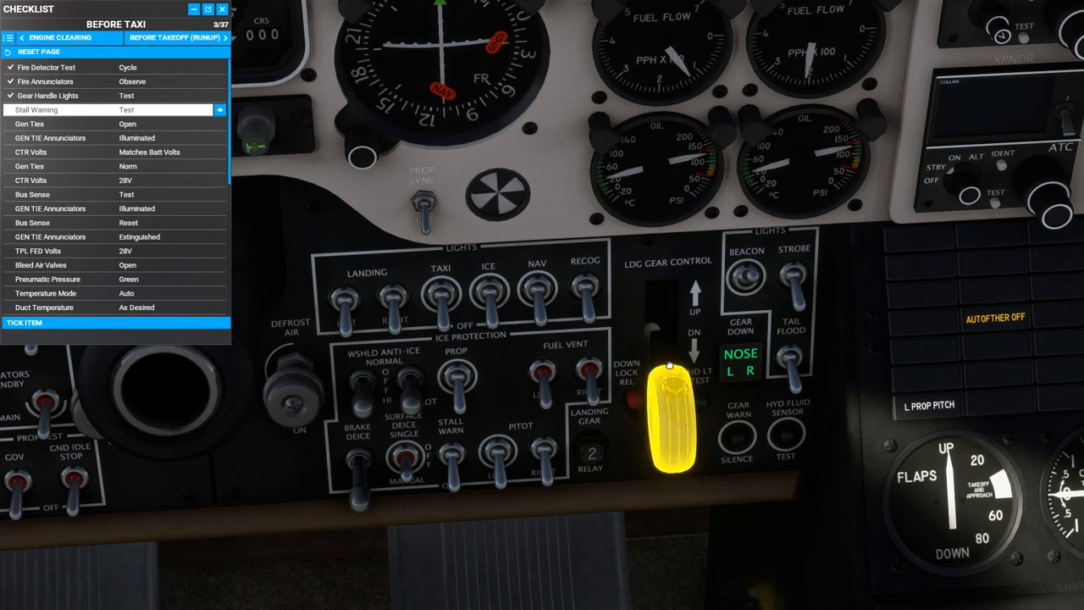
Step: Test the landing gear handle light and down lock release, then tick Stall Warning
click(672, 420)
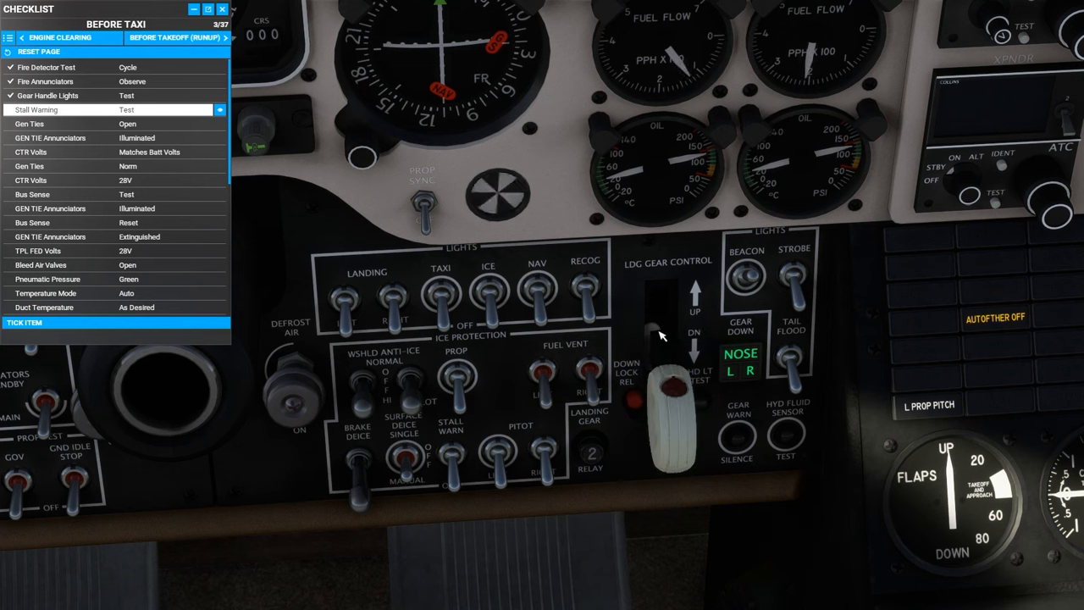
click(672, 415)
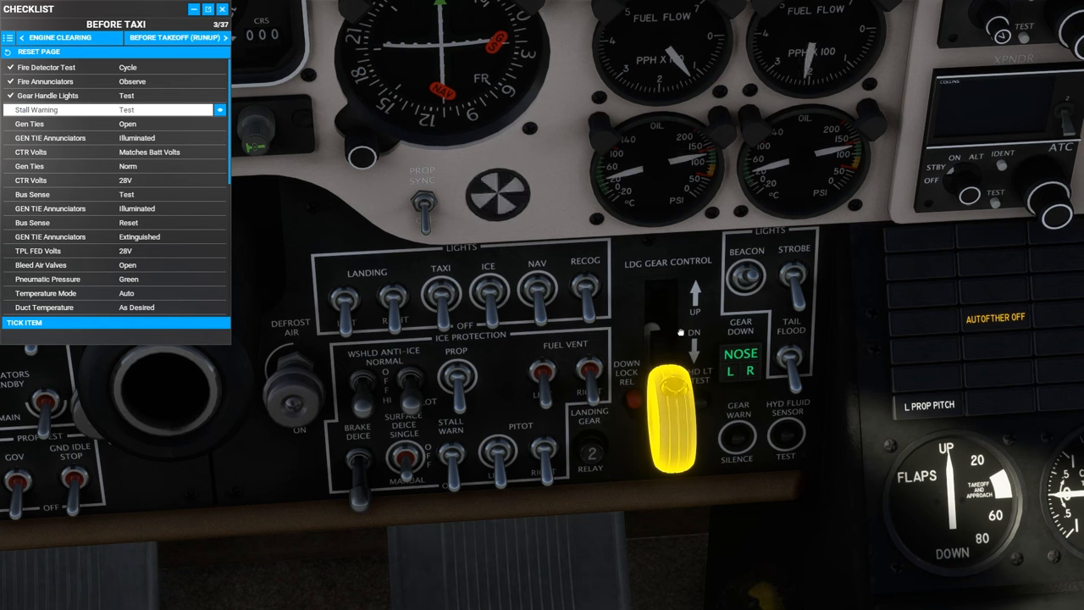
click(672, 419)
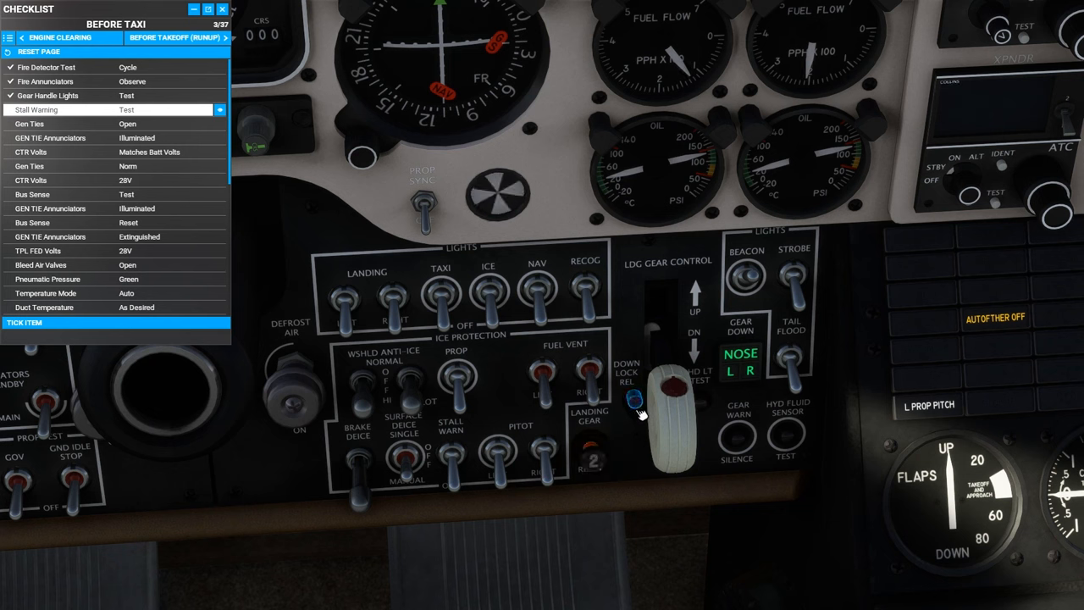
click(673, 398)
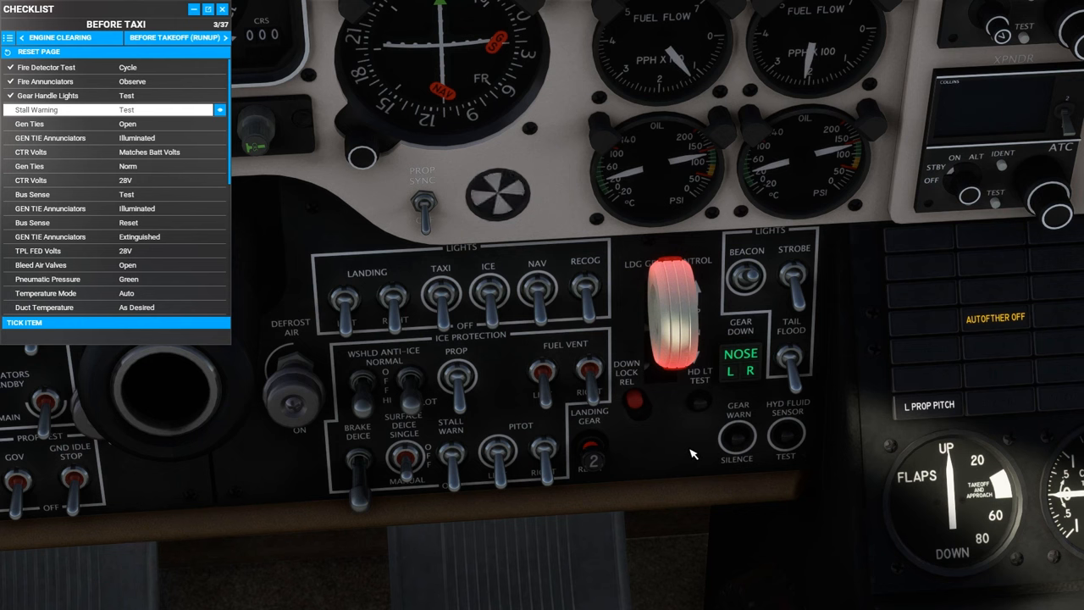
click(669, 398)
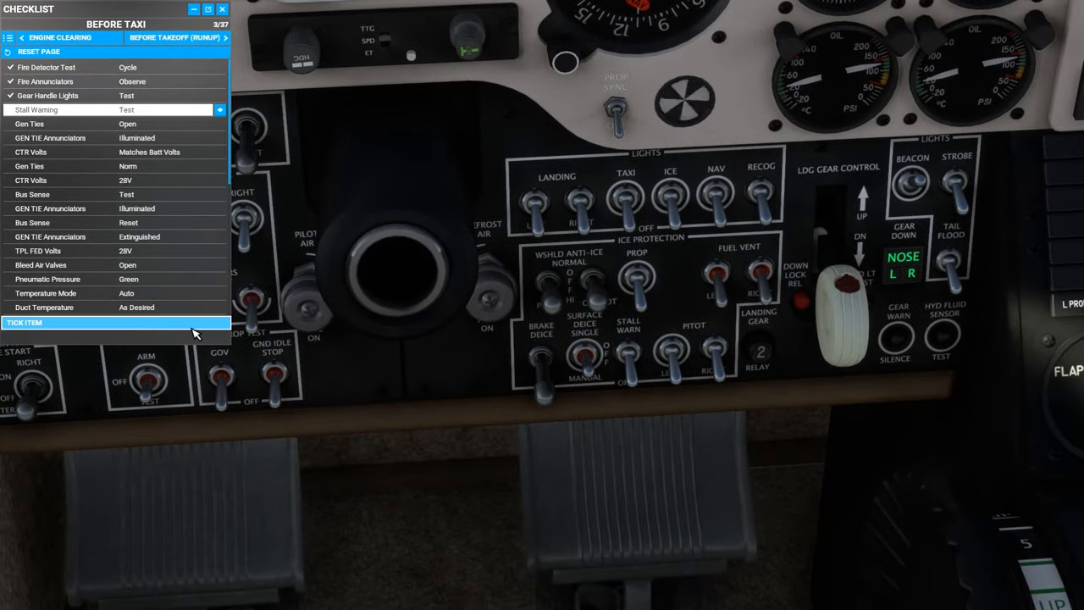
click(116, 323)
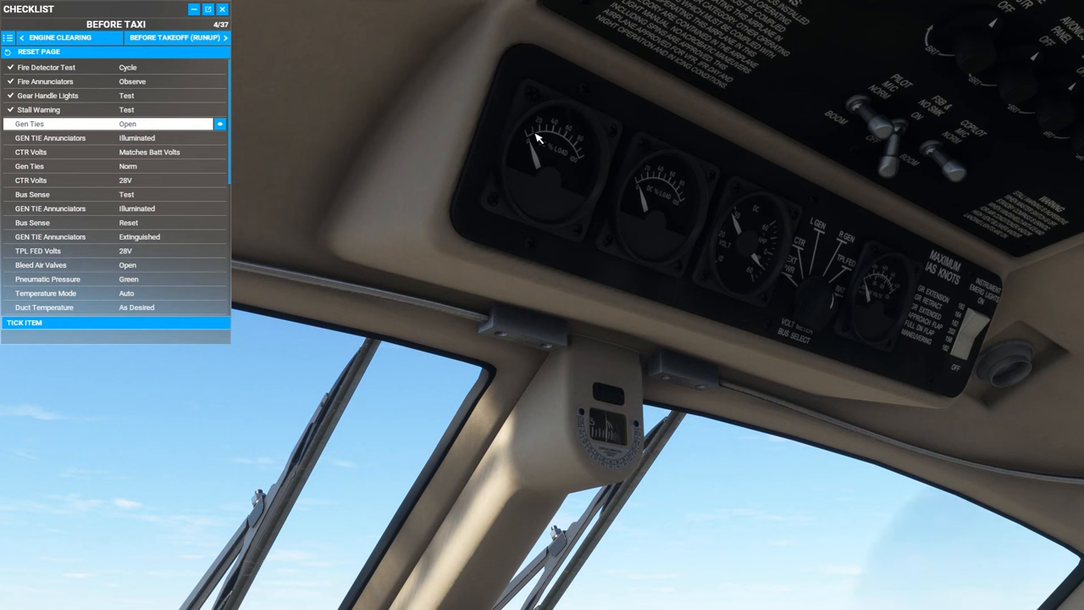
mouse_move(642, 184)
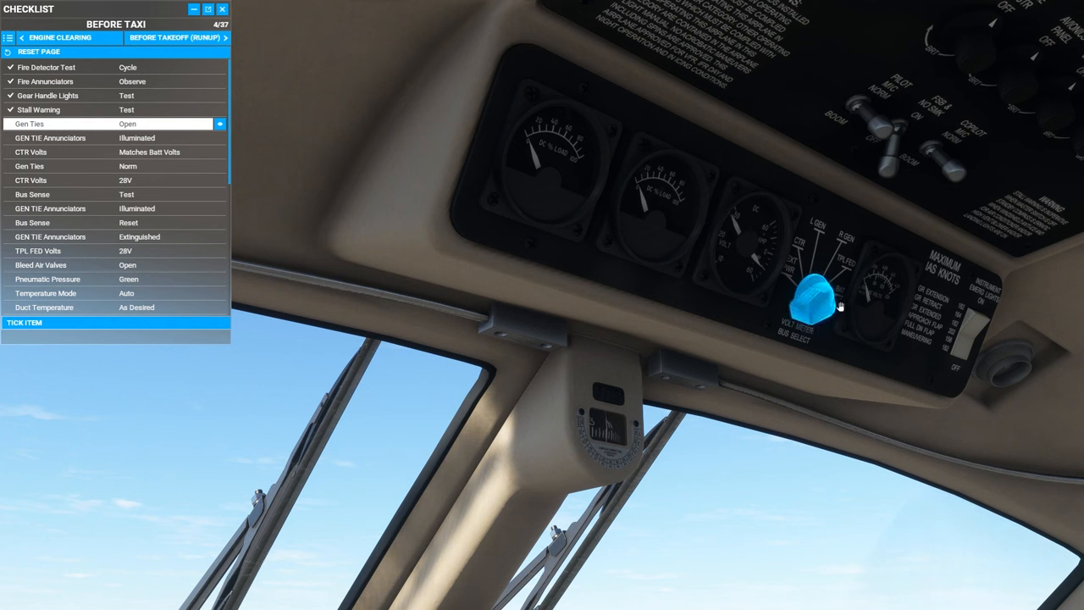
Step: Check generator ties and volt meter bus readings, ticking Before Taxi to 16 of 37
click(816, 301)
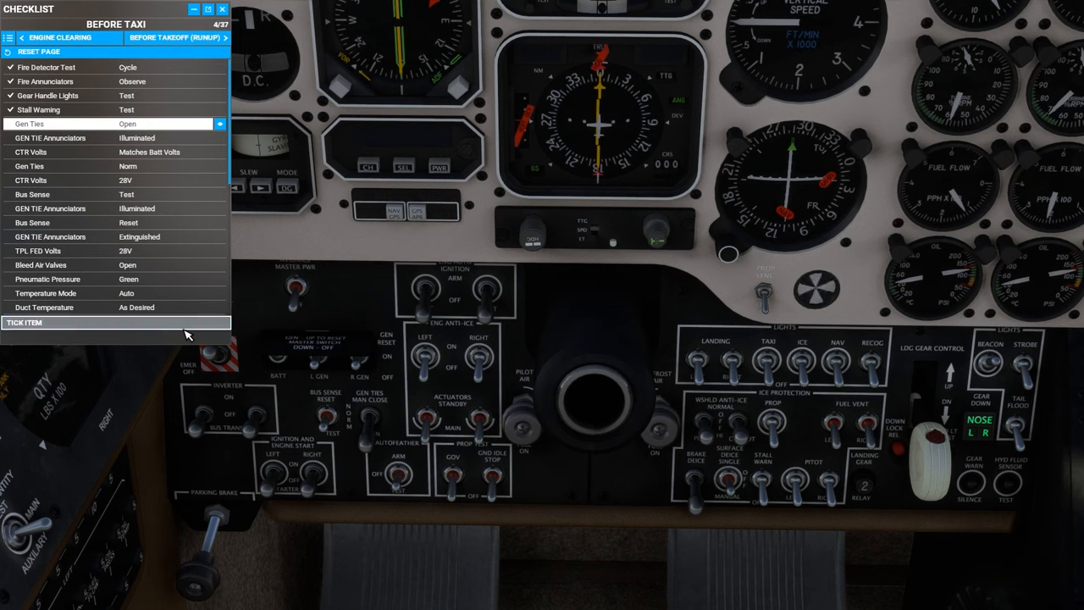
click(116, 322)
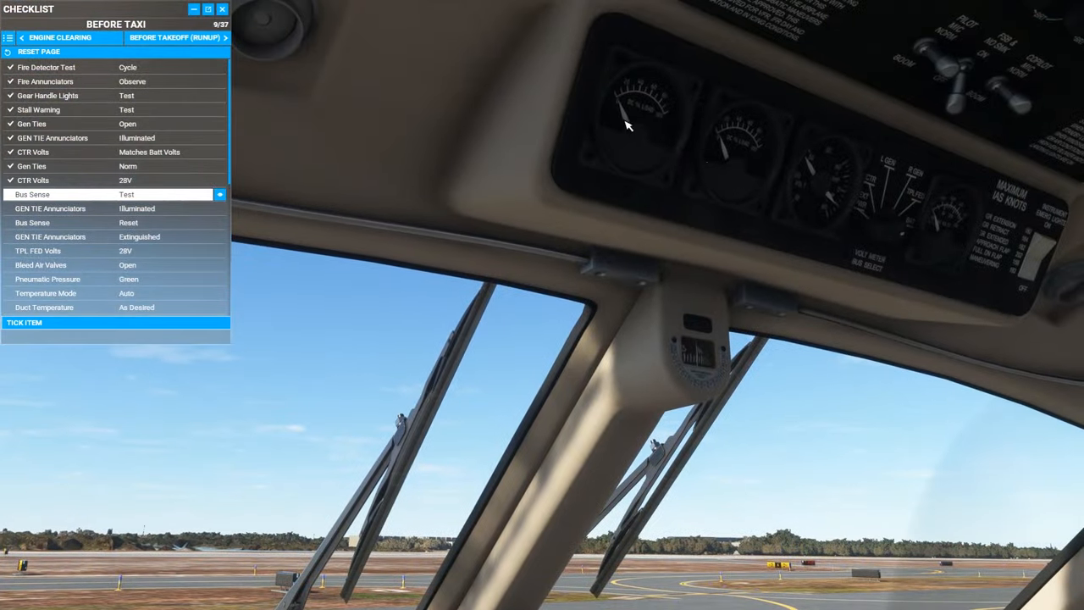
click(902, 214)
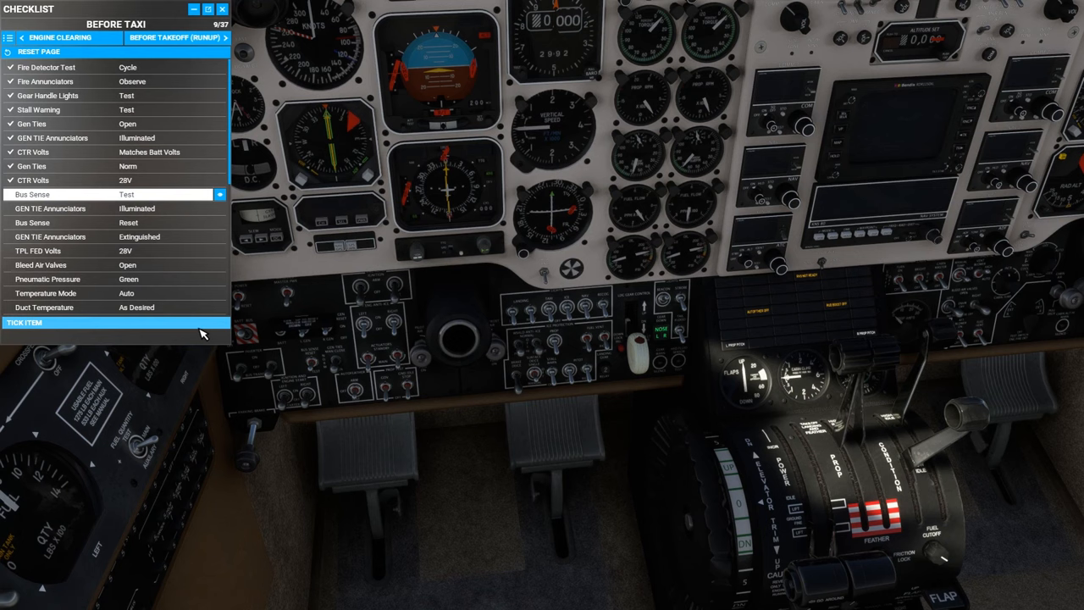
click(116, 323)
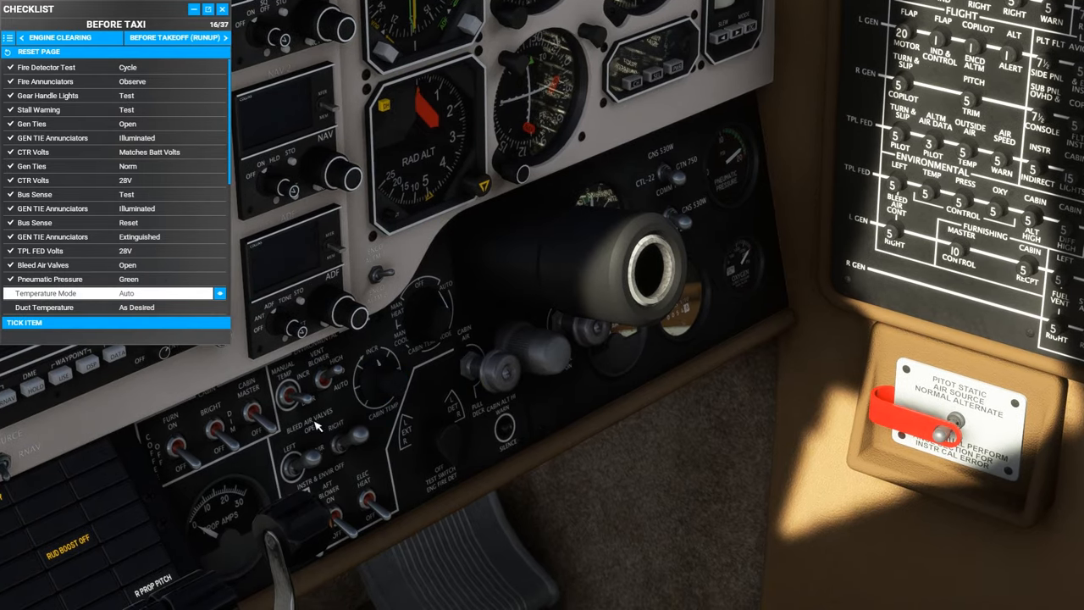
Step: Set the bleed air valves and cabin temperature mode, cancel warnings, and tick AC BUS Annunciators
click(499, 368)
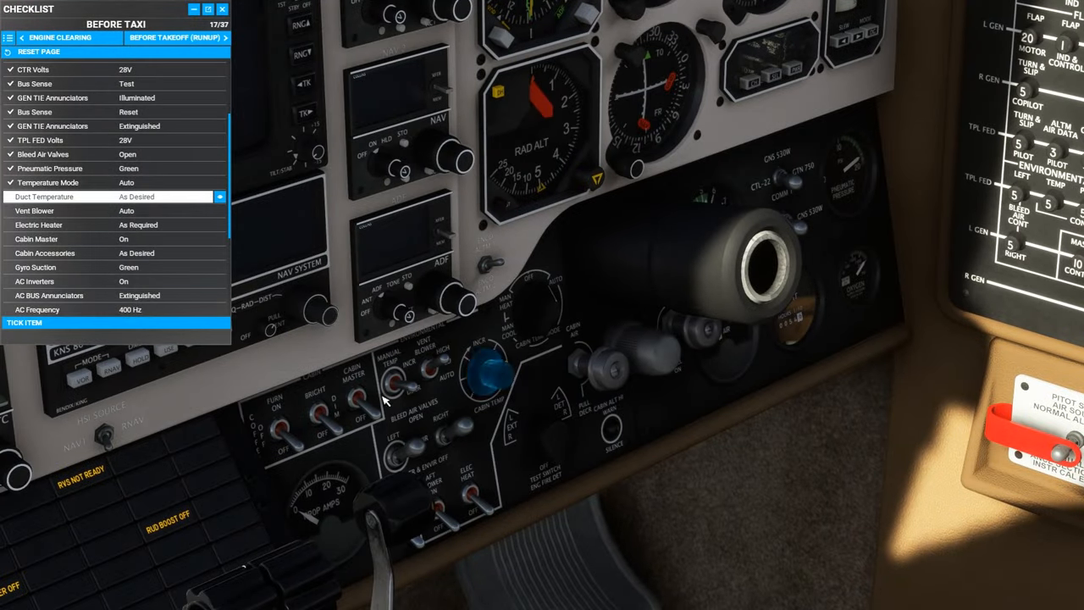
click(441, 373)
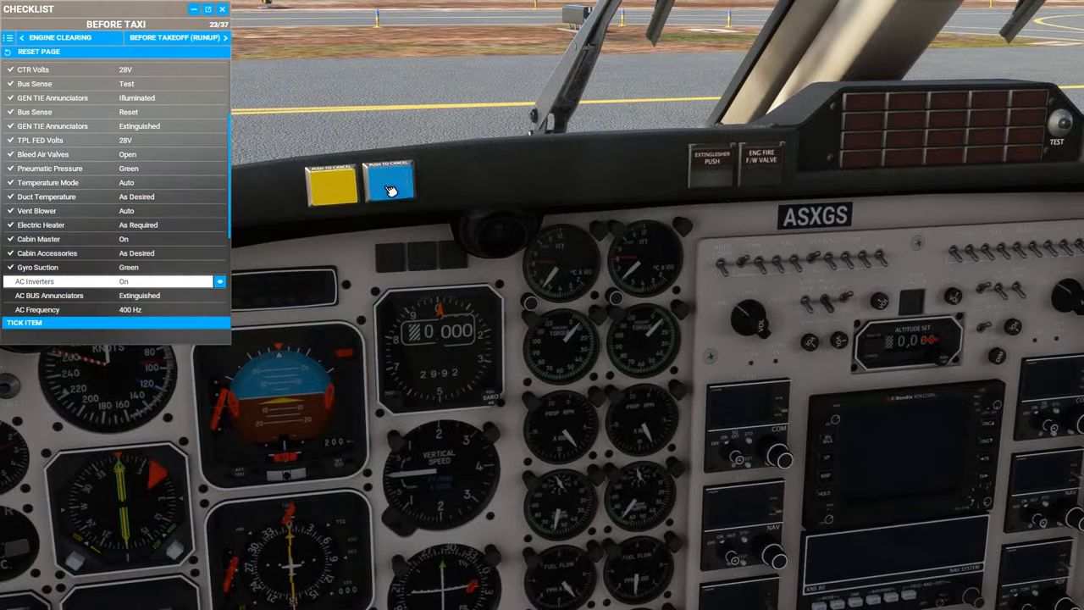
click(116, 323)
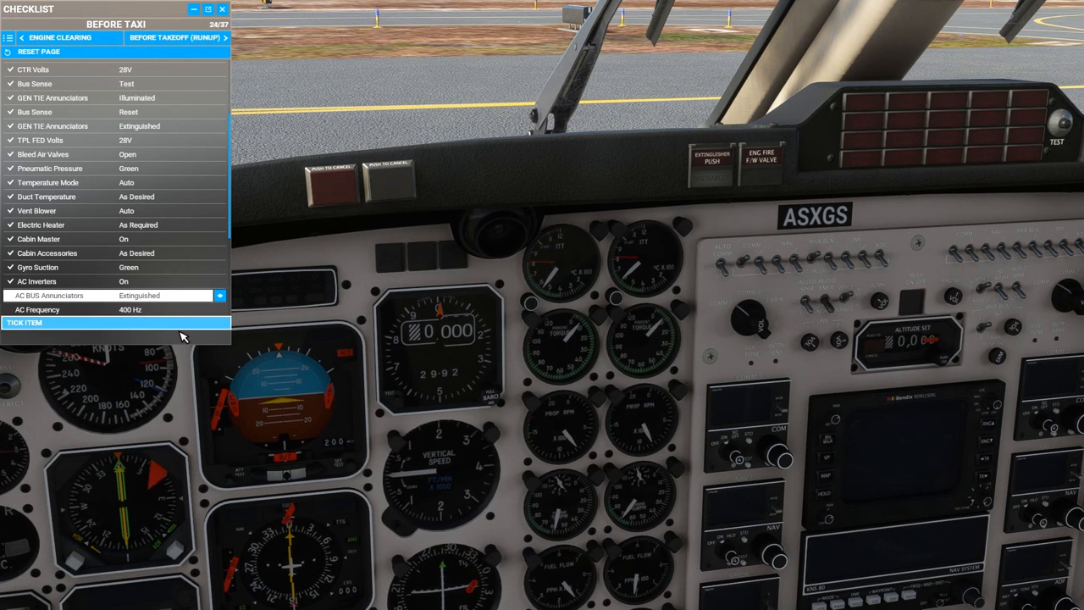
click(115, 323)
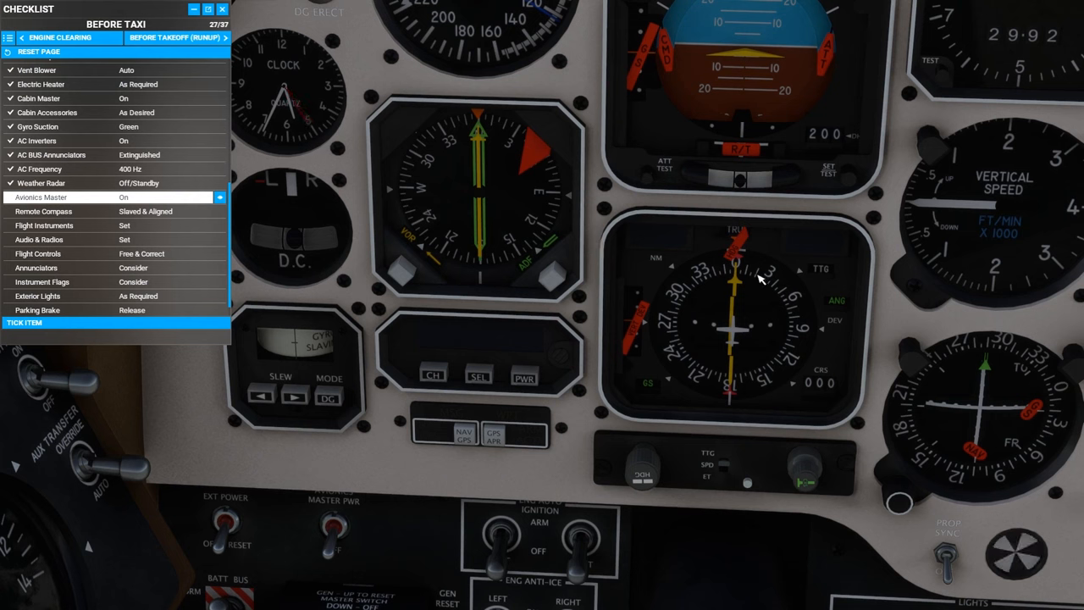
mouse_move(533, 222)
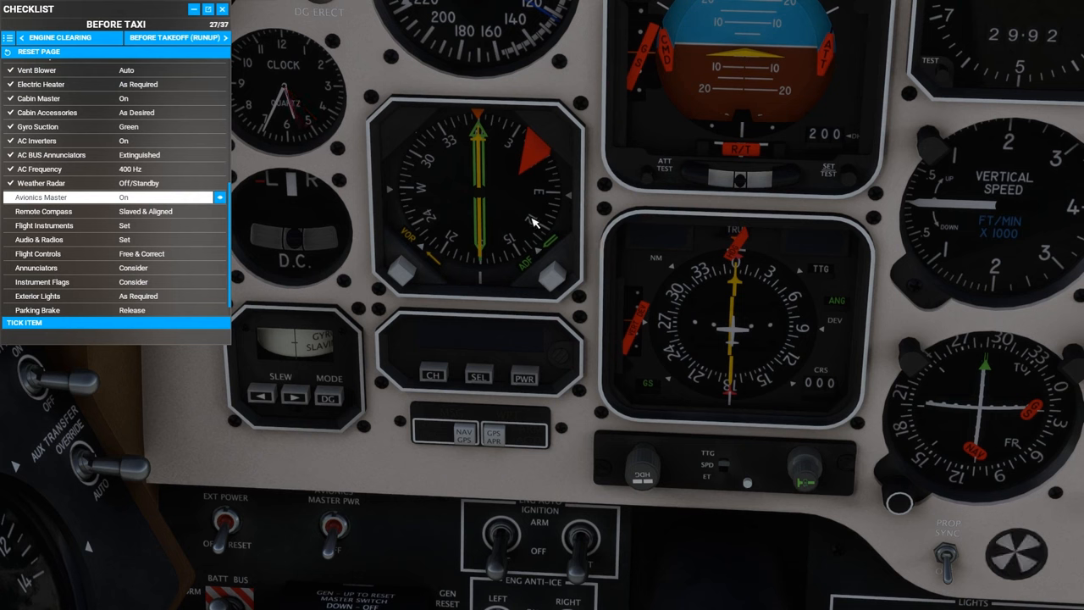
Step: Turn on the avionics master and tick the Avionics Master item
click(494, 434)
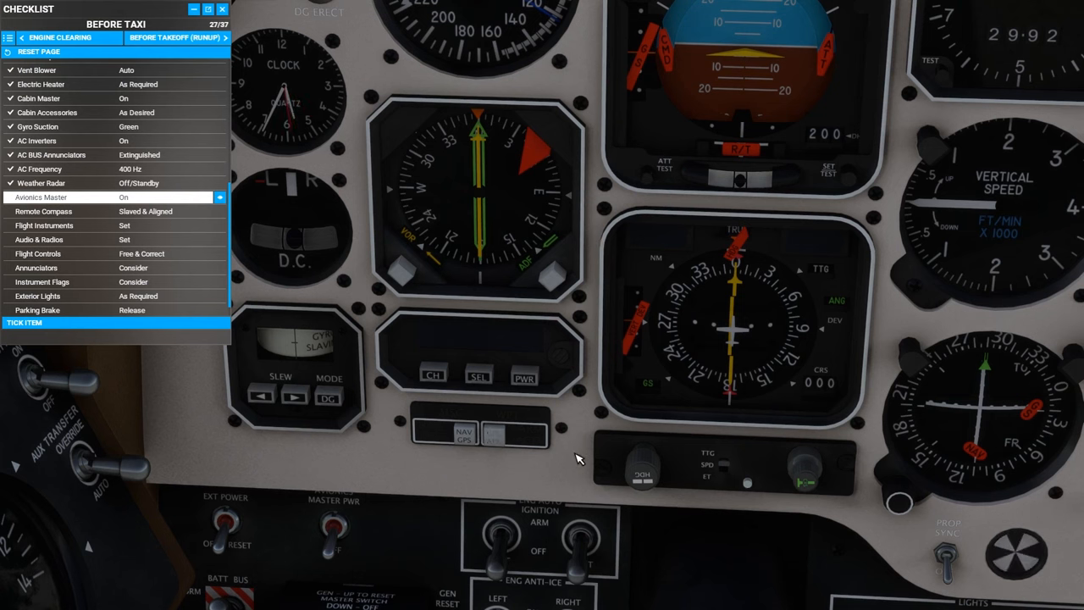
click(333, 529)
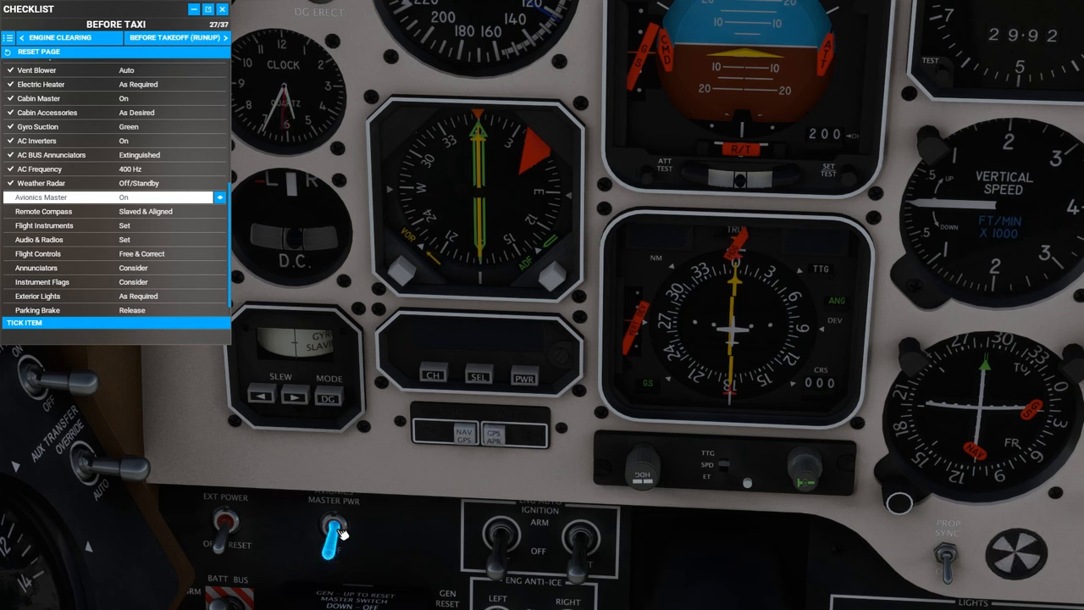
click(331, 534)
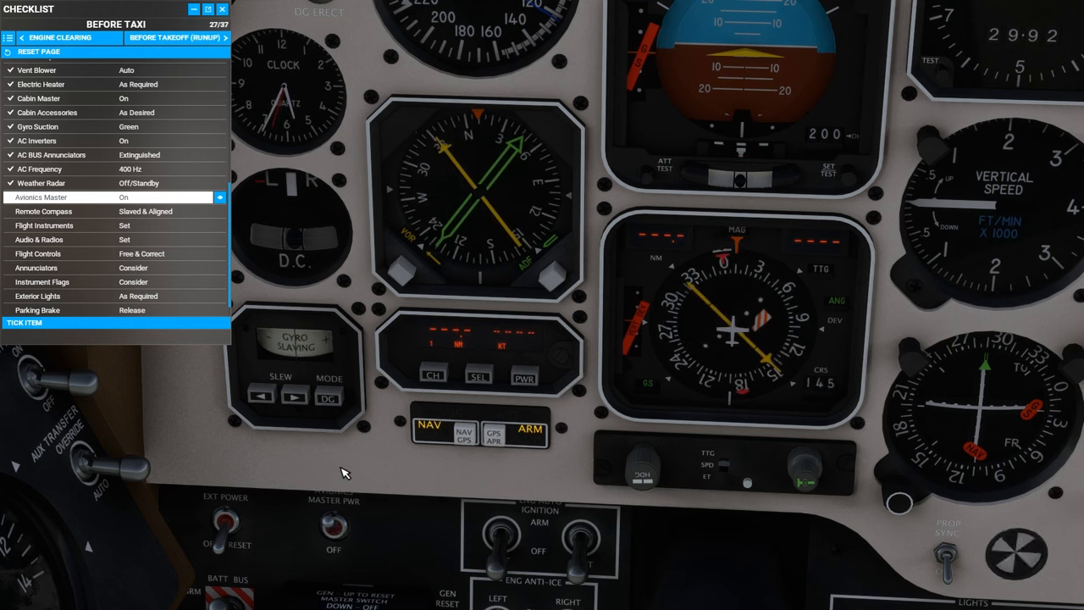
click(116, 323)
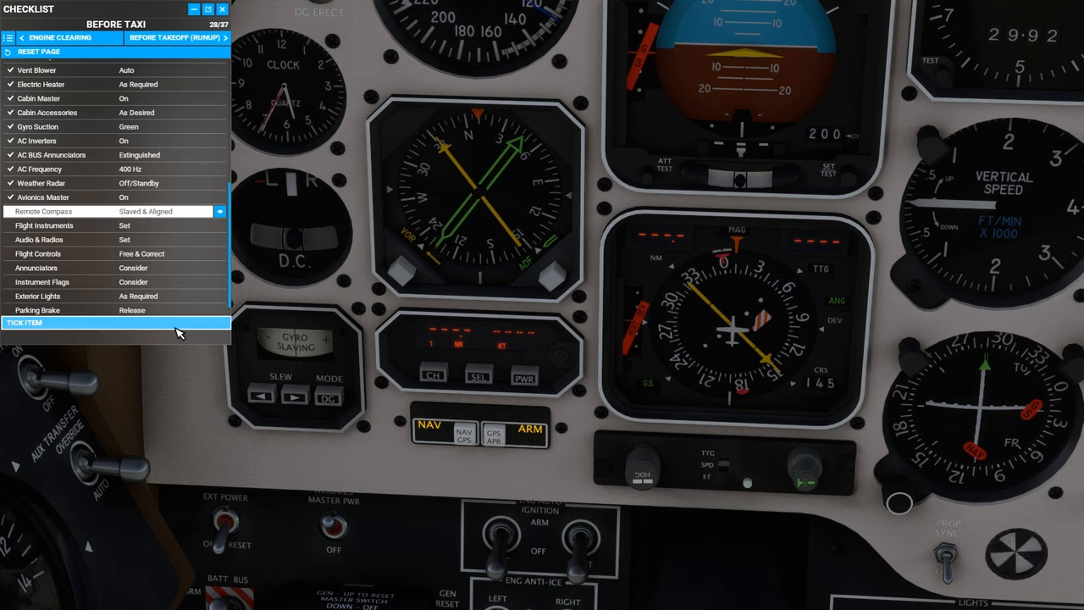
Step: Tick Remote Compass, check the gyro compass mode, and mark Flight Instruments set
click(117, 322)
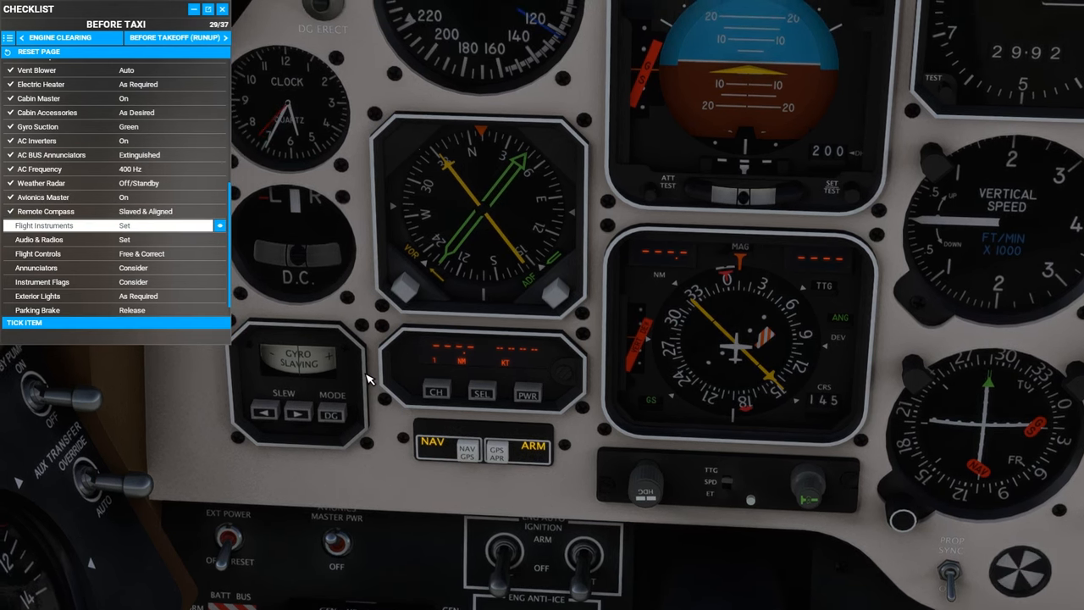
click(331, 413)
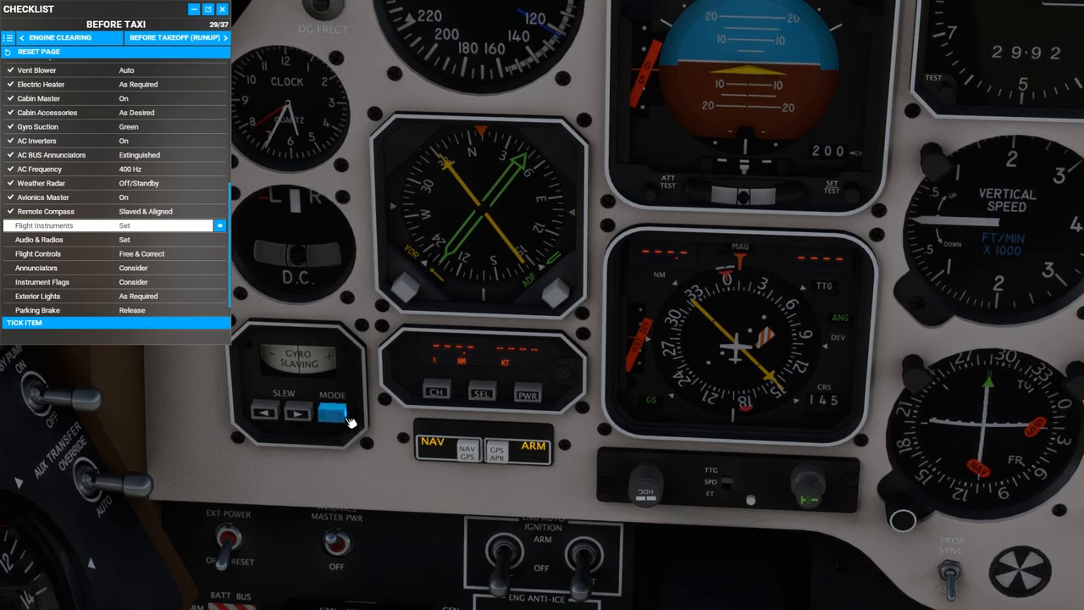
click(325, 411)
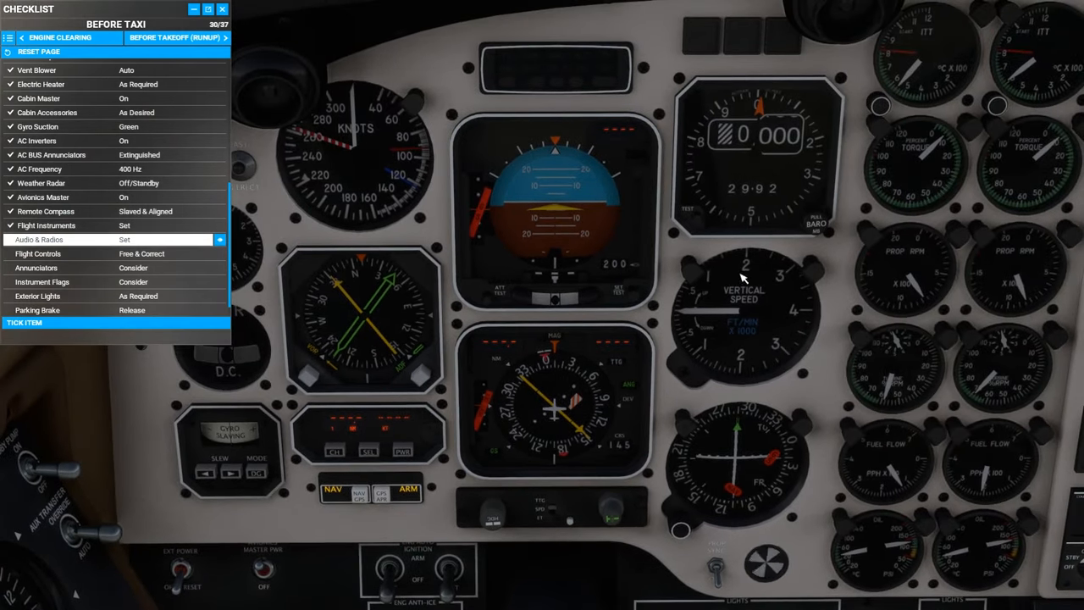
Step: Run the altimeter self-test and tick the remaining items, including Audio & Radios and Flight Controls, completing 37 of 37
click(813, 216)
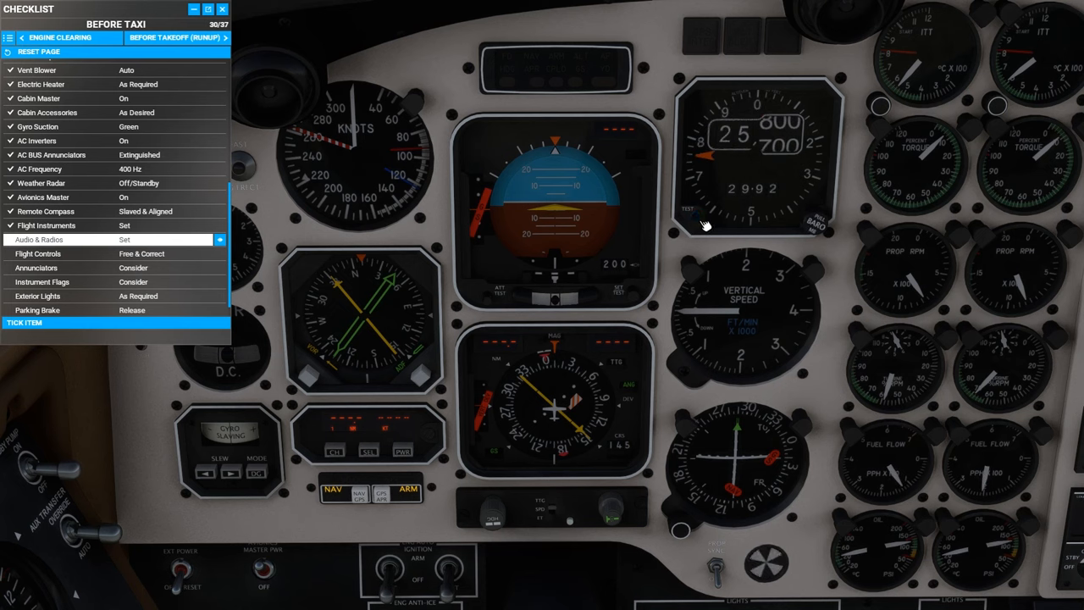
click(116, 323)
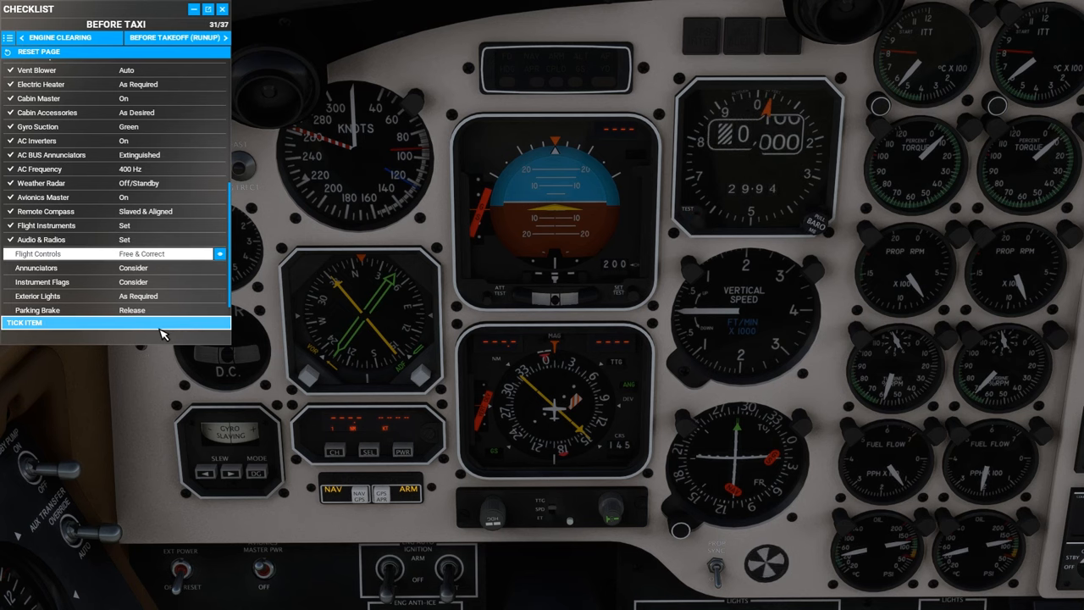
click(116, 323)
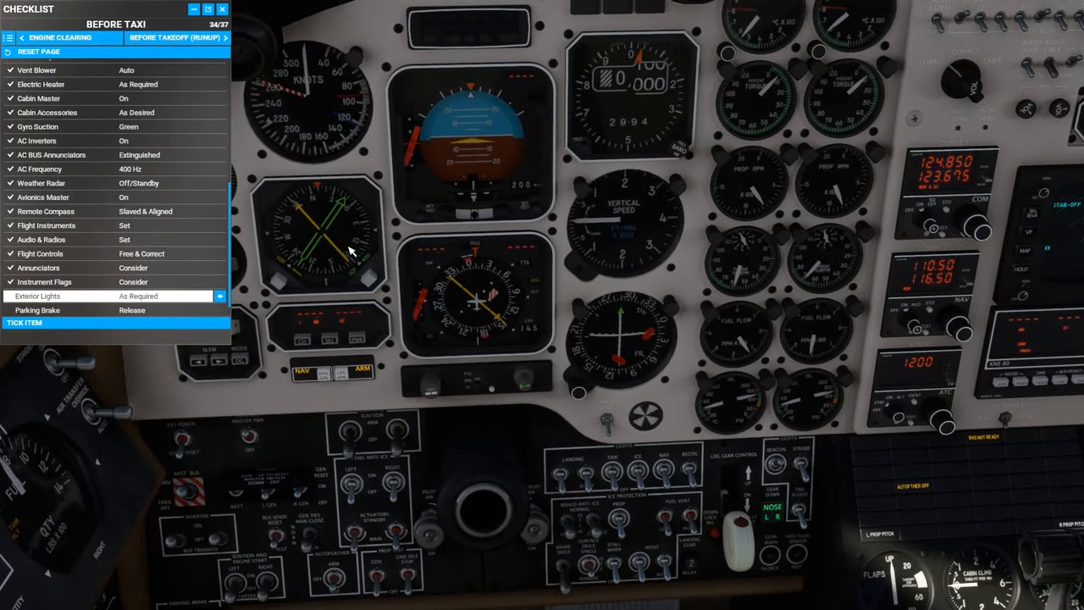
mouse_move(431, 285)
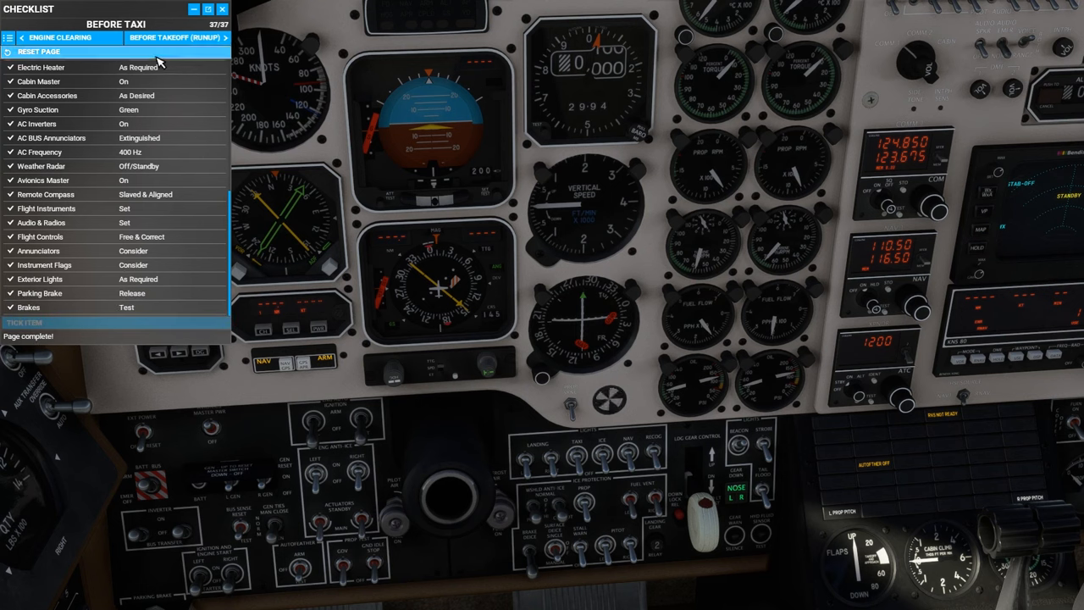
click(174, 37)
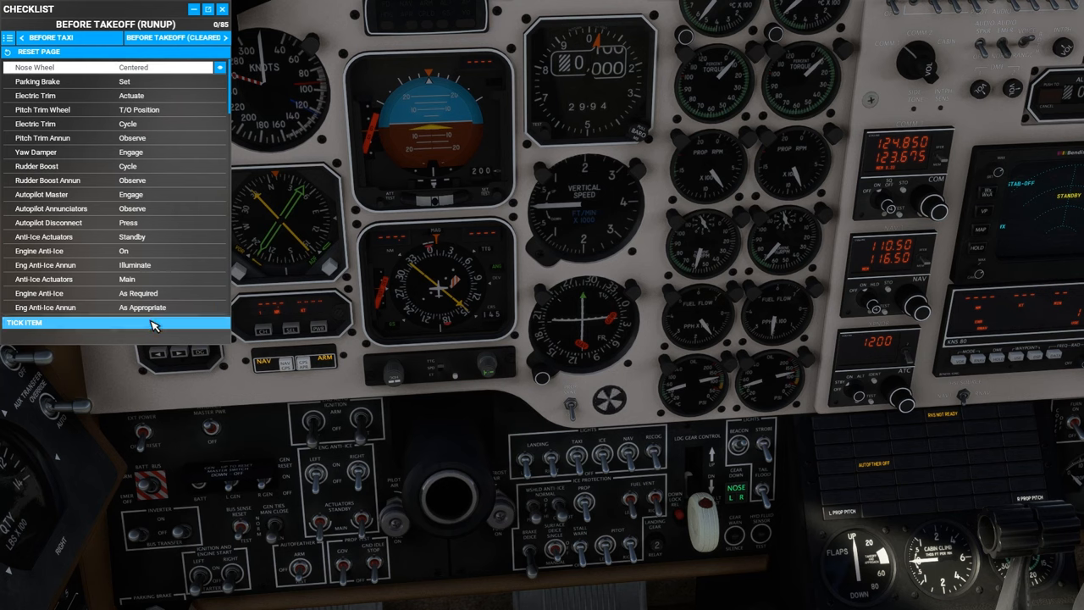
Step: Tick the opening runup items, including the trim and autopilot checks
click(116, 323)
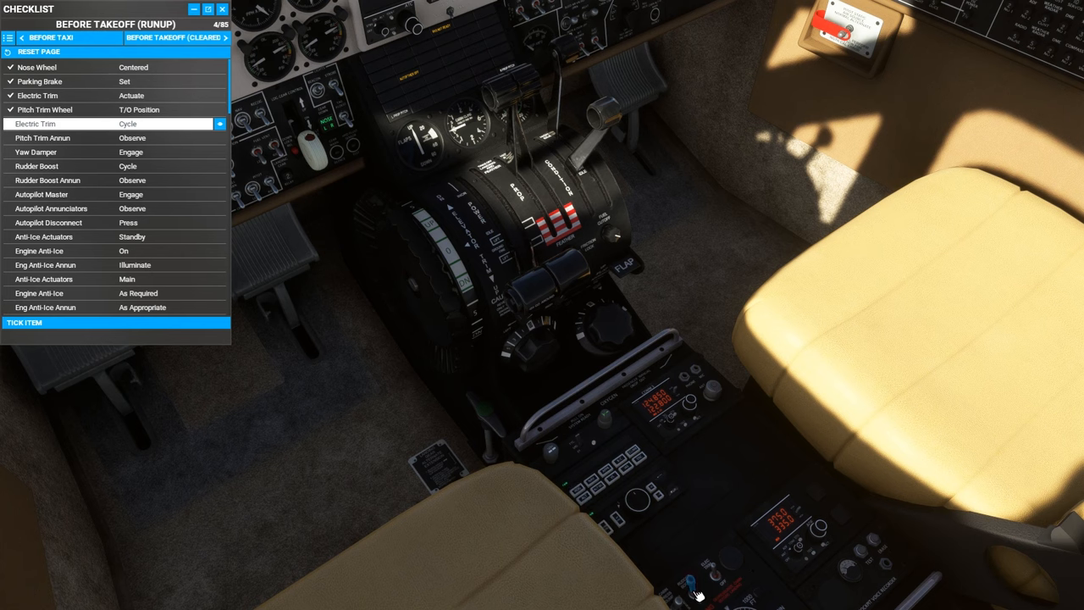
mouse_move(699, 595)
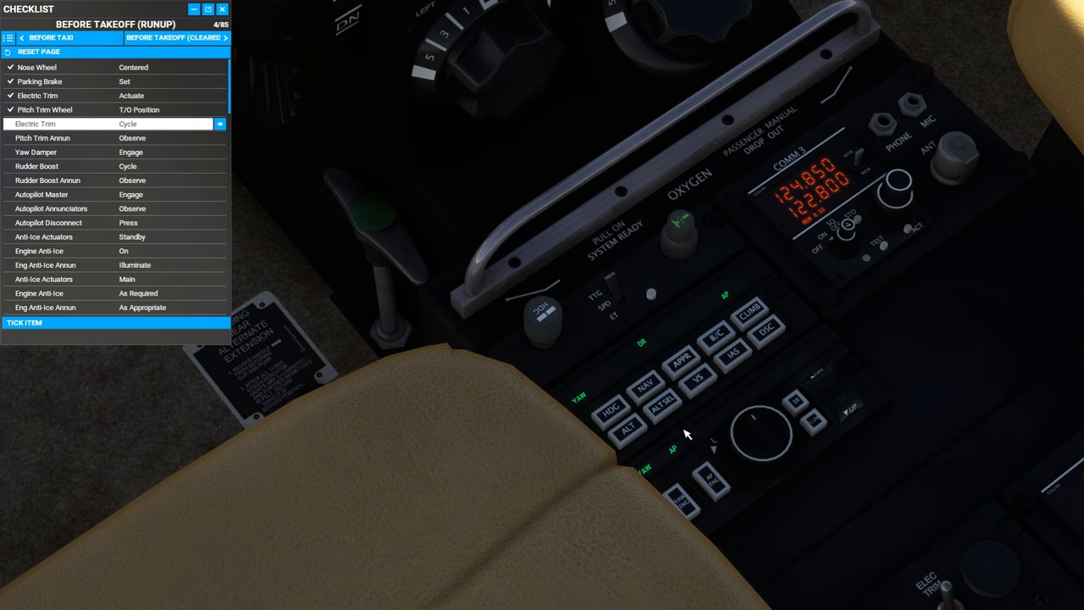
click(646, 389)
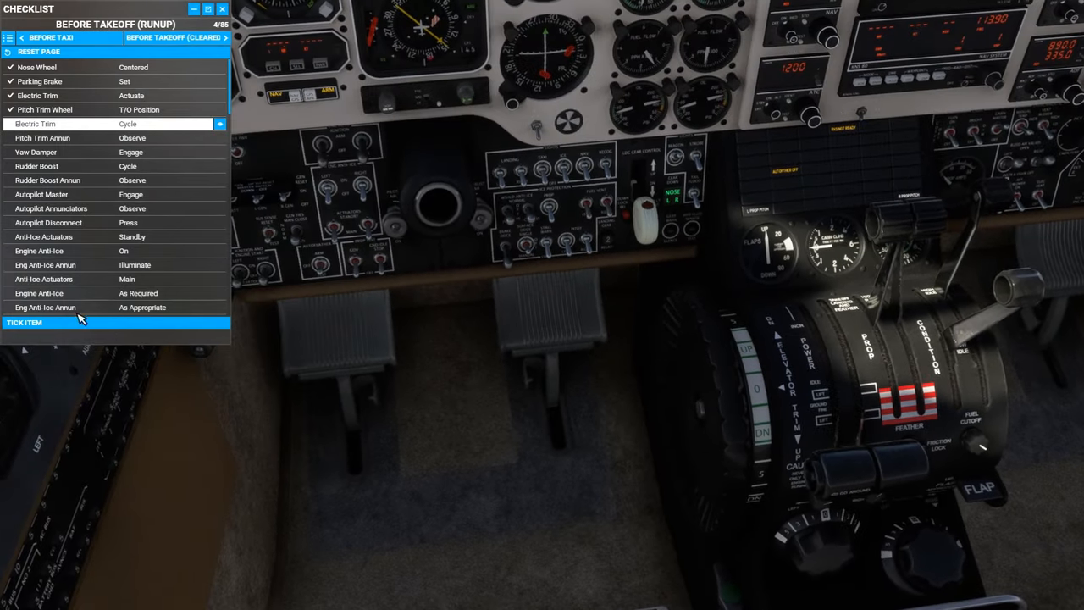
click(114, 322)
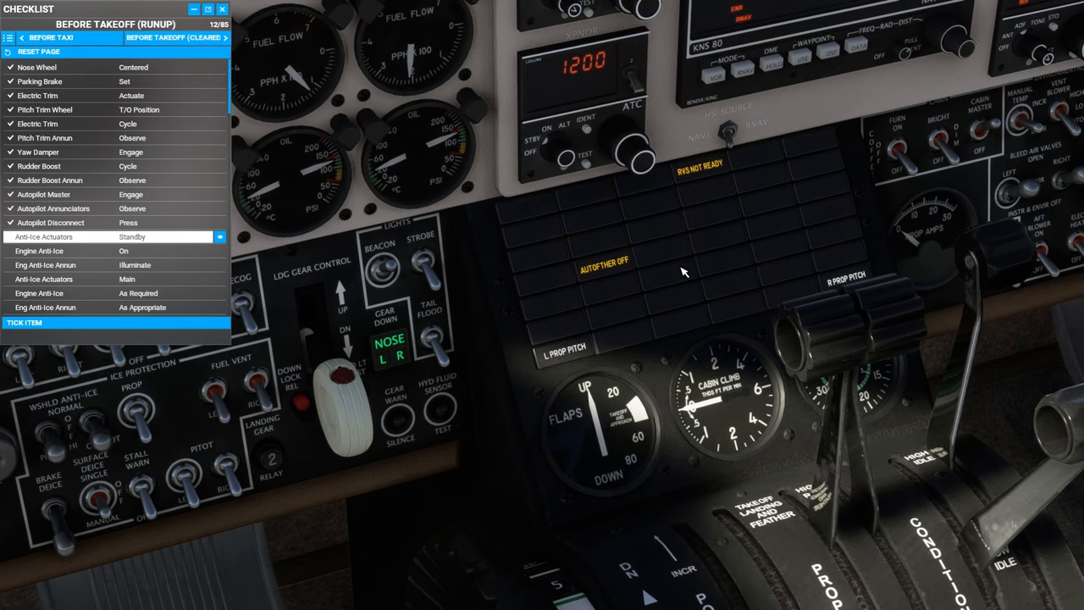
mouse_move(769, 254)
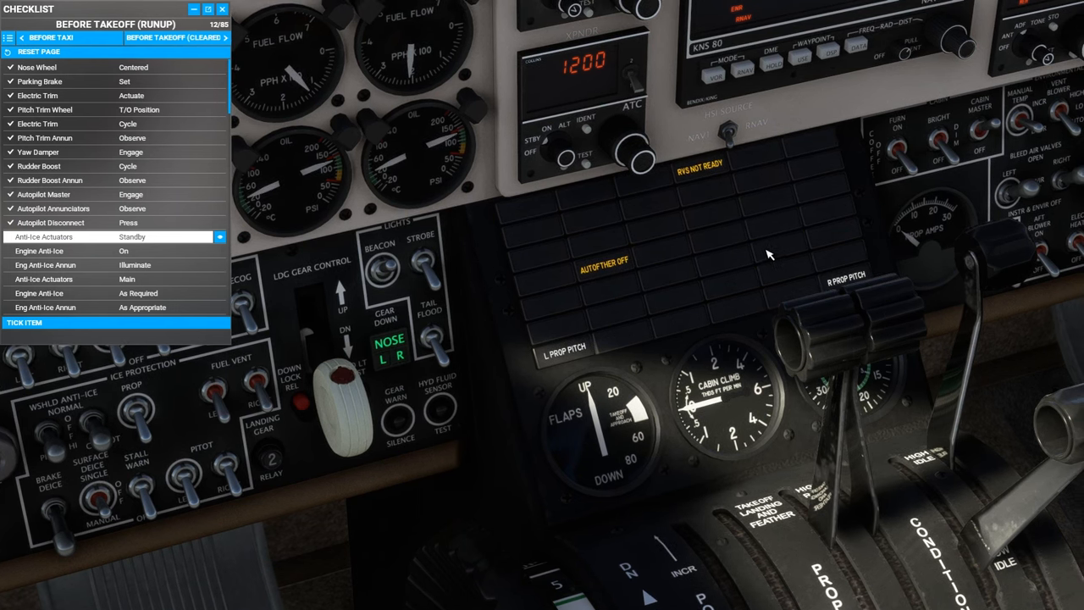
mouse_move(627, 307)
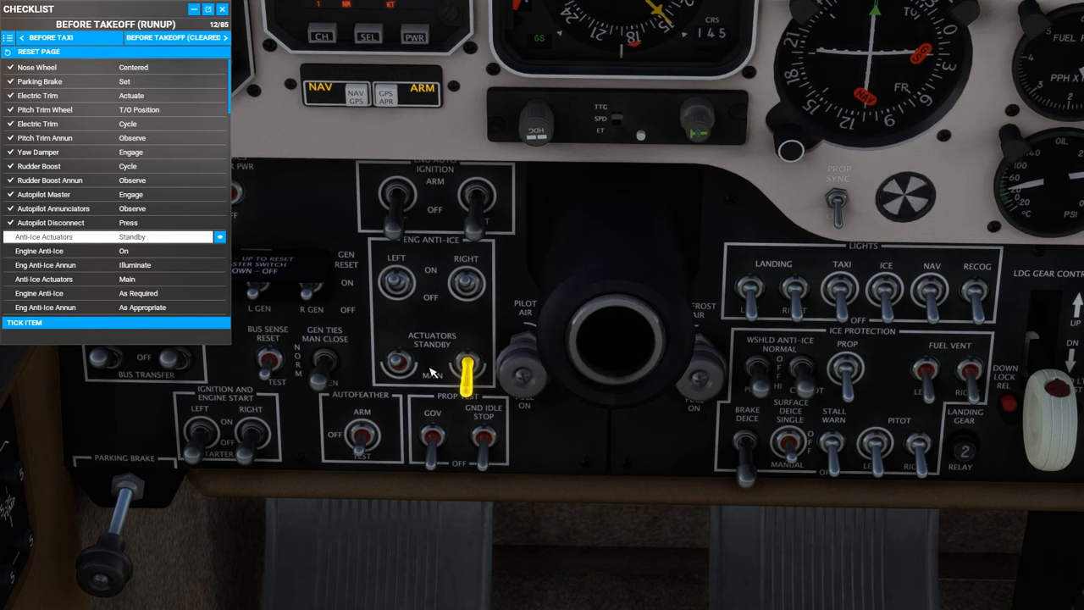
Step: Set the anti-ice actuators to standby and tick Anti-Ice Actuators and Engine Anti-Ice
click(466, 288)
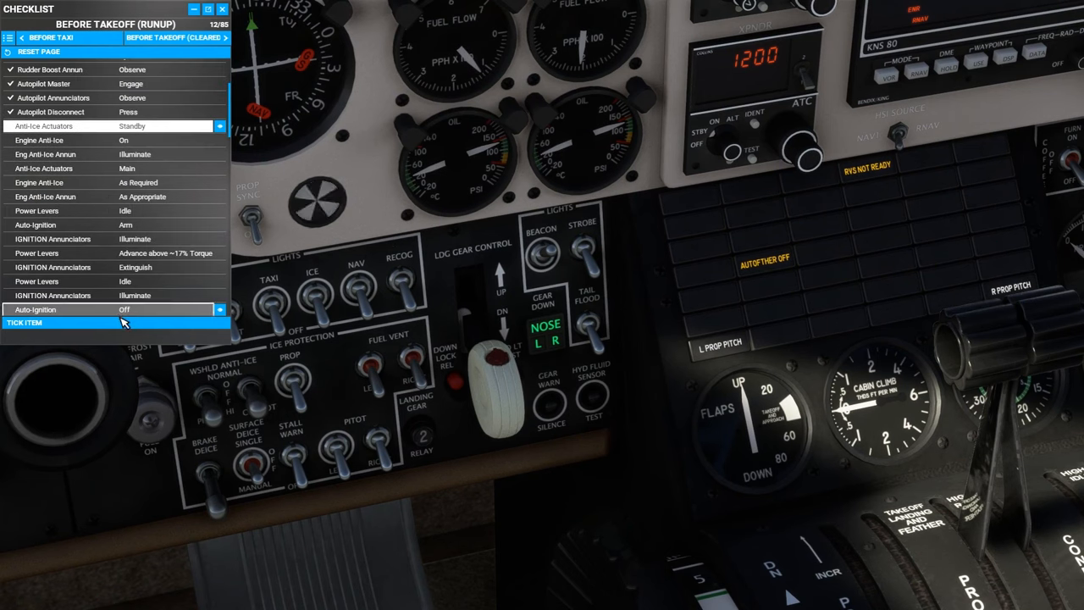
click(116, 323)
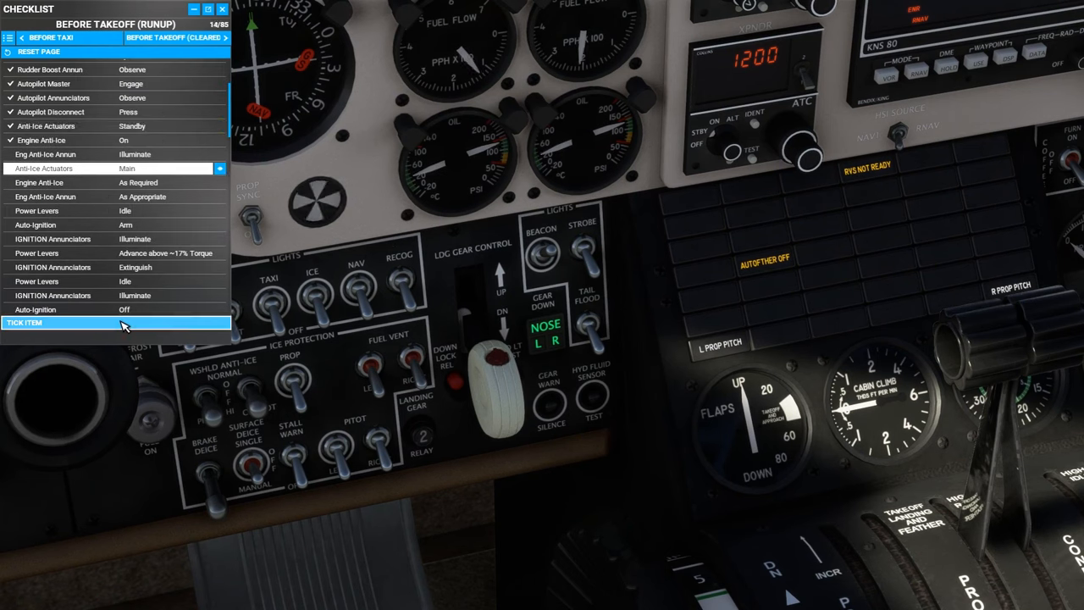
click(116, 323)
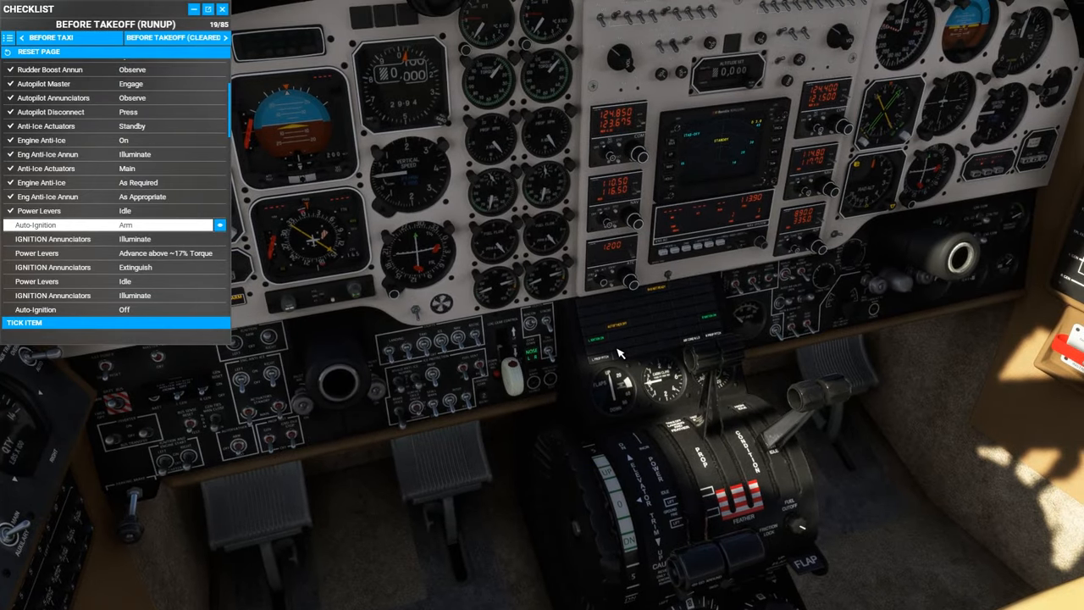
mouse_move(619, 360)
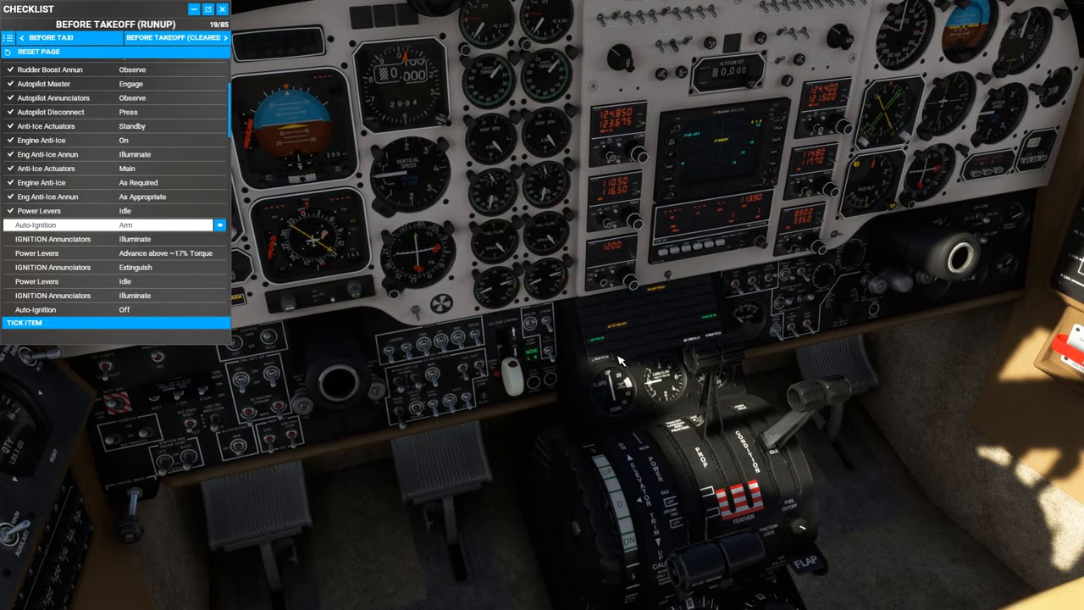
mouse_move(714, 331)
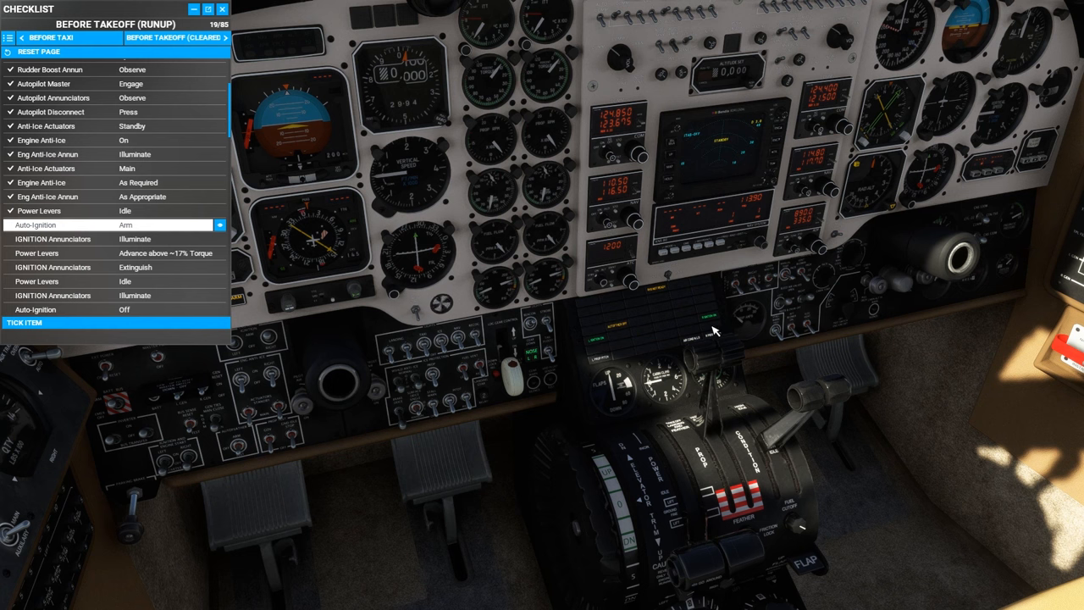
mouse_move(614, 402)
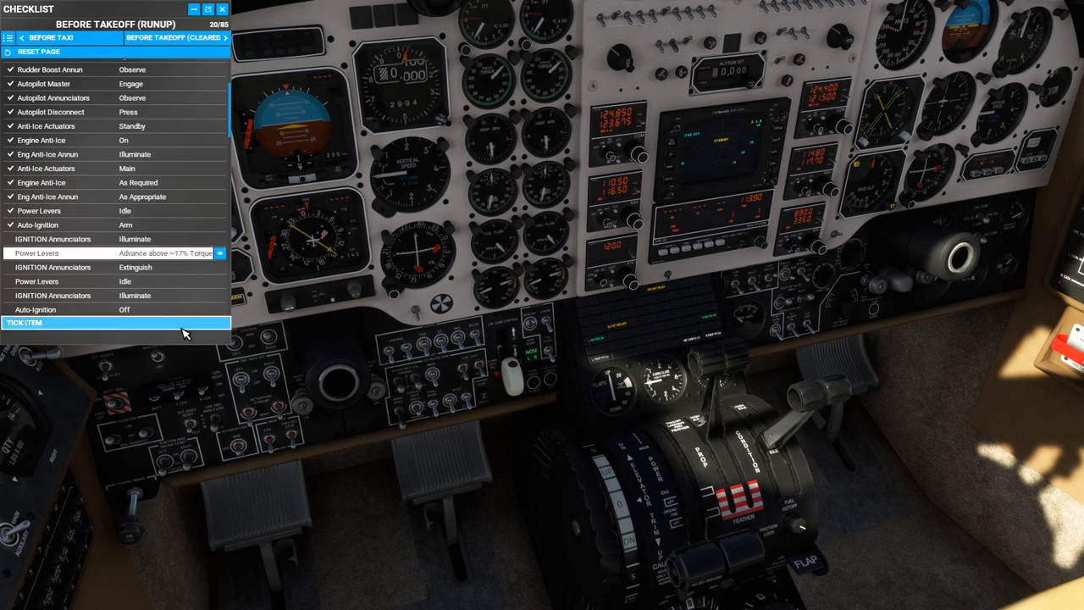
Step: Tick the auto-ignition and ignition annunciator checks, reaching Power Levers Individually (28/85)
click(116, 323)
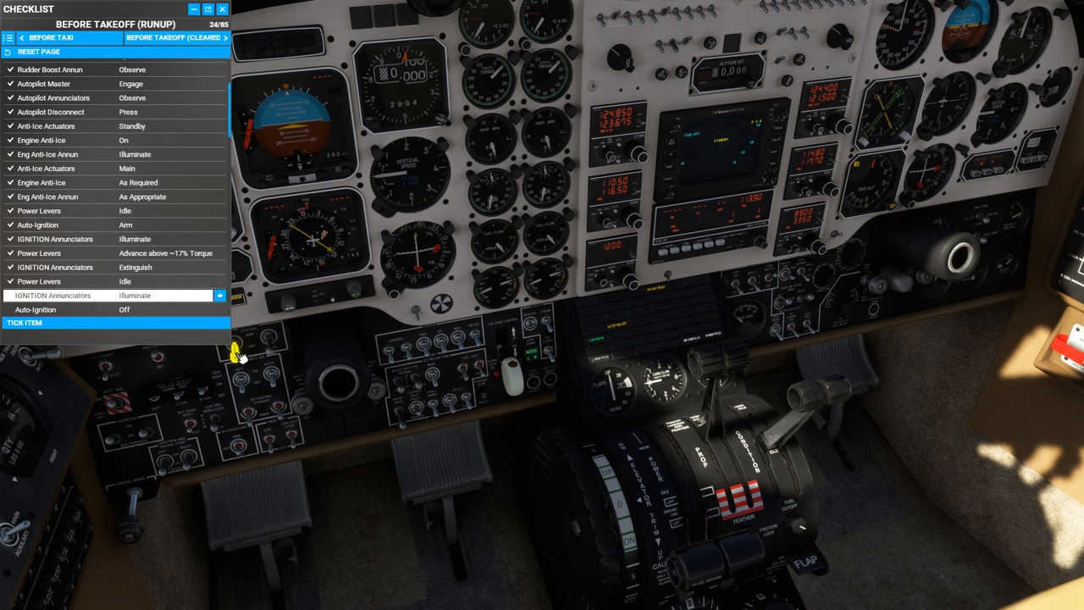
click(117, 323)
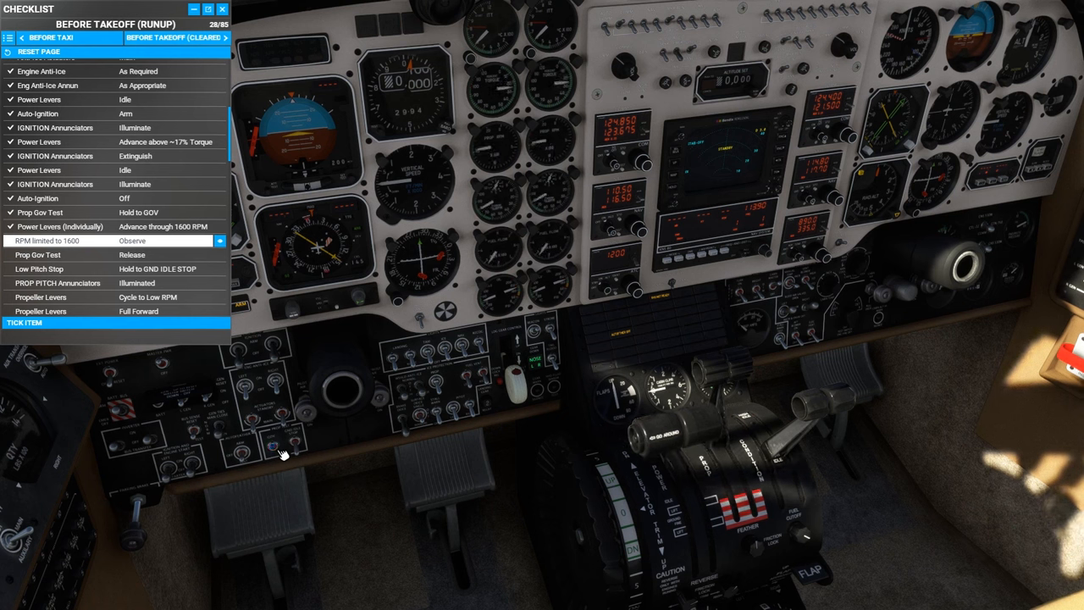
Step: Hold and release the propeller governor test switch, then tick RPM limited to 1600 and the low pitch stop items
click(271, 445)
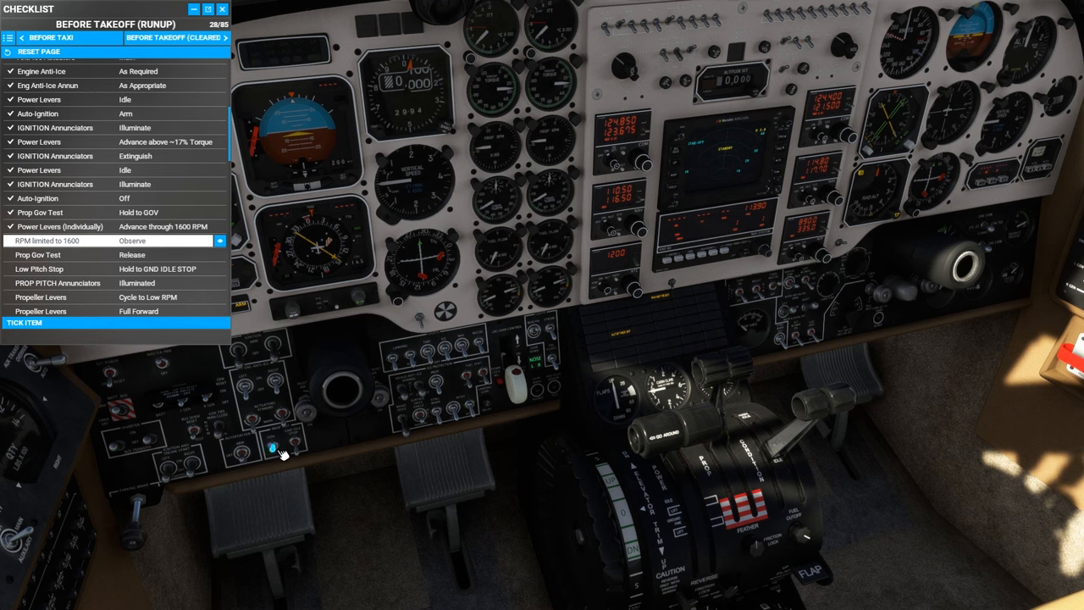
click(272, 446)
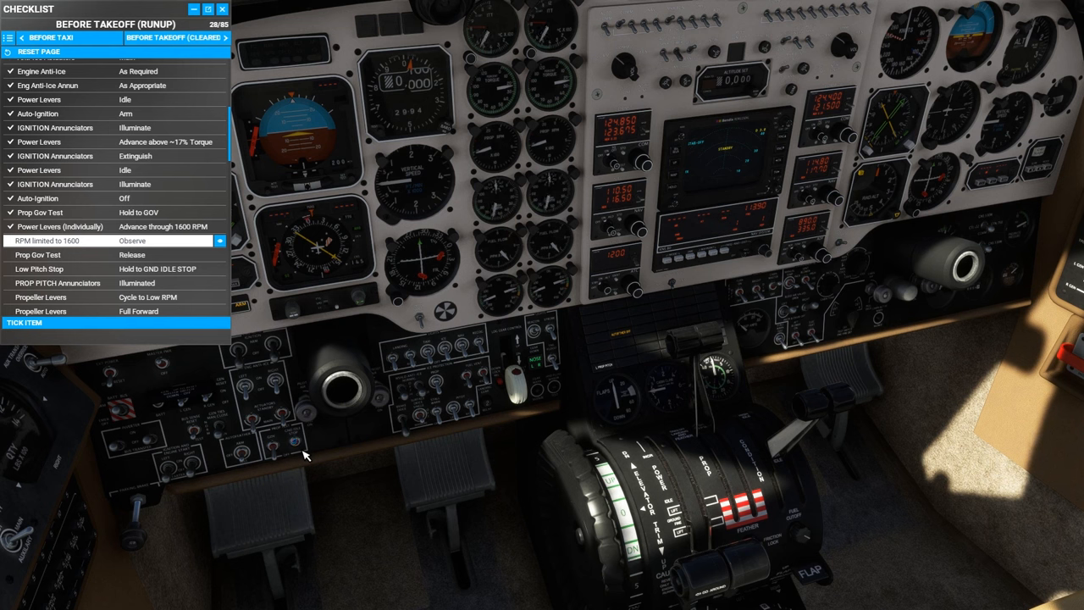
click(294, 442)
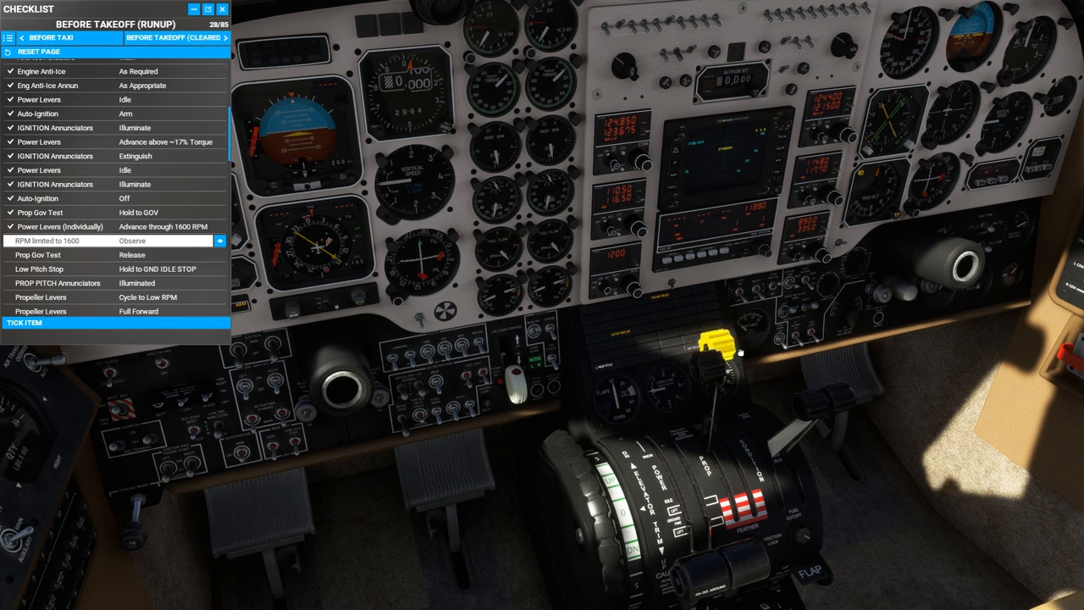
click(114, 323)
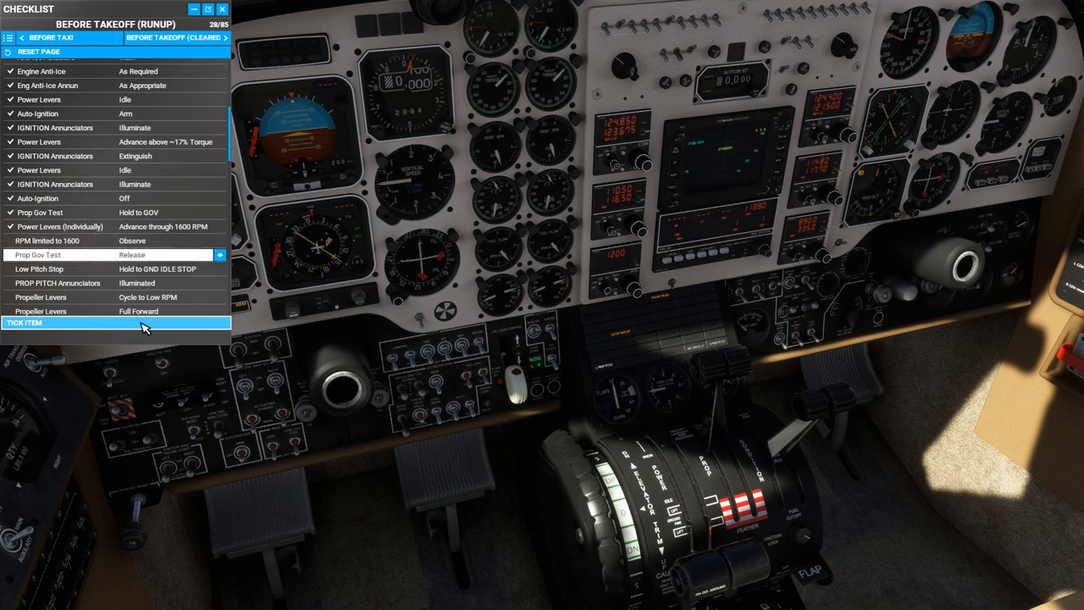
click(116, 323)
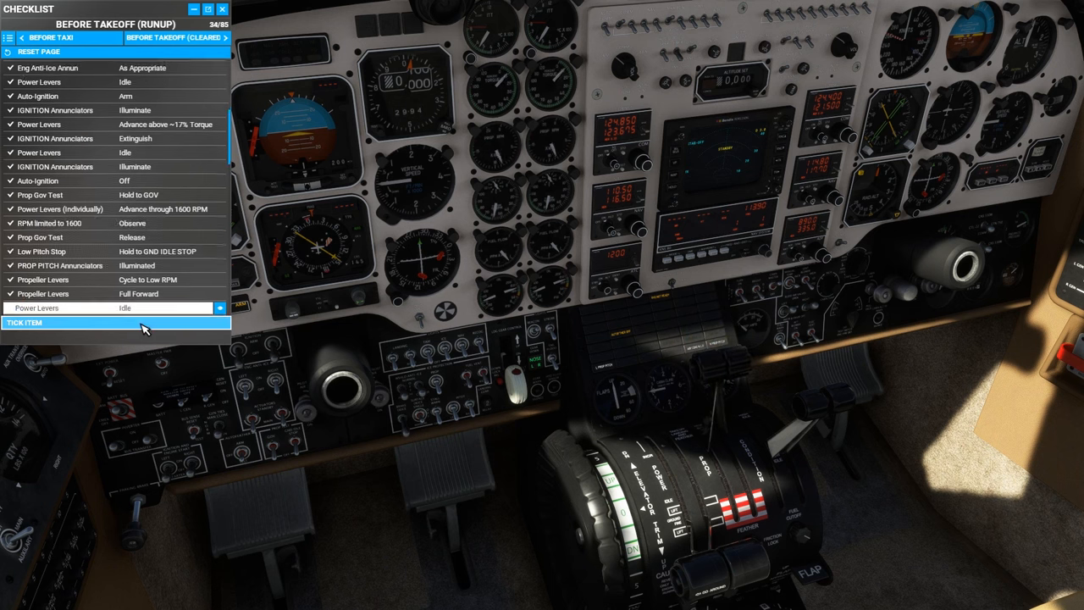
Step: Move the power levers for the auto-feather test and tick Auto-Feather Hold to Test through Arm (57/85)
click(115, 323)
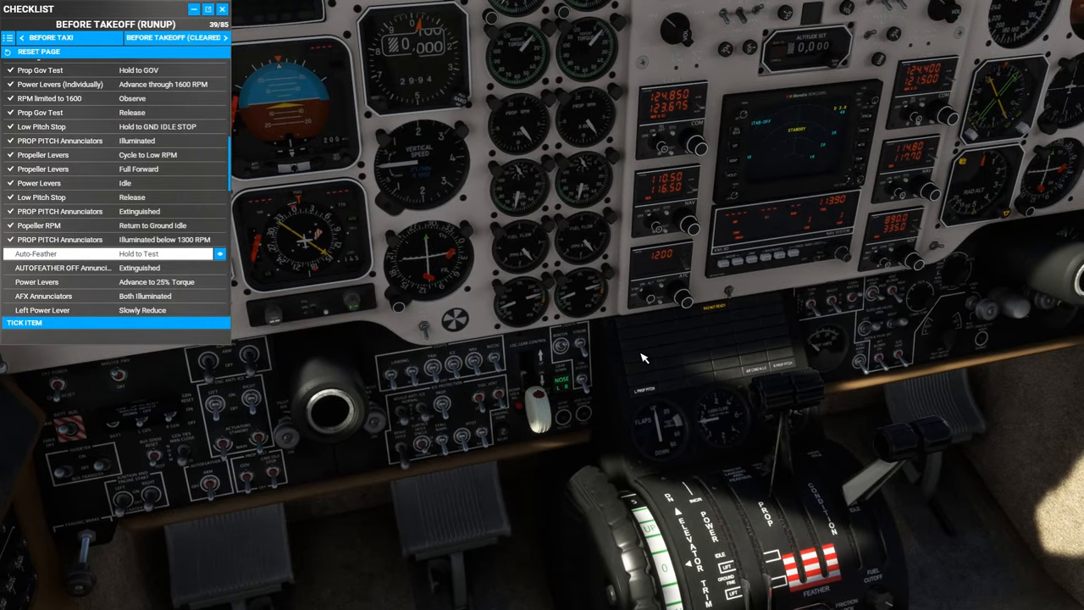
mouse_move(645, 325)
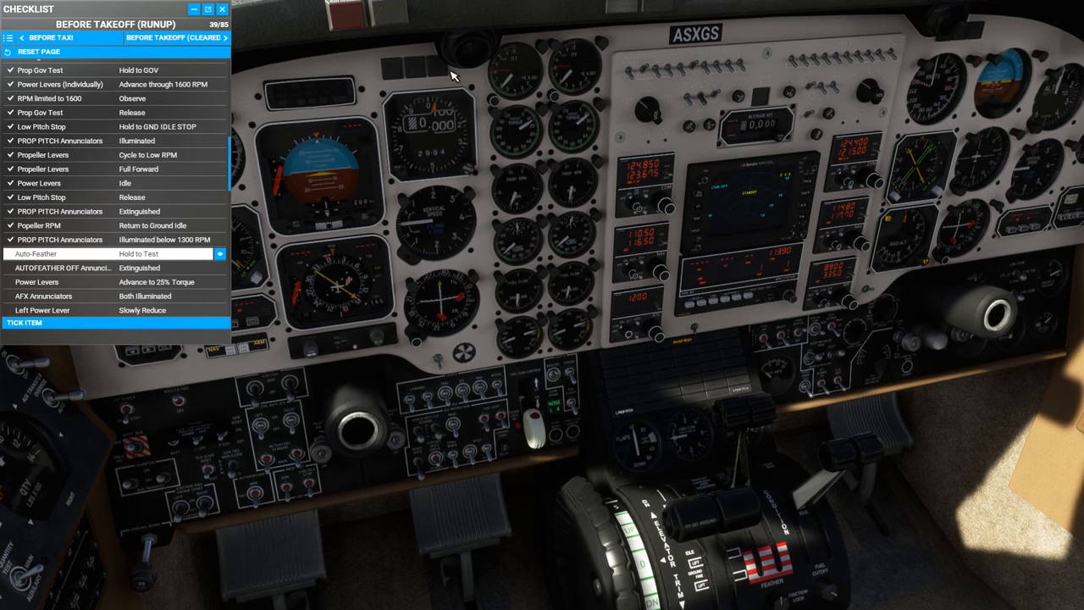
mouse_move(613, 285)
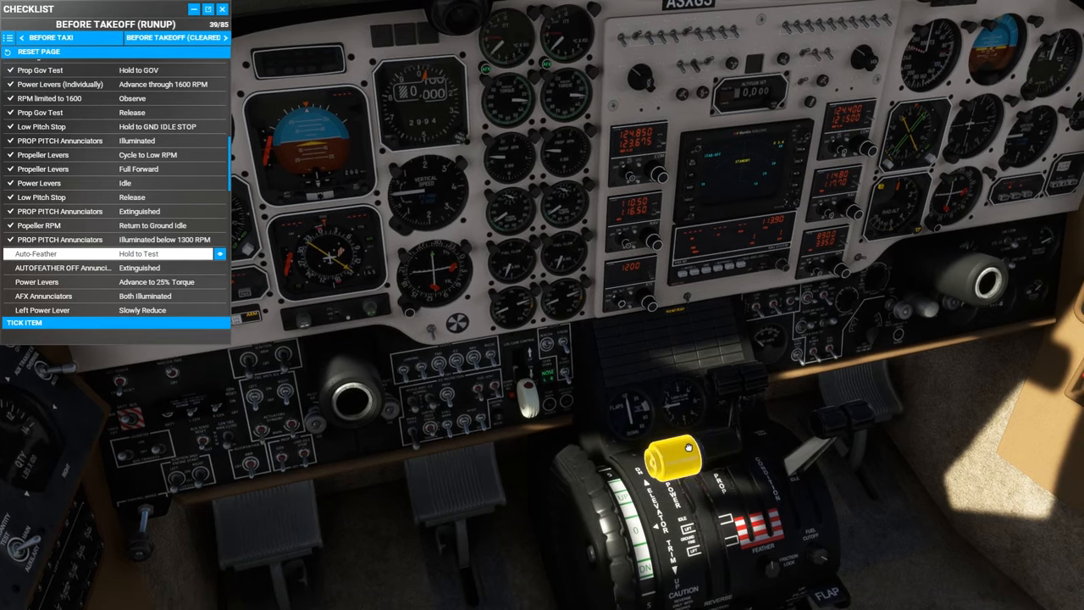
drag(686, 449, 695, 486)
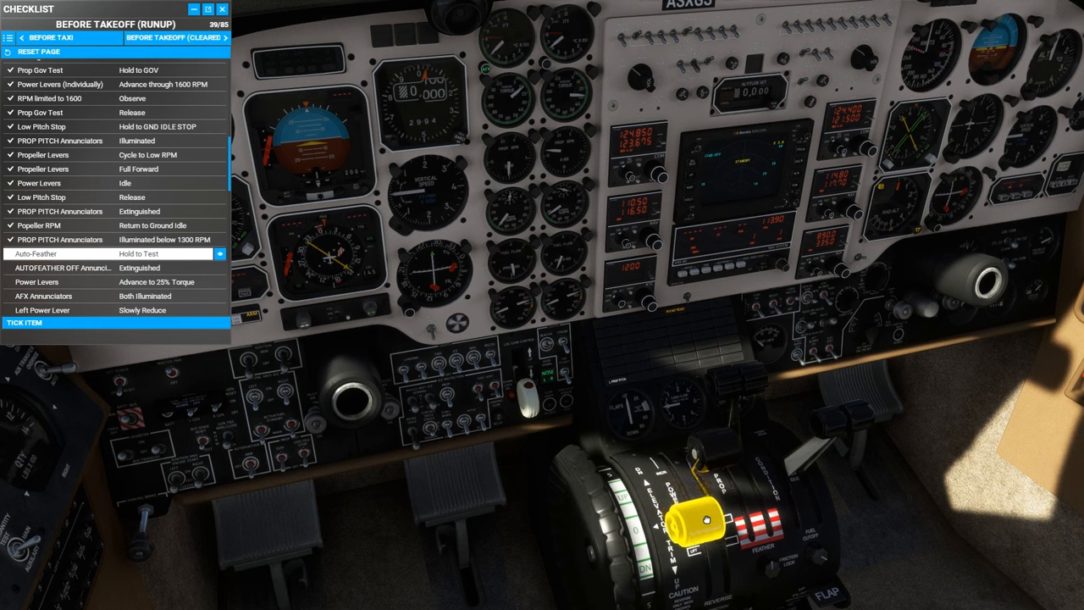
drag(703, 521, 708, 546)
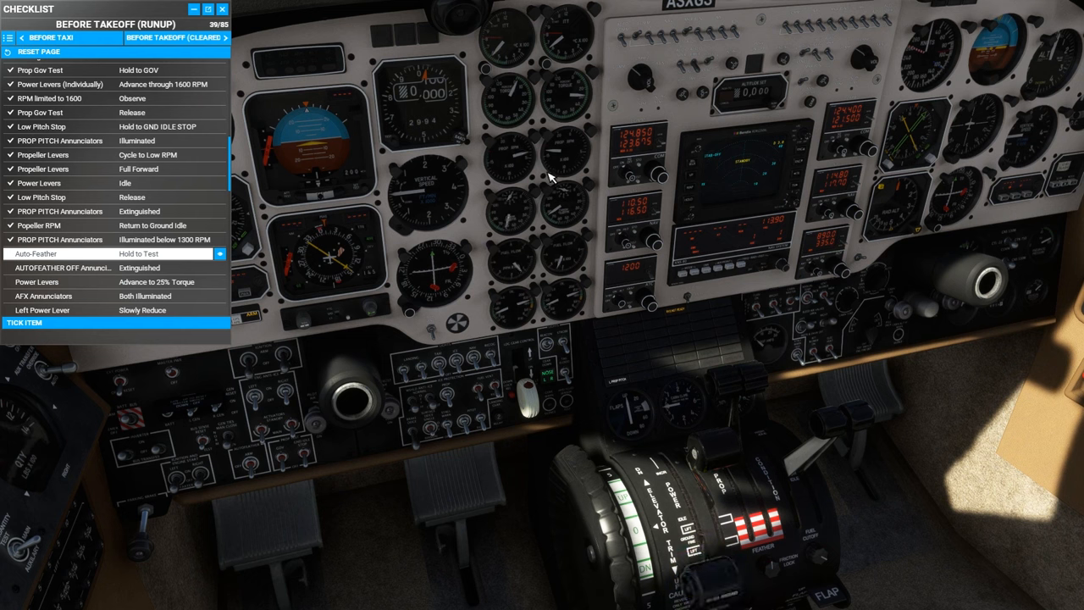
mouse_move(542, 166)
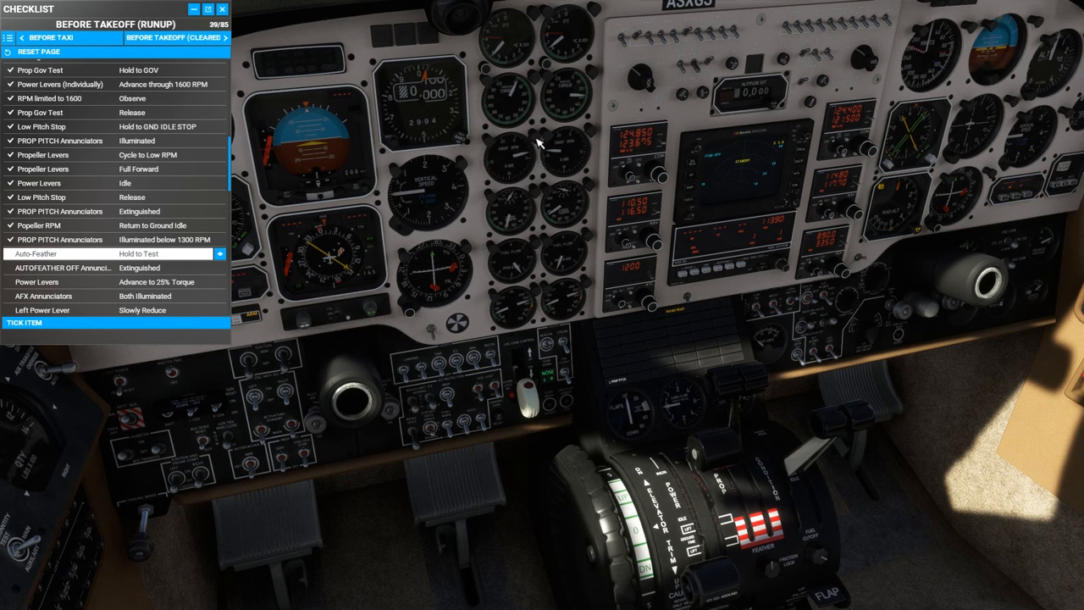
mouse_move(536, 165)
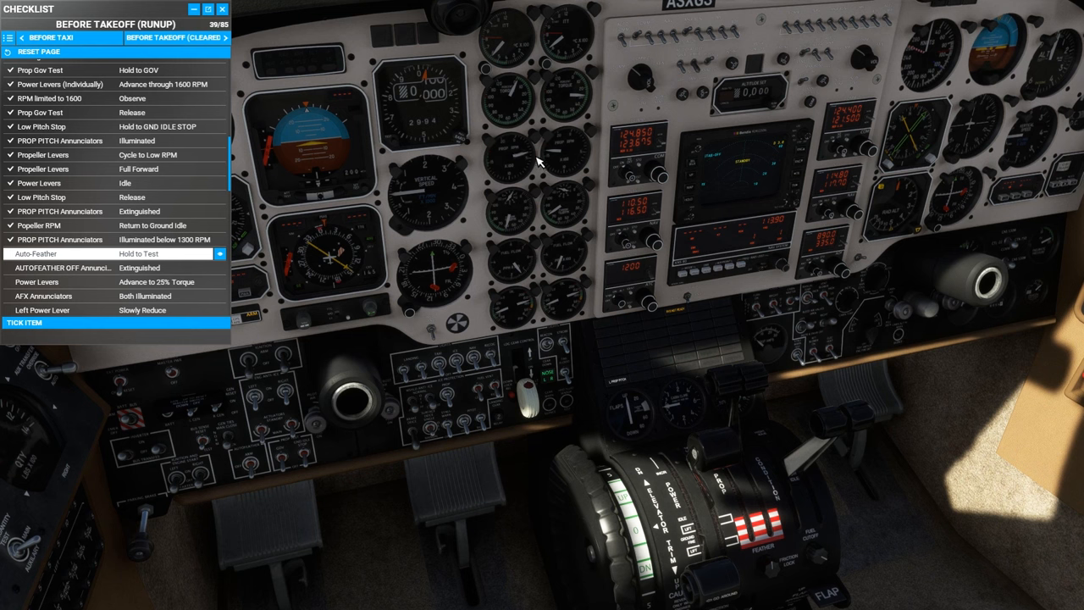
mouse_move(576, 189)
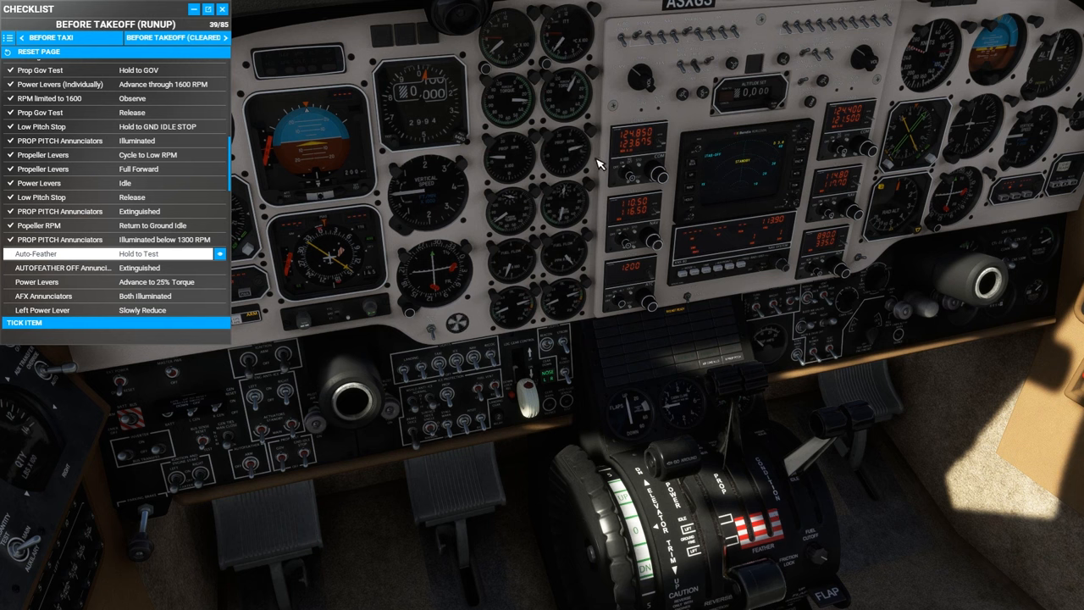
mouse_move(610, 318)
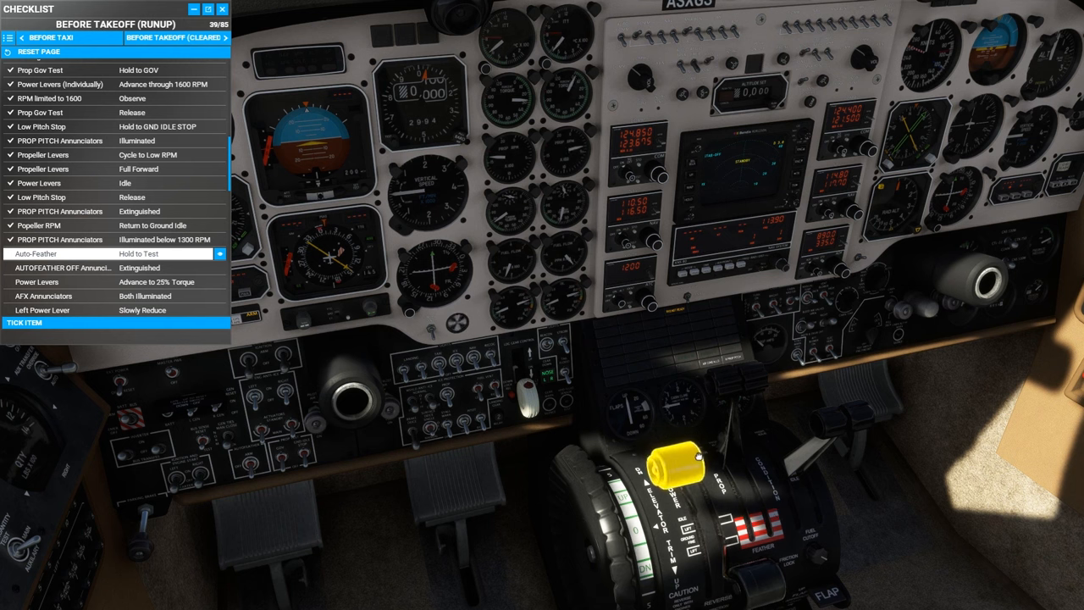
drag(669, 458, 704, 576)
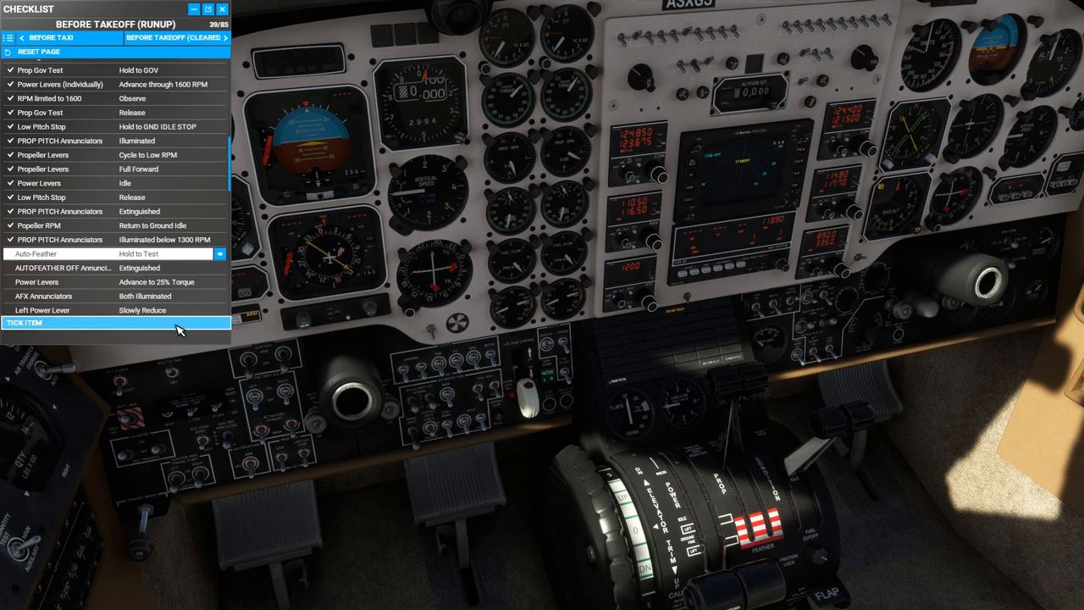
click(115, 323)
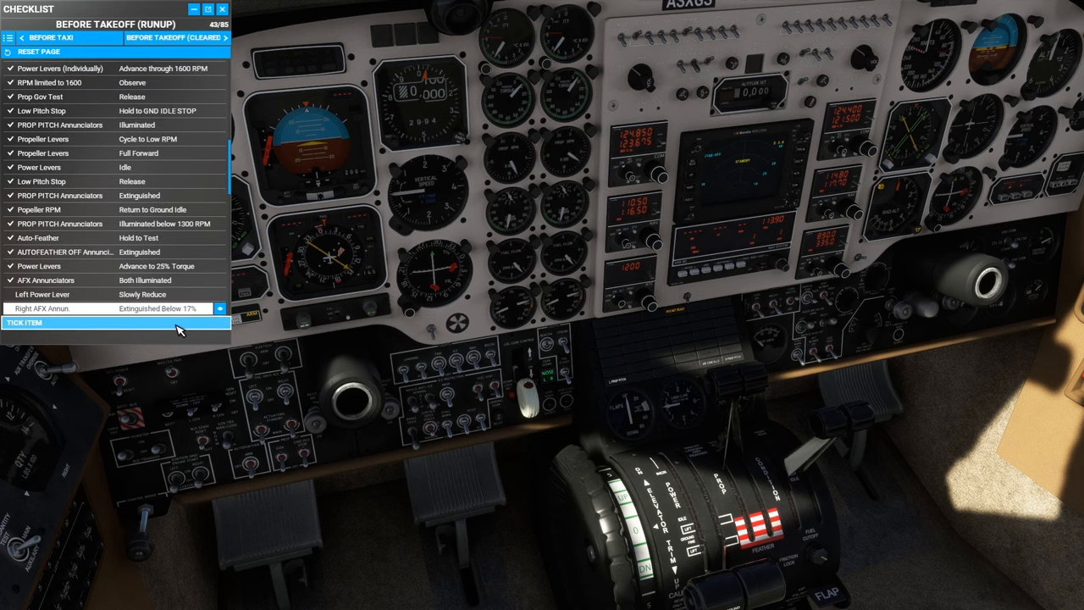
click(110, 323)
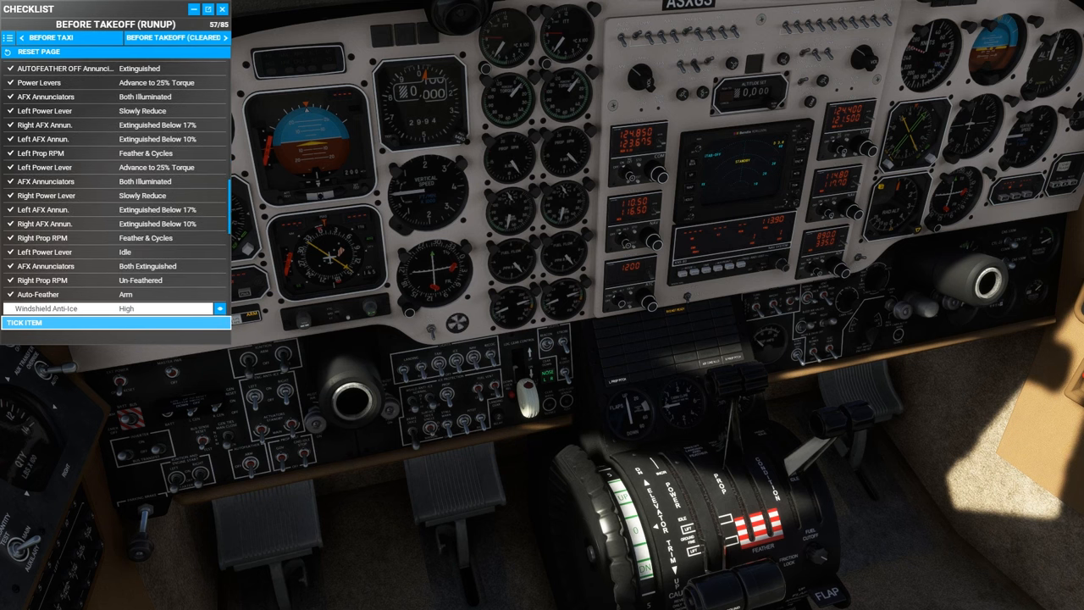
Step: Tick the Windshield Anti-Ice, Load Meters and Prop Amps items (63/85)
click(116, 322)
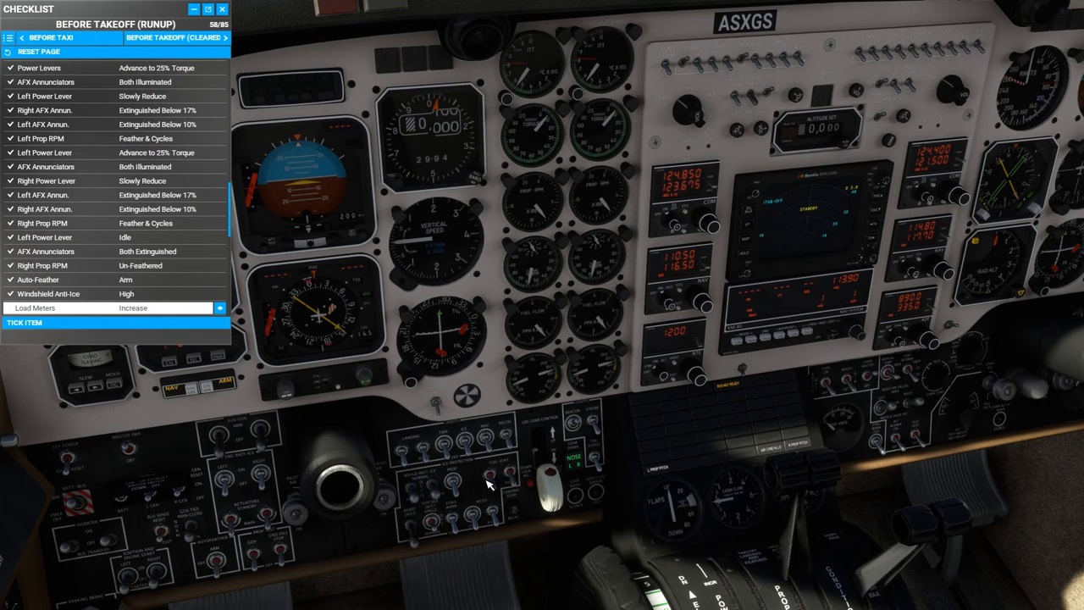
click(115, 323)
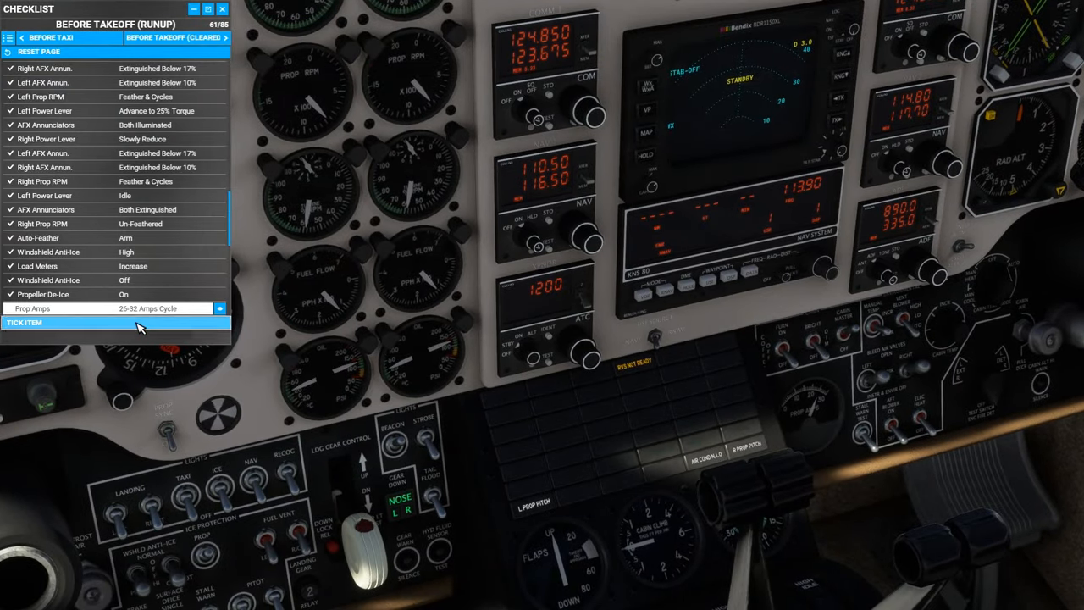
click(116, 322)
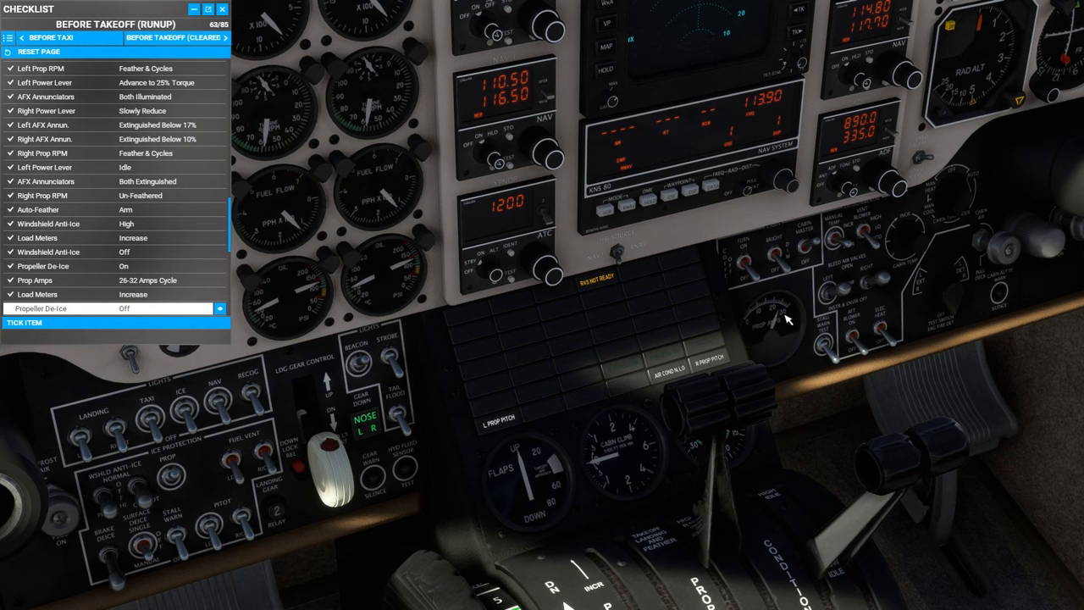
mouse_move(788, 332)
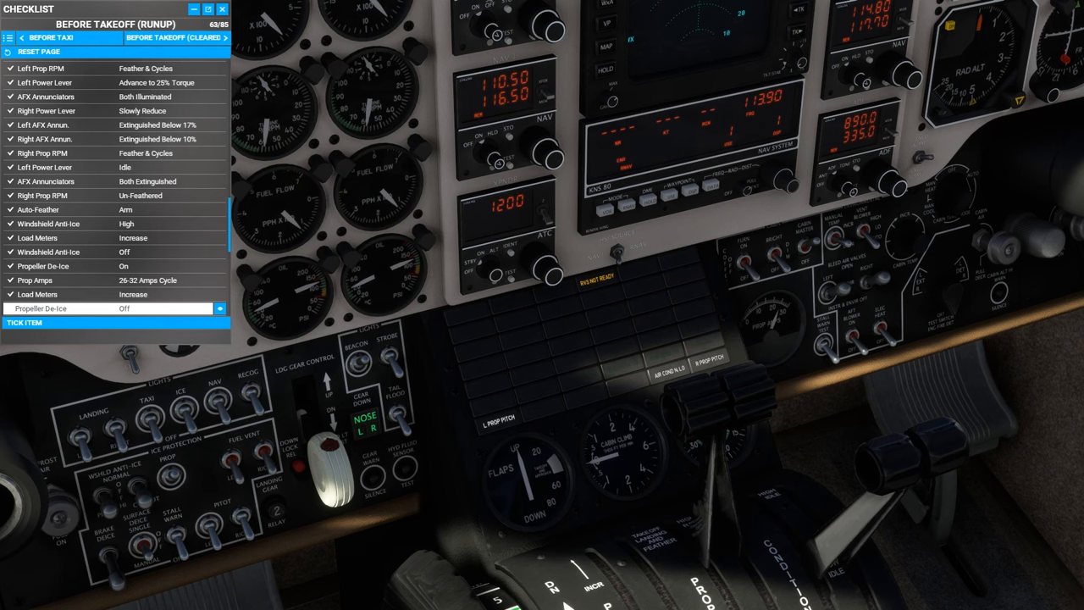
mouse_move(784, 330)
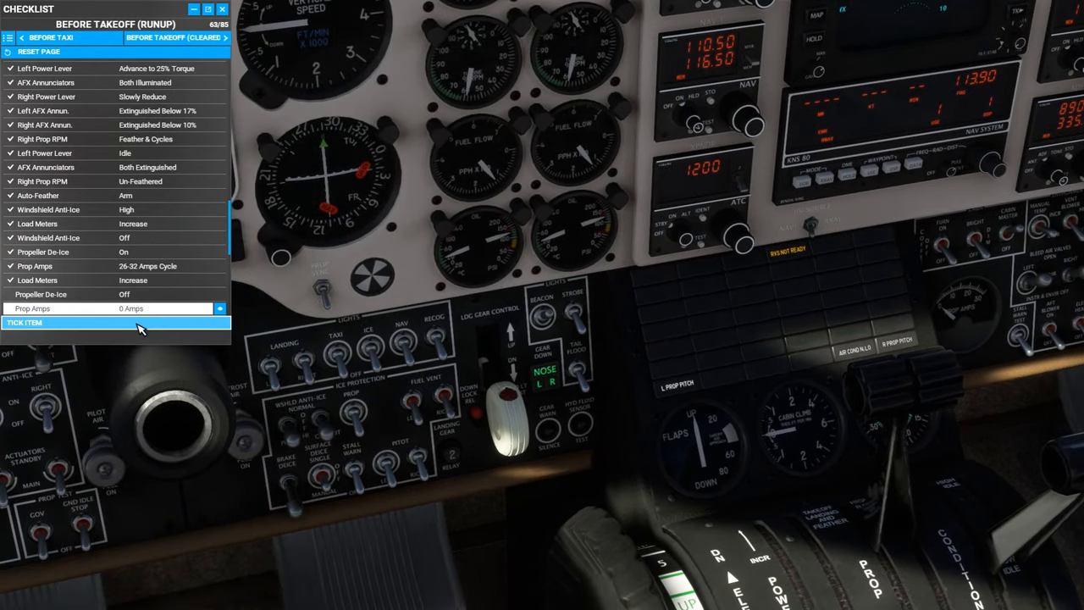
Step: Tick Prop Amps 0, hold the Surface De-Ice switch to MANUAL, and tick Pneumatic Pressure and Surface De-Ice (70/85)
click(114, 323)
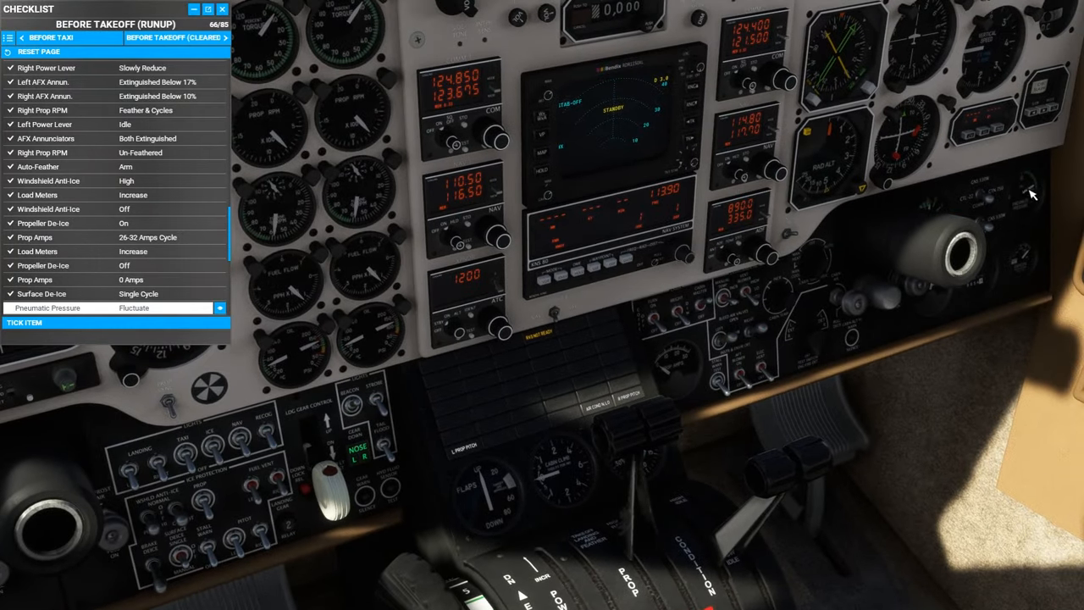
mouse_move(250, 508)
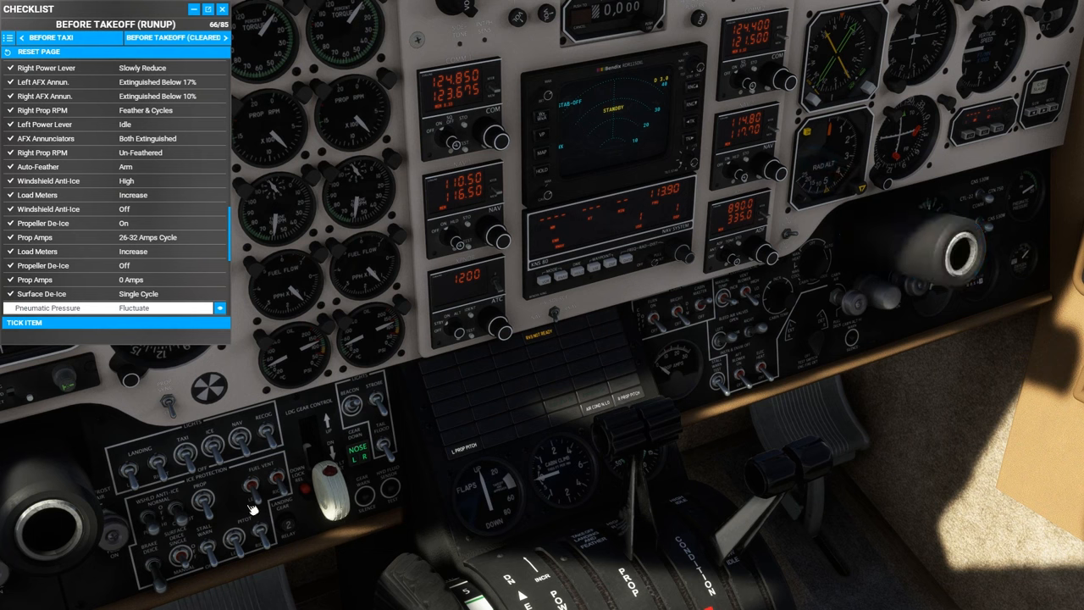
mouse_move(191, 546)
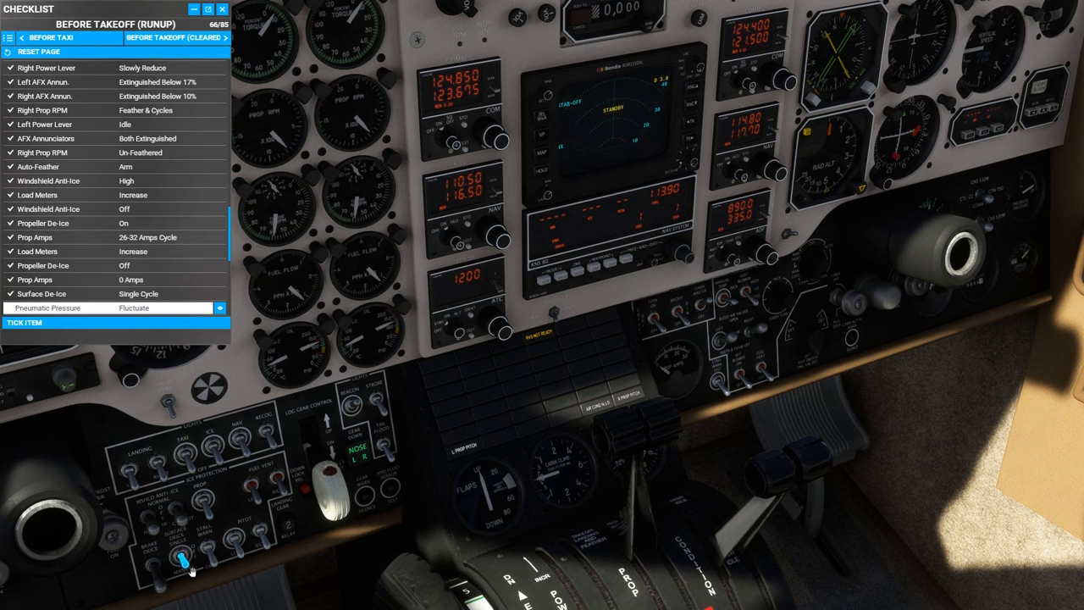
click(183, 554)
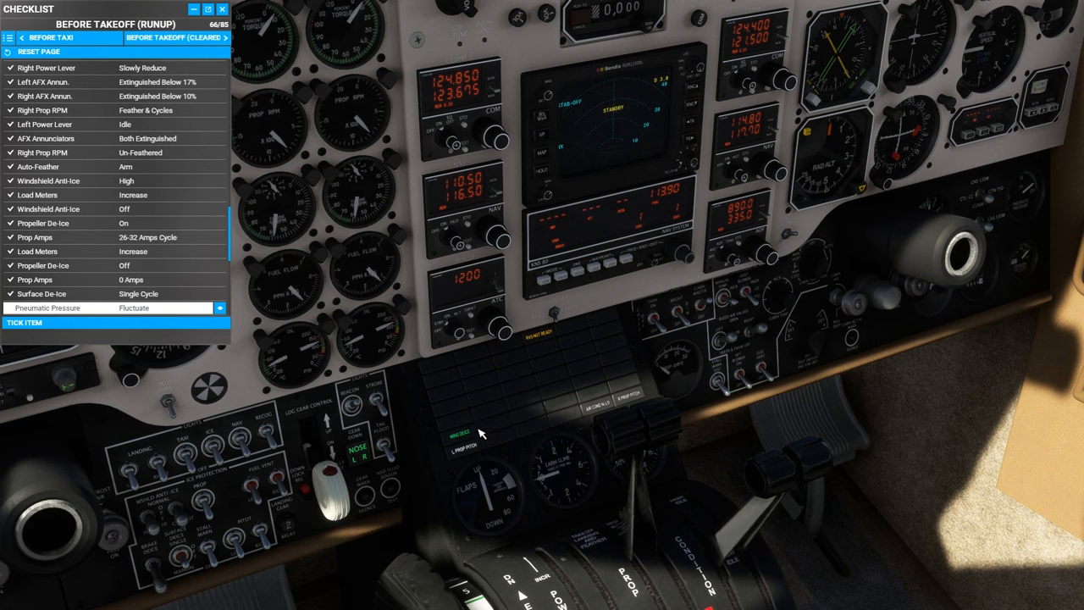
mouse_move(477, 432)
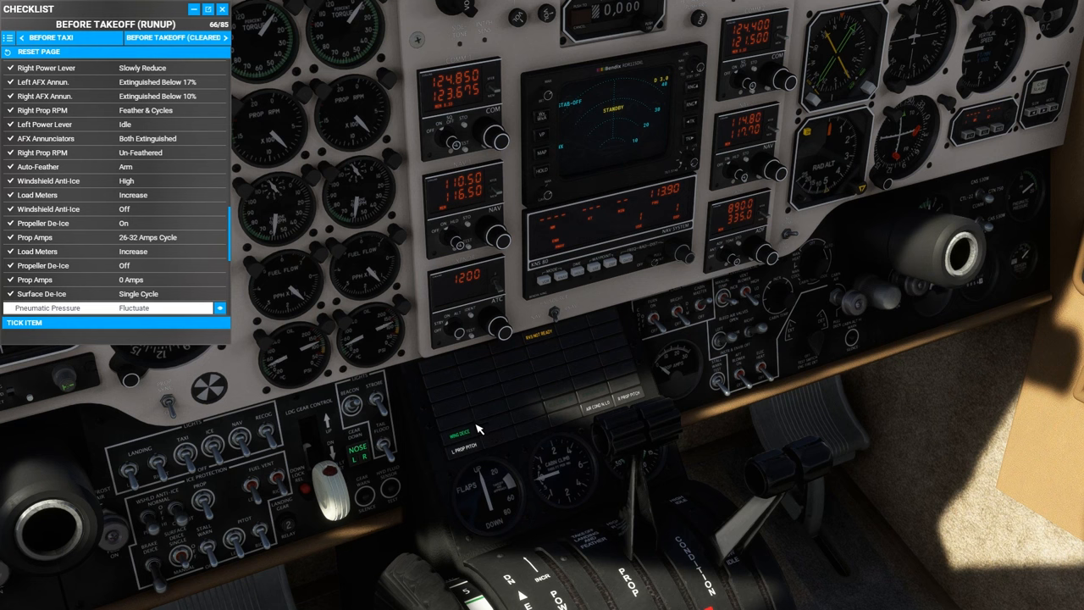
mouse_move(483, 438)
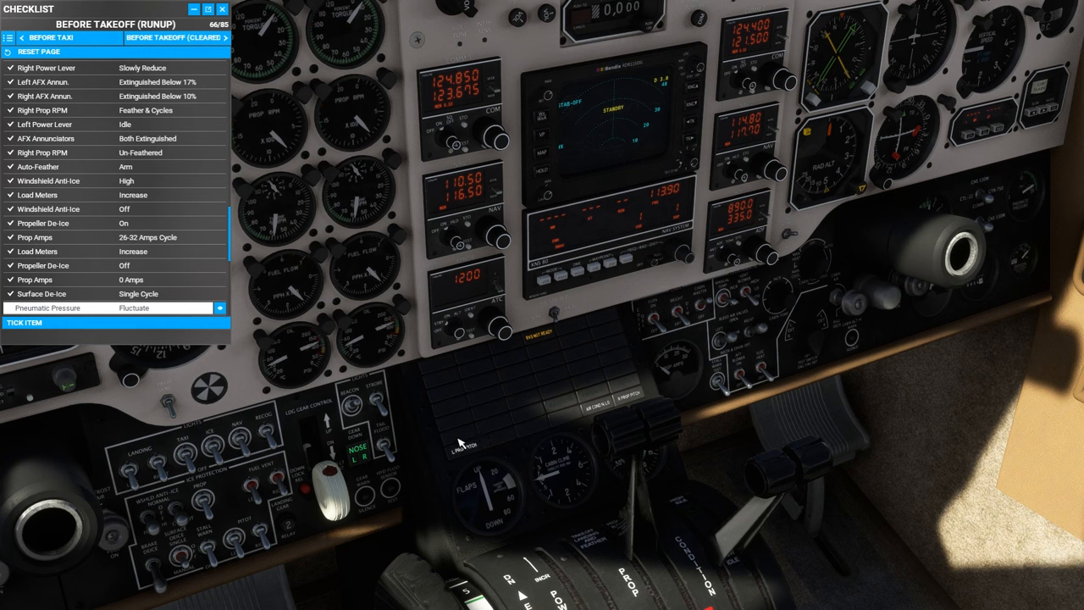
mouse_move(168, 576)
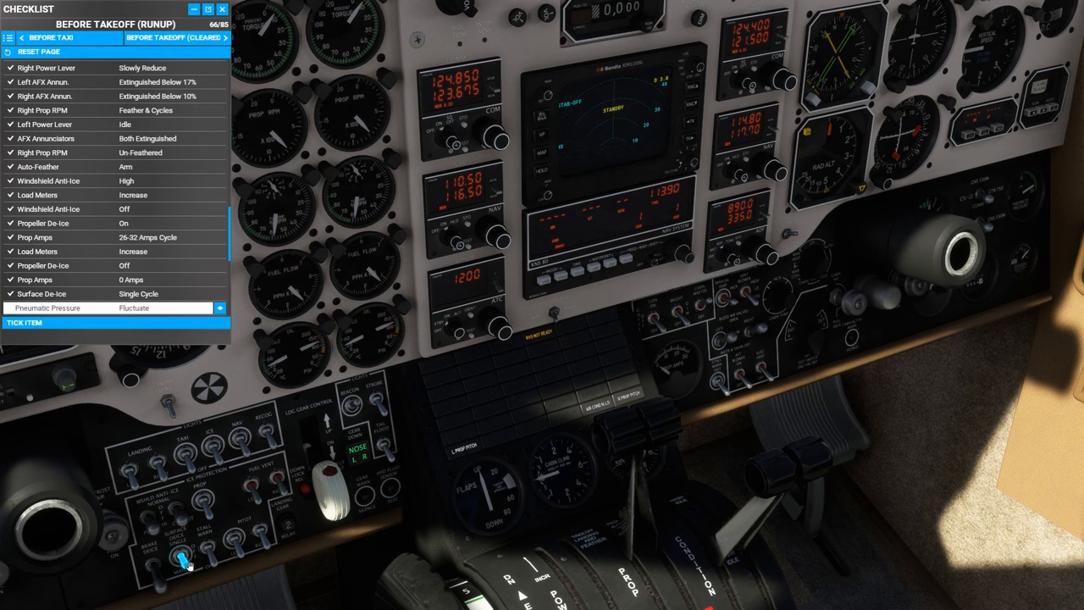
mouse_move(1038, 195)
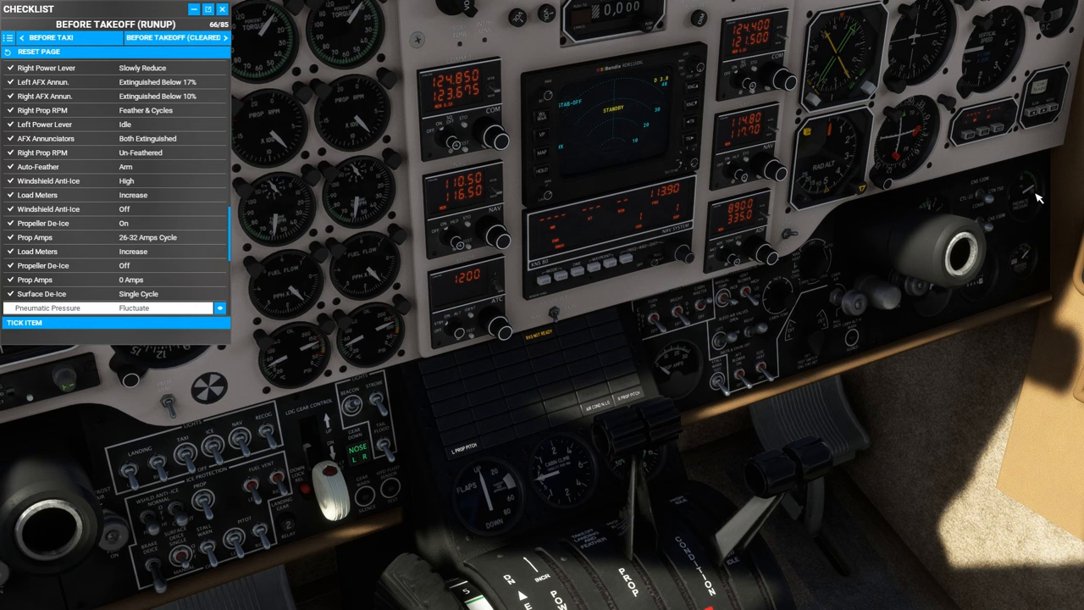
mouse_move(578, 370)
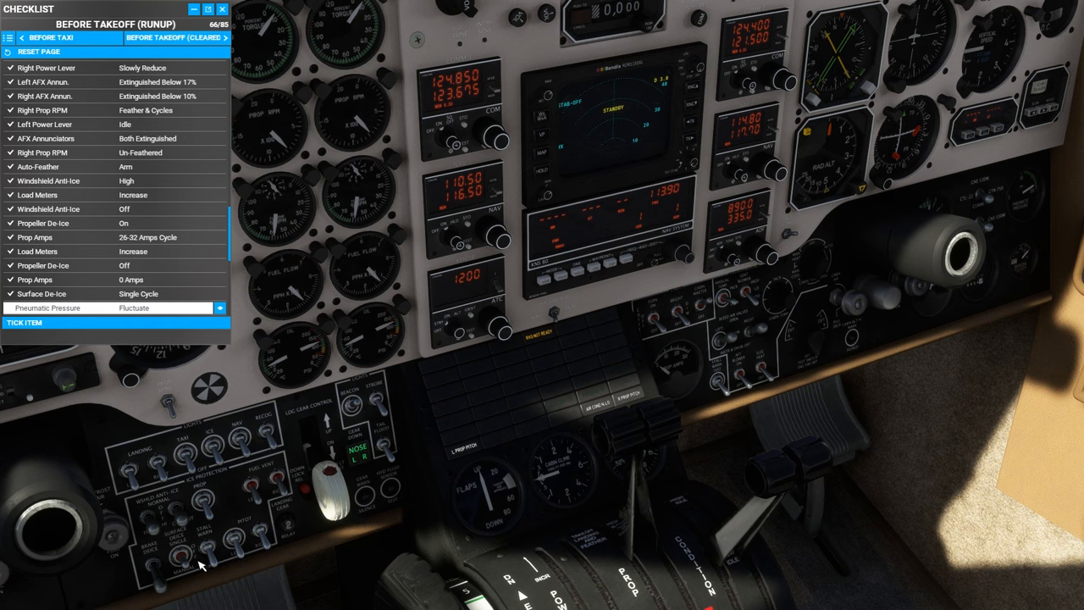
click(182, 559)
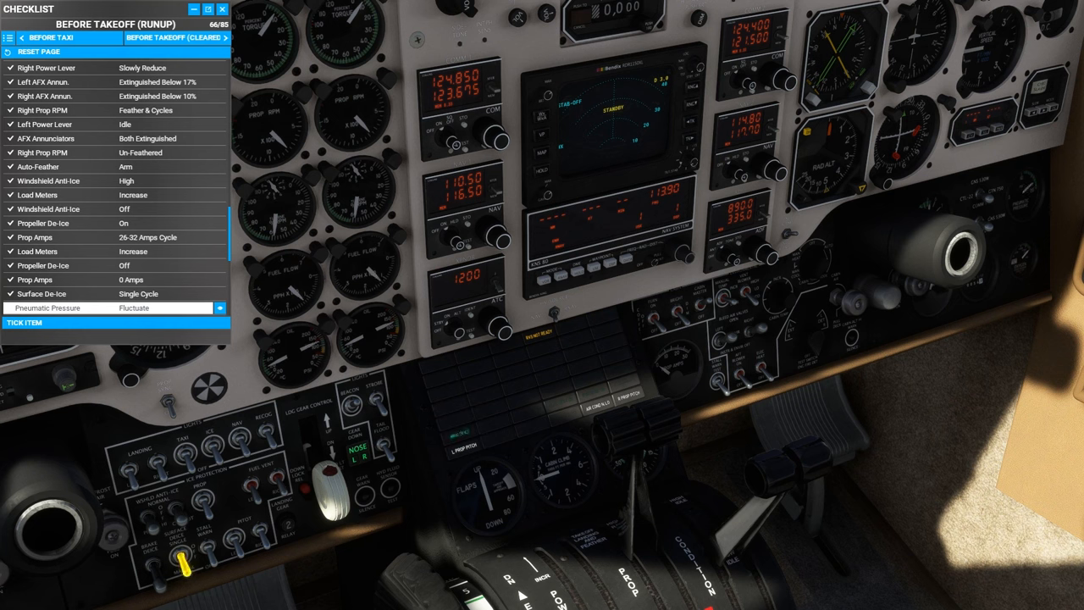
mouse_move(157, 340)
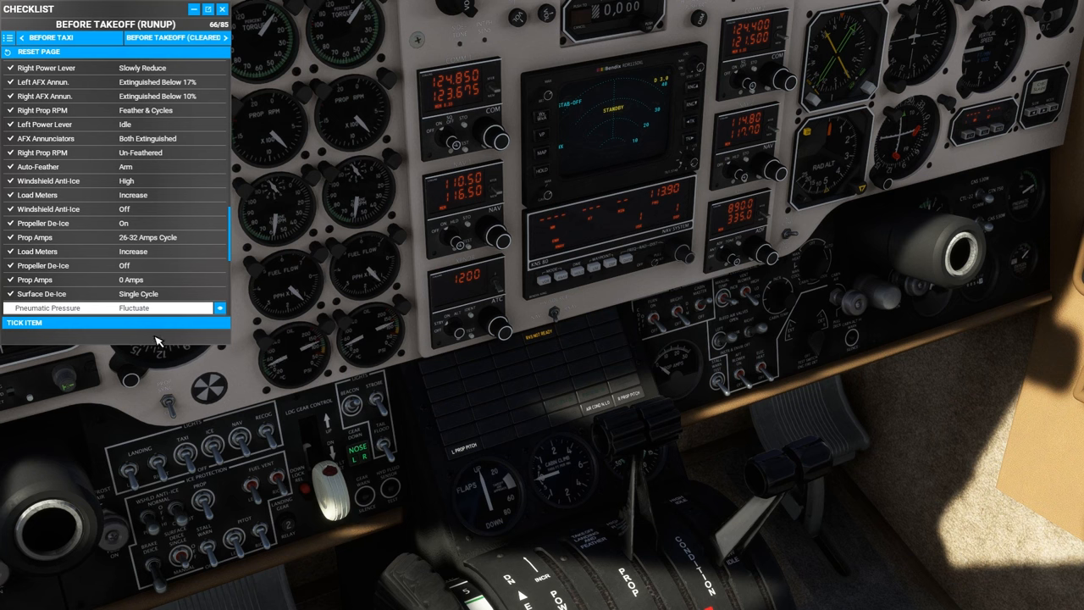
click(114, 323)
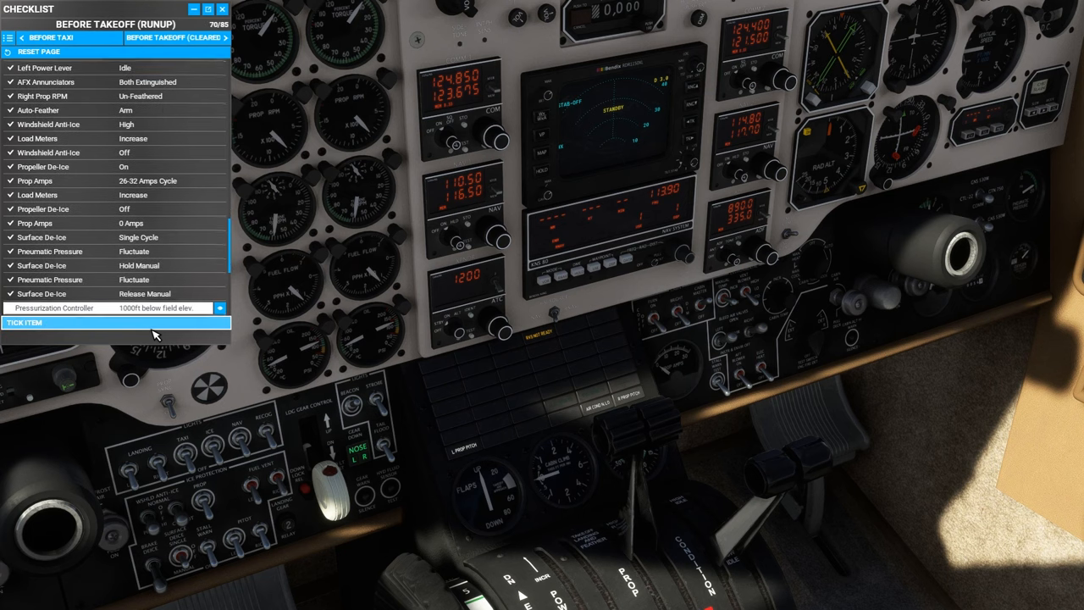
Step: Tick the pressurization controller and cabin press mode items, then turn off bleed air
click(114, 323)
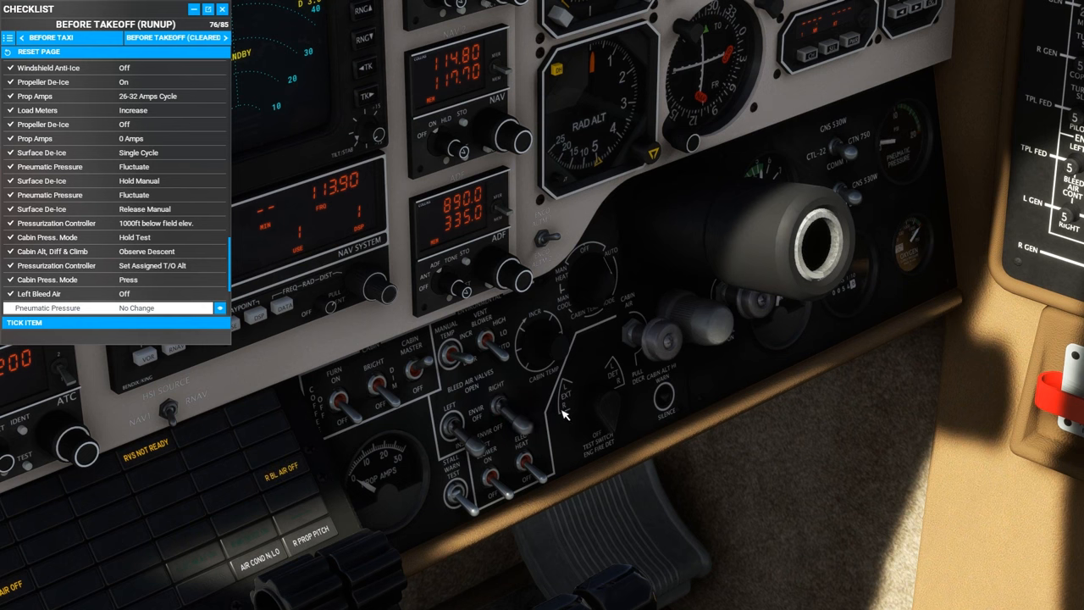
click(460, 419)
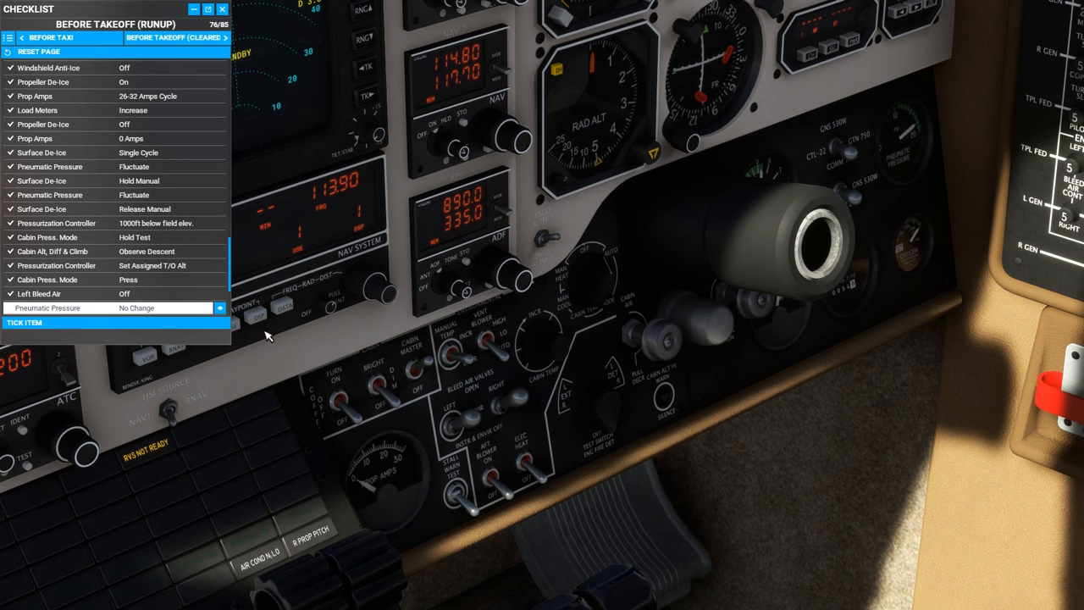
Step: Tick the bleed air item and set the flaps as required, through Flaps Indication (82/85)
click(114, 323)
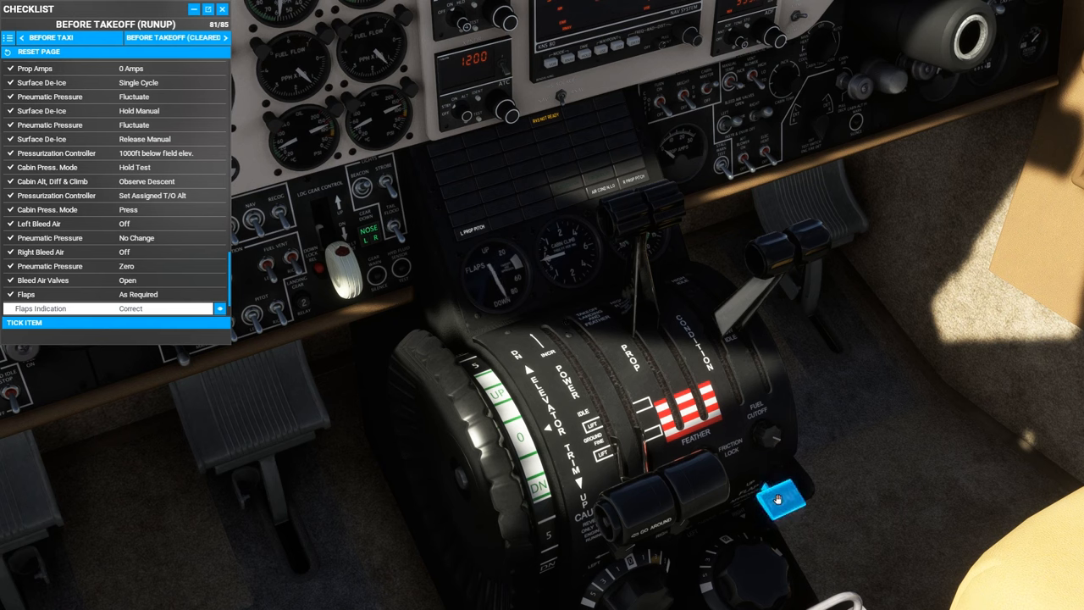
click(110, 294)
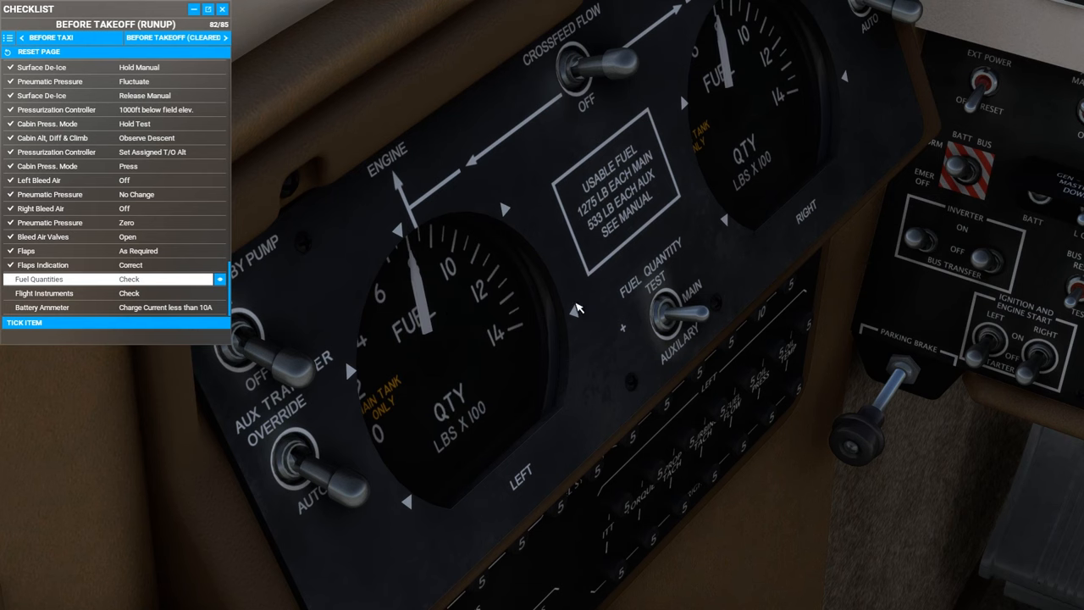
Step: Test fuel quantities with the left standby fuel pump and tick the final Battery Ammeter item (85/85)
click(670, 322)
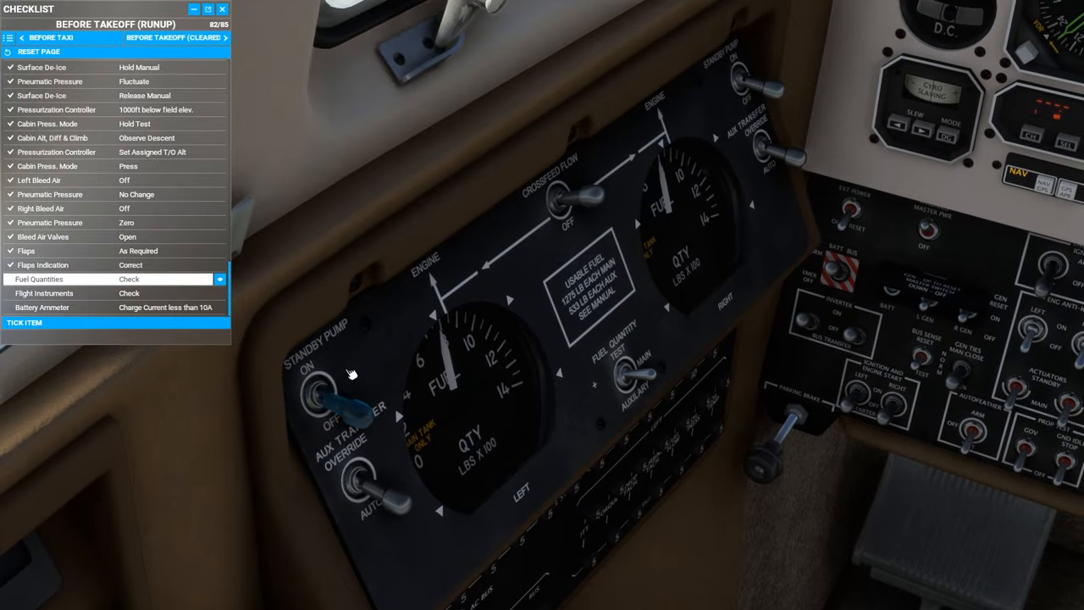
click(330, 398)
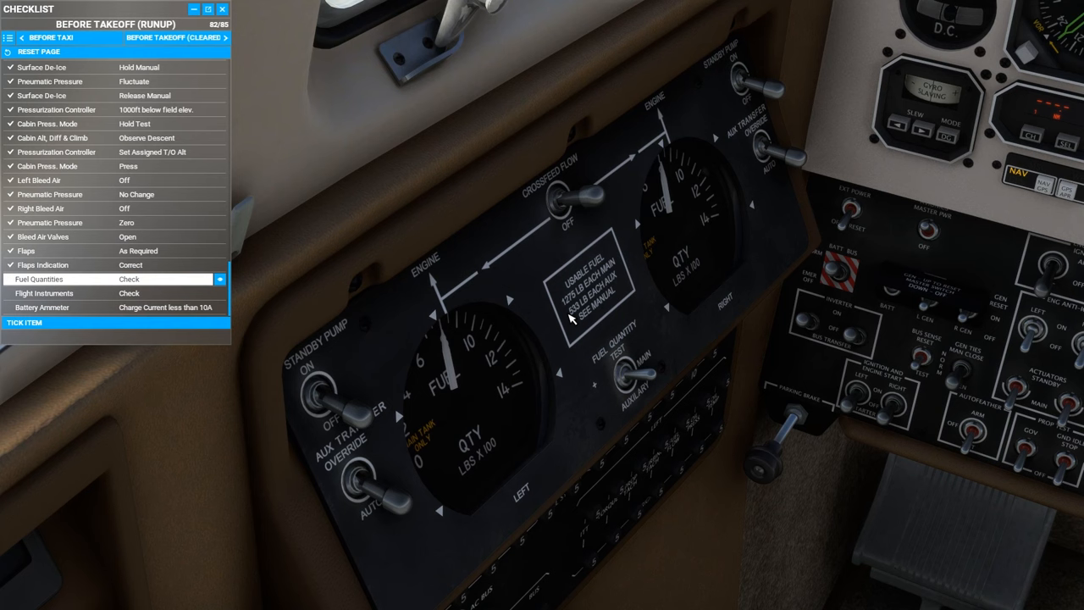
mouse_move(535, 325)
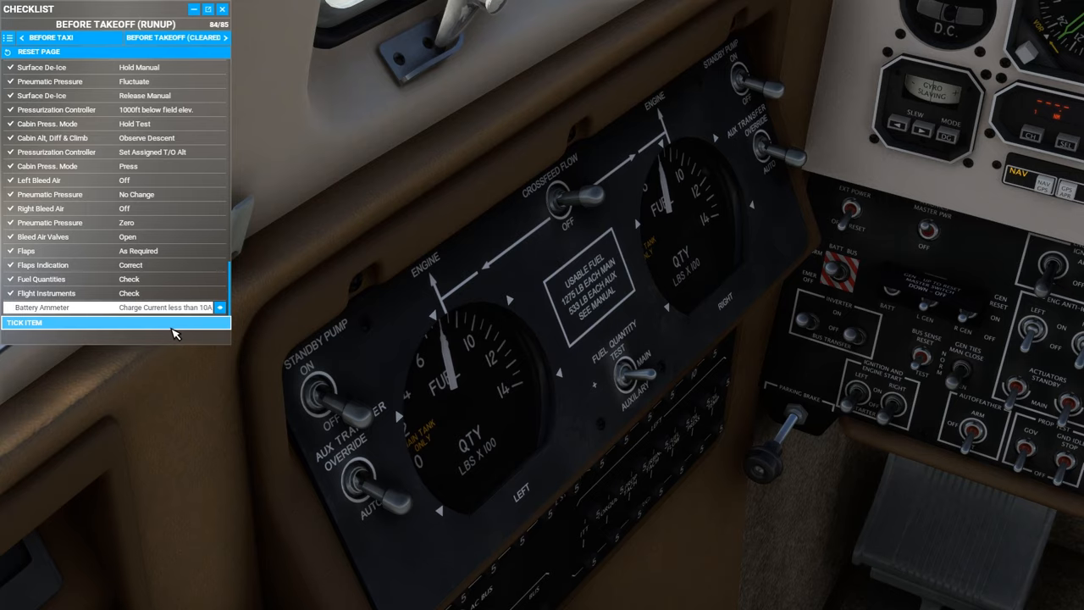
click(114, 322)
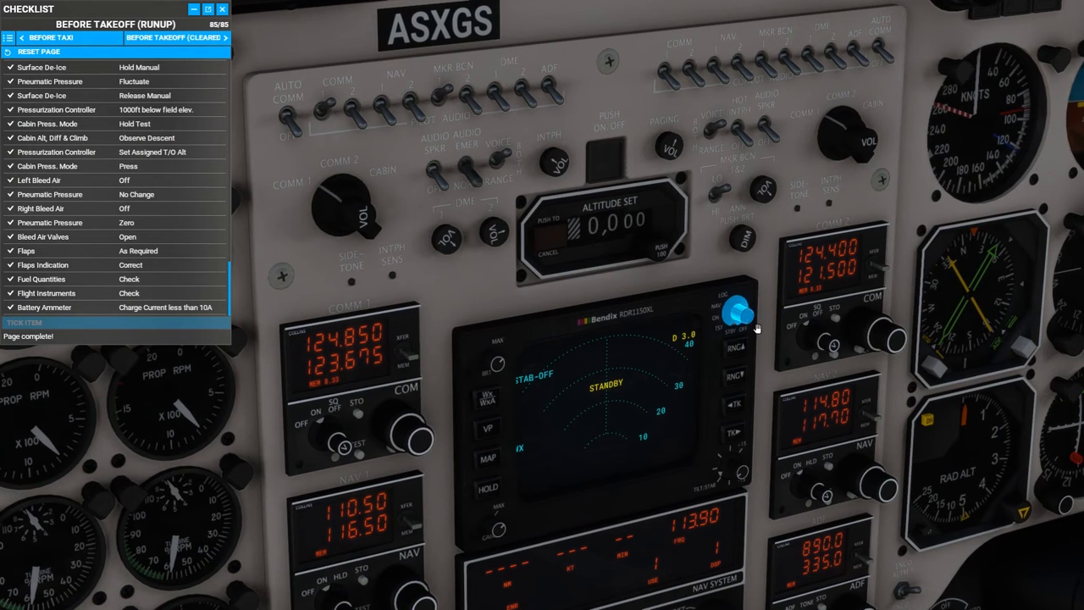
Step: Set the weather radar to TEST, page up to FAILURES, and open the detailed random failure settings
click(737, 318)
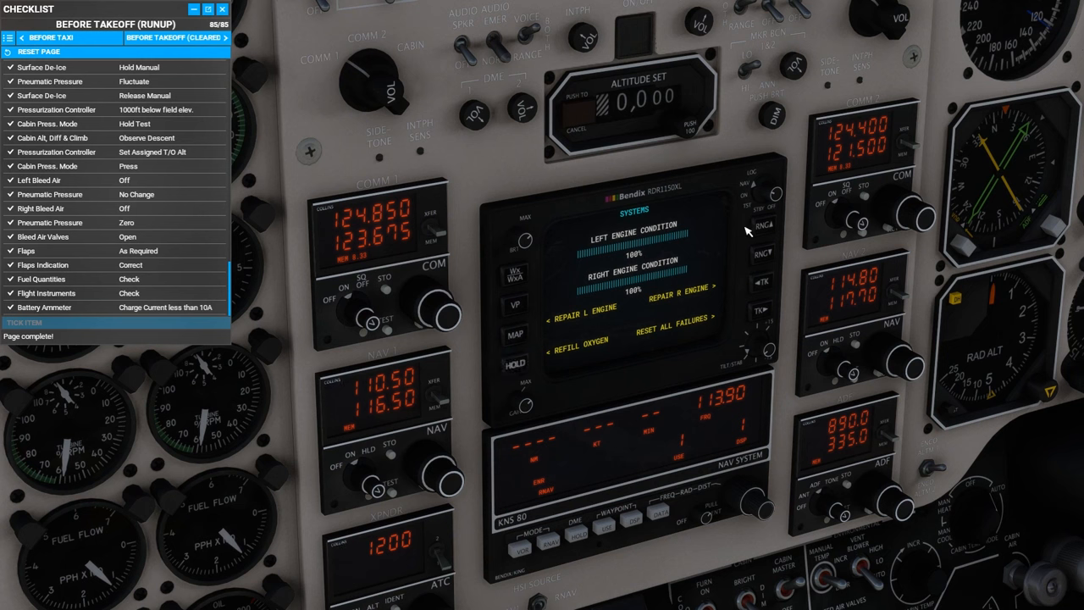
click(763, 223)
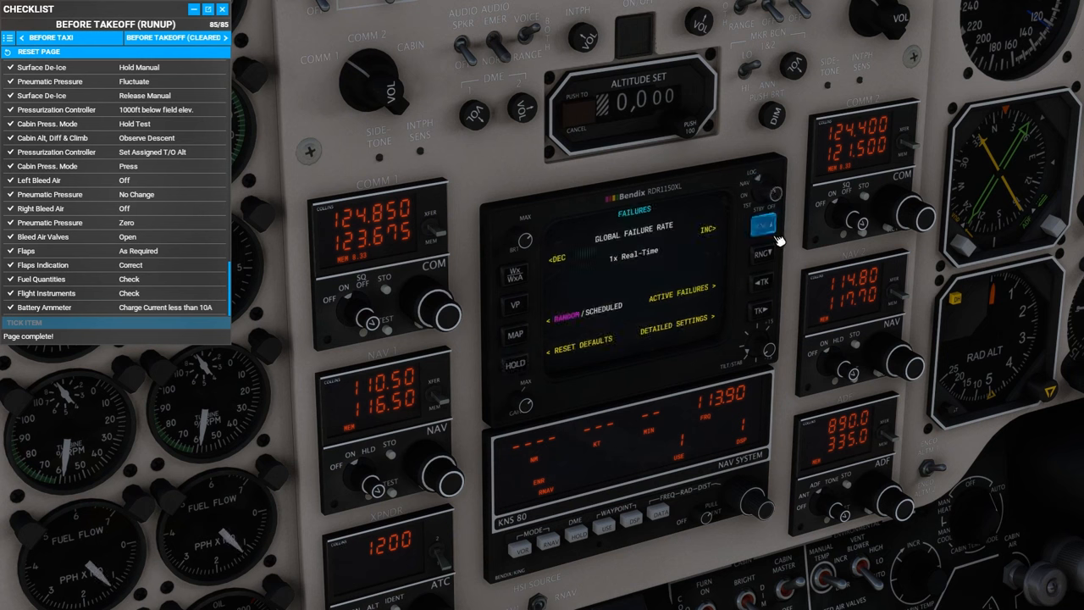
click(765, 227)
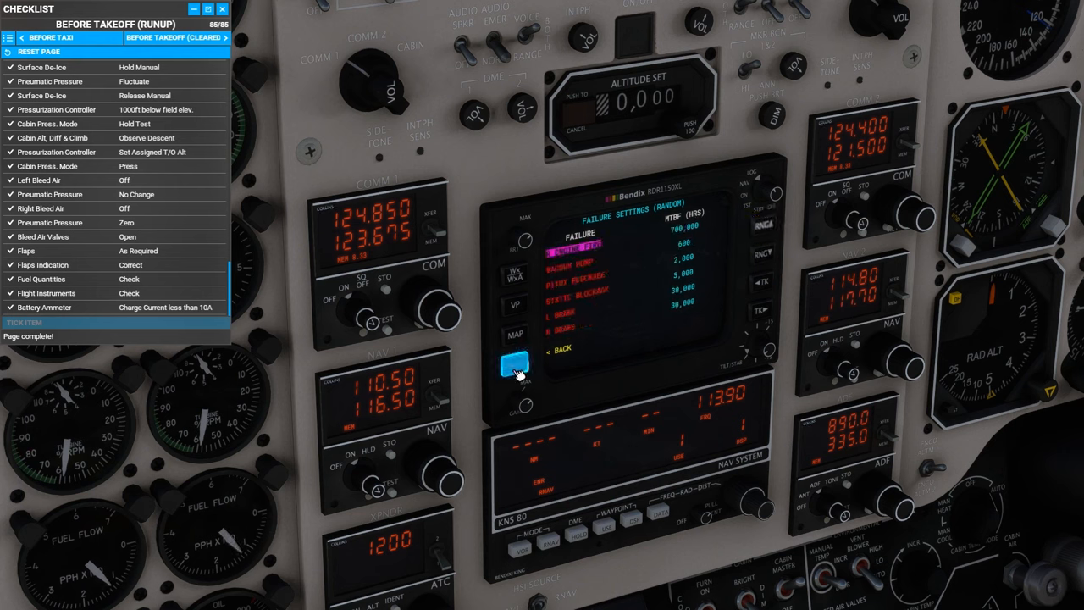
Step: Show the radar's scheduled failure settings, then return to the main failures page
click(514, 364)
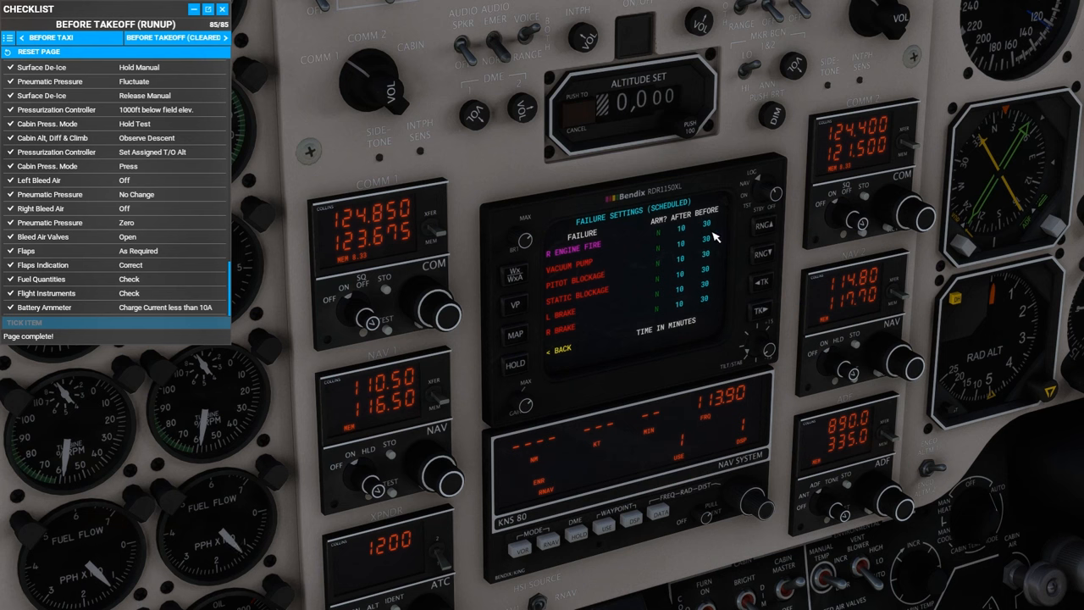
mouse_move(687, 283)
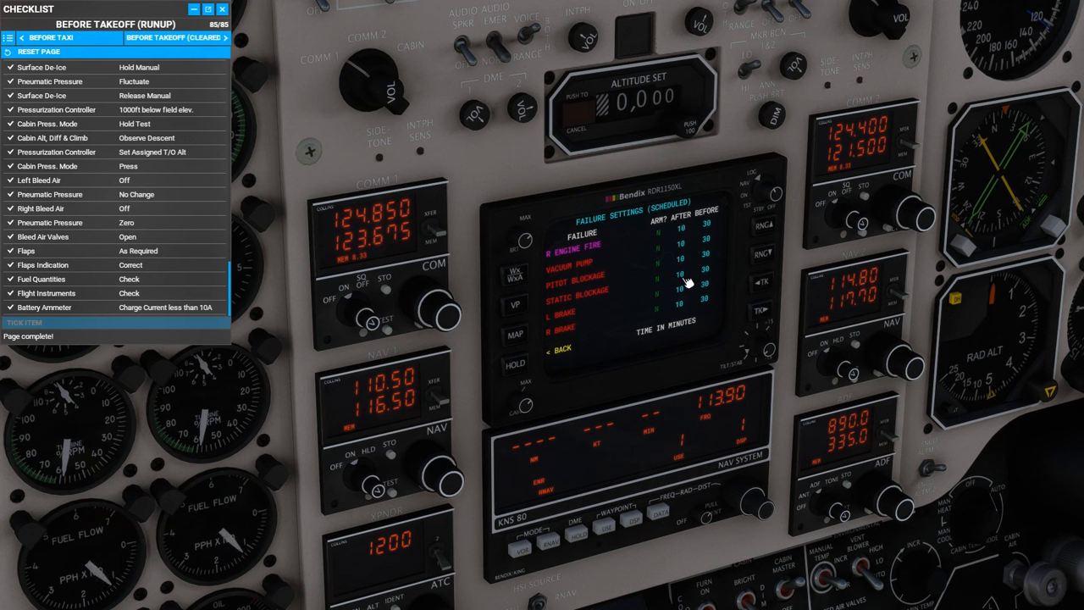
mouse_move(542, 371)
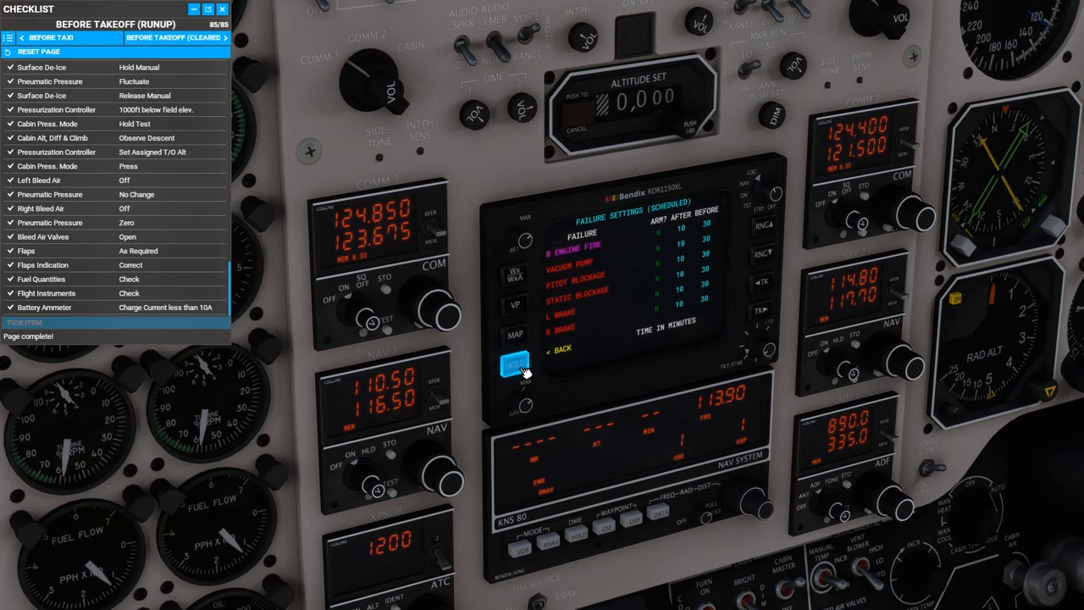
click(513, 364)
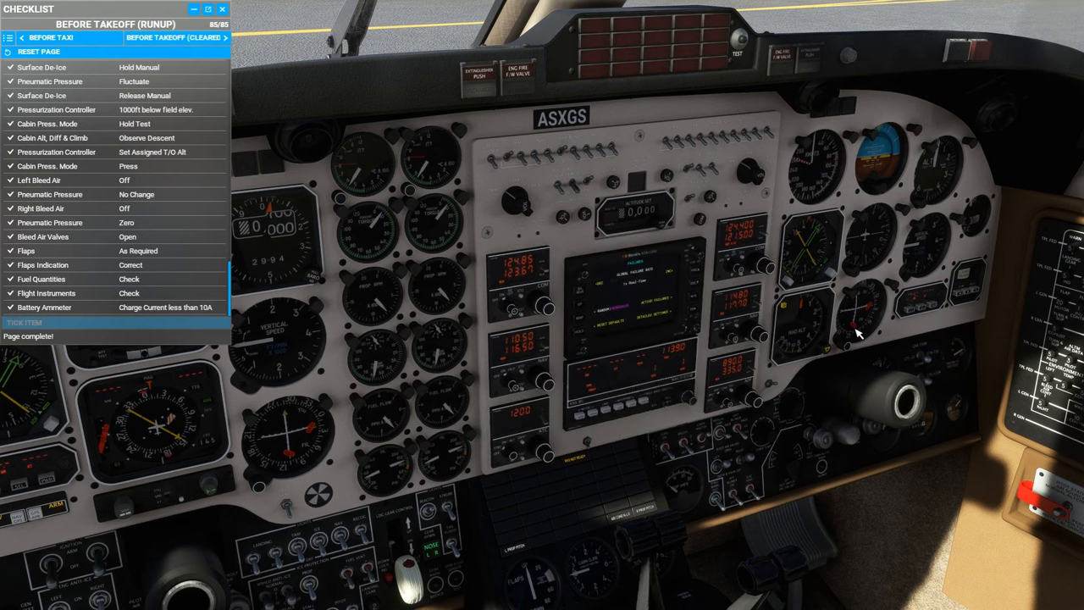
mouse_move(837, 256)
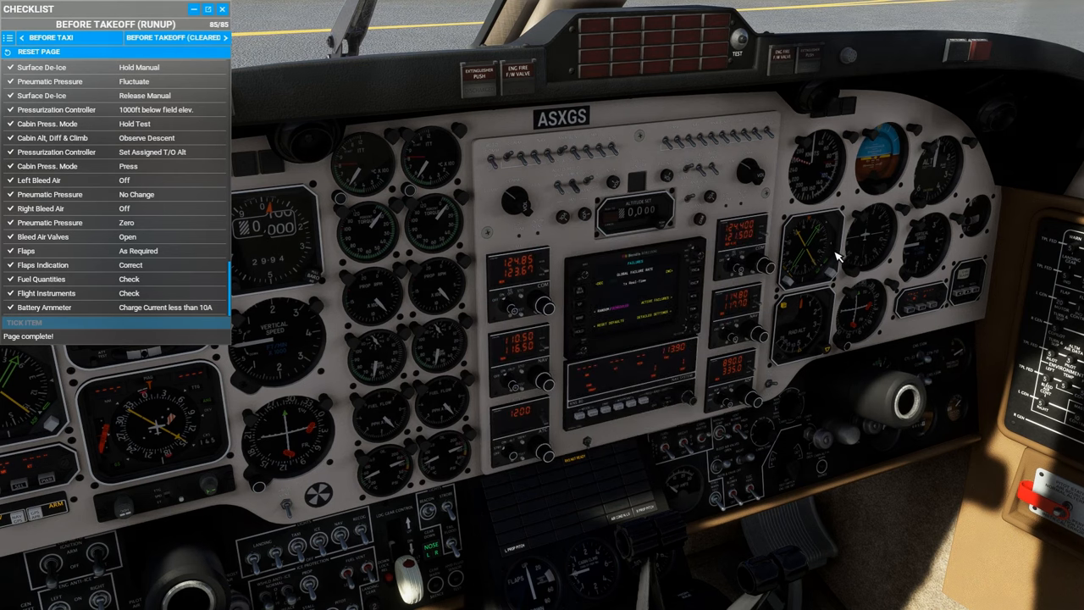